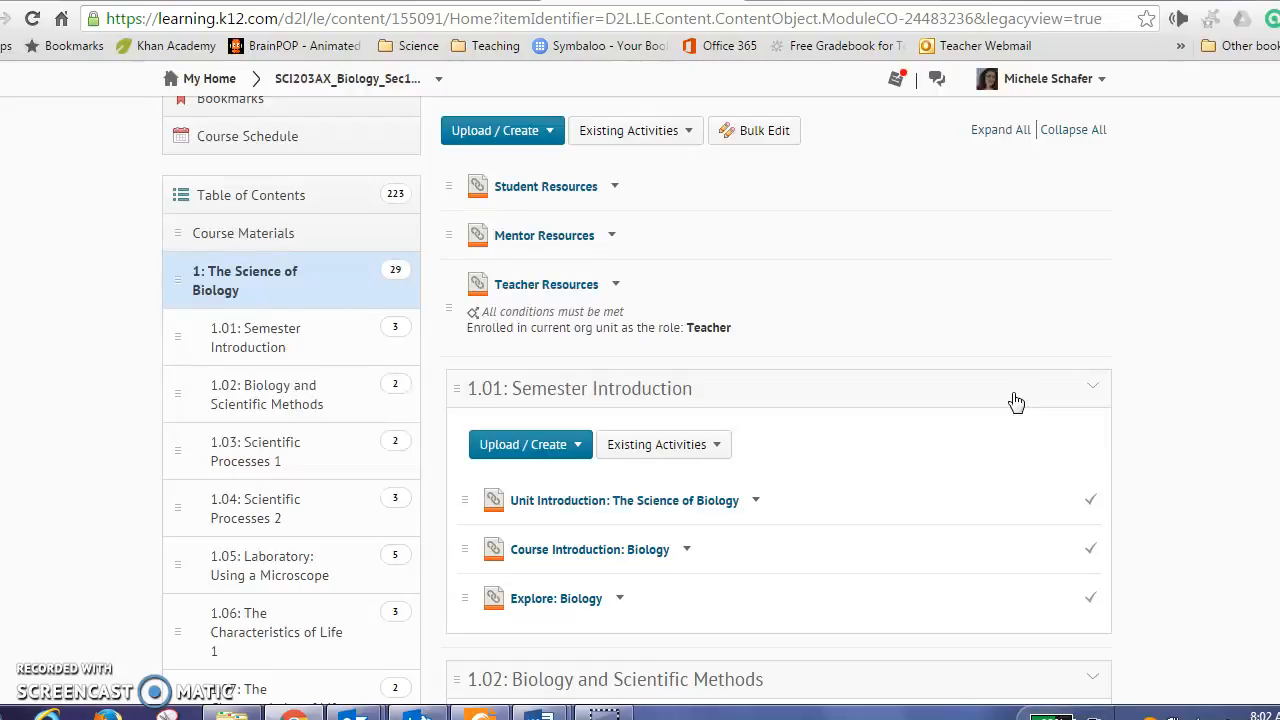
Step: Scroll through the biology course home page to review its modules
{"action": "scroll", "scroll_direction": "up", "scroll_amount": 3}
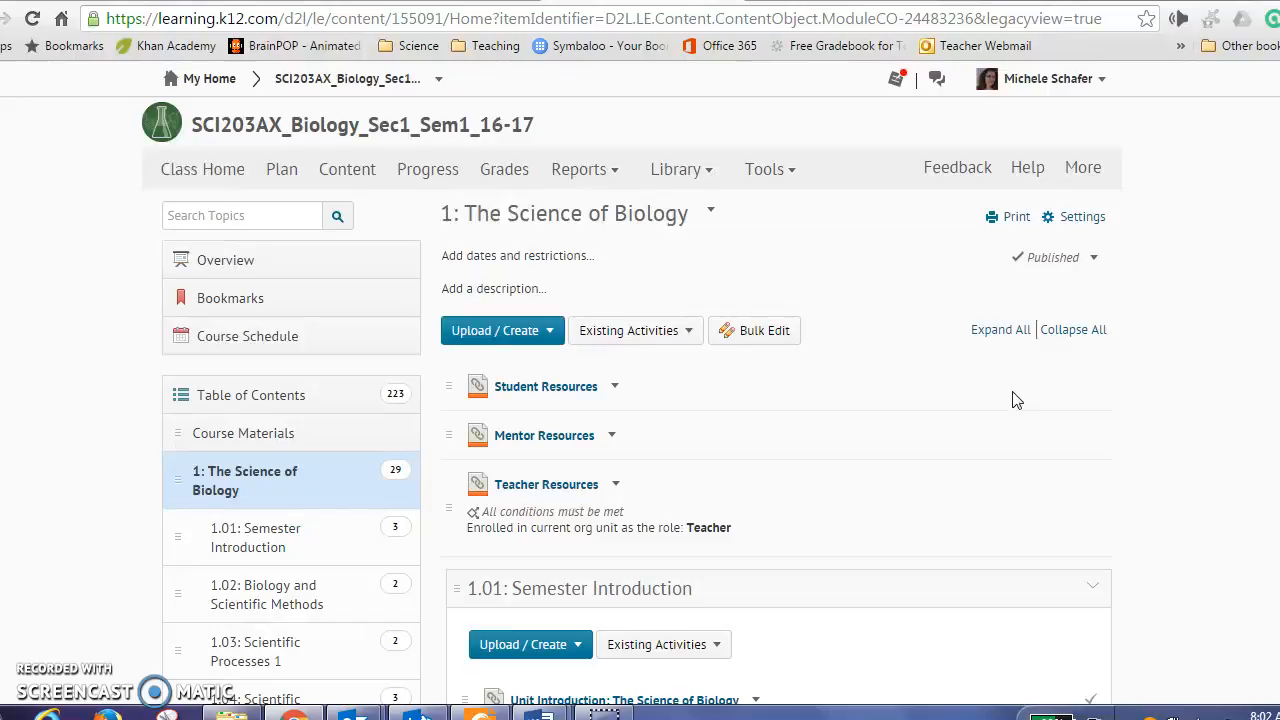
{"action": "scroll", "scroll_direction": "down", "scroll_amount": 3}
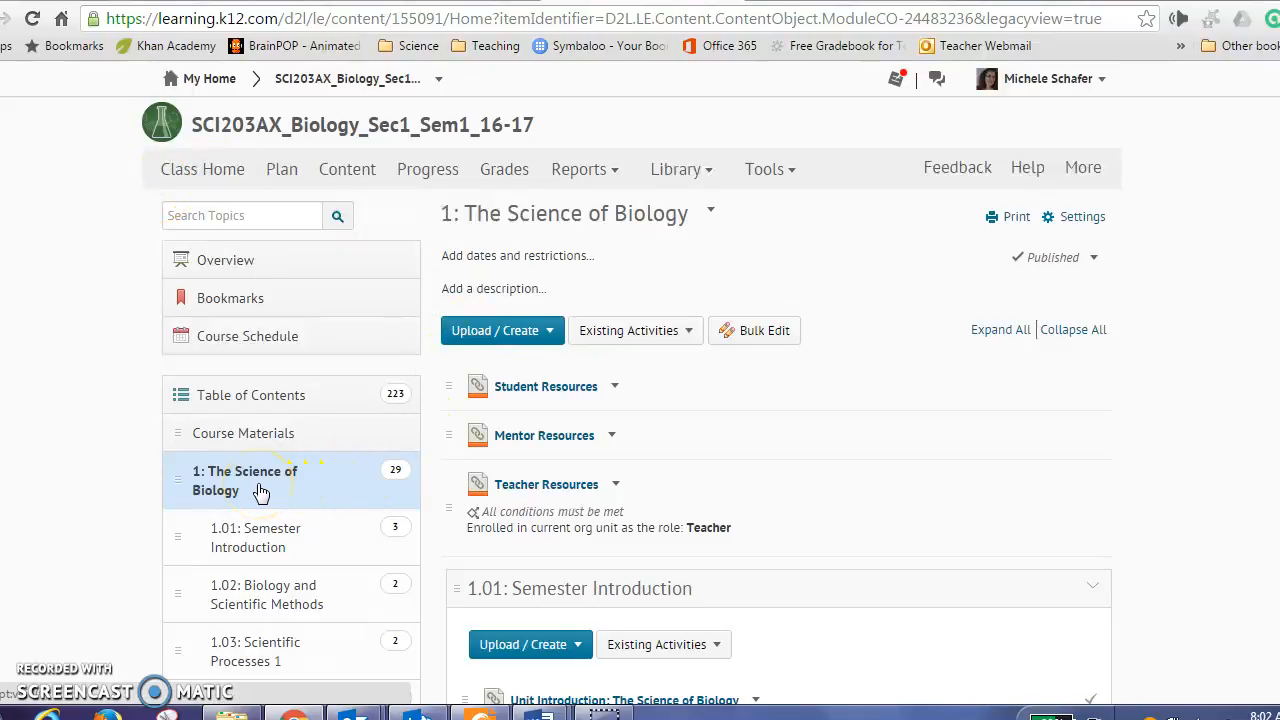
{"action": "mouse_move", "coordinate": [358, 238]}
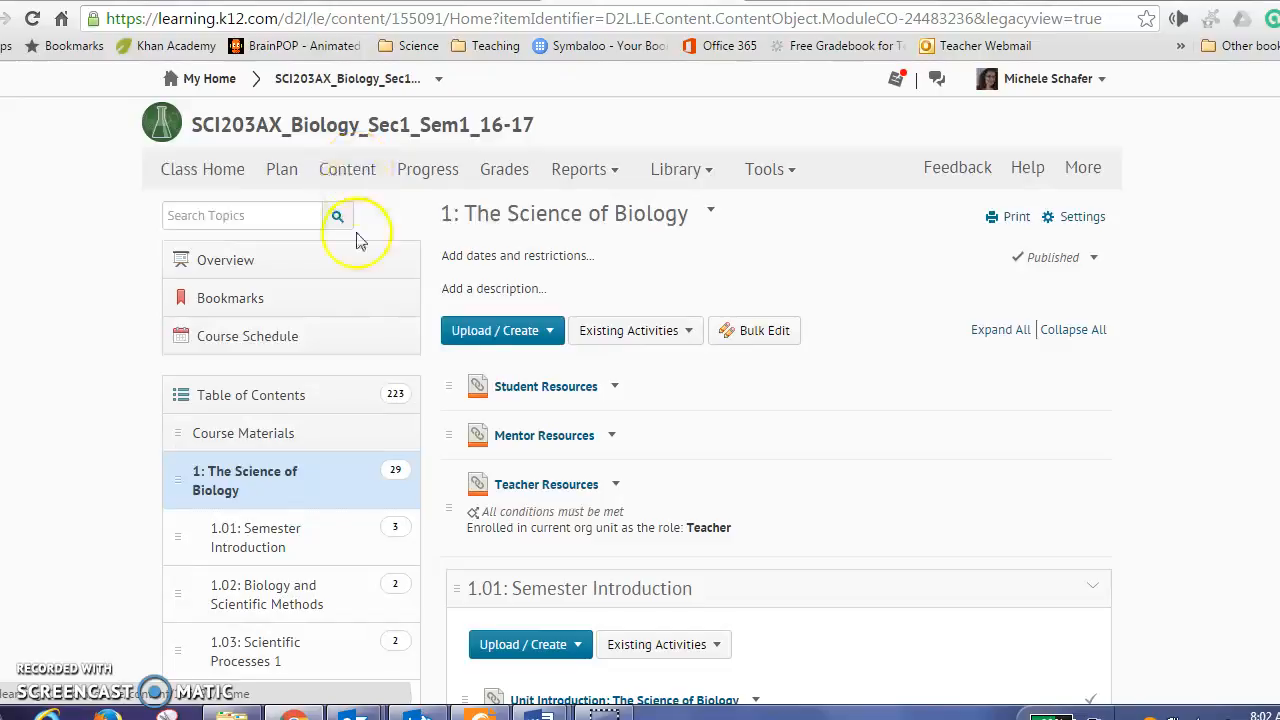
{"action": "scroll", "scroll_direction": "down", "scroll_amount": 3}
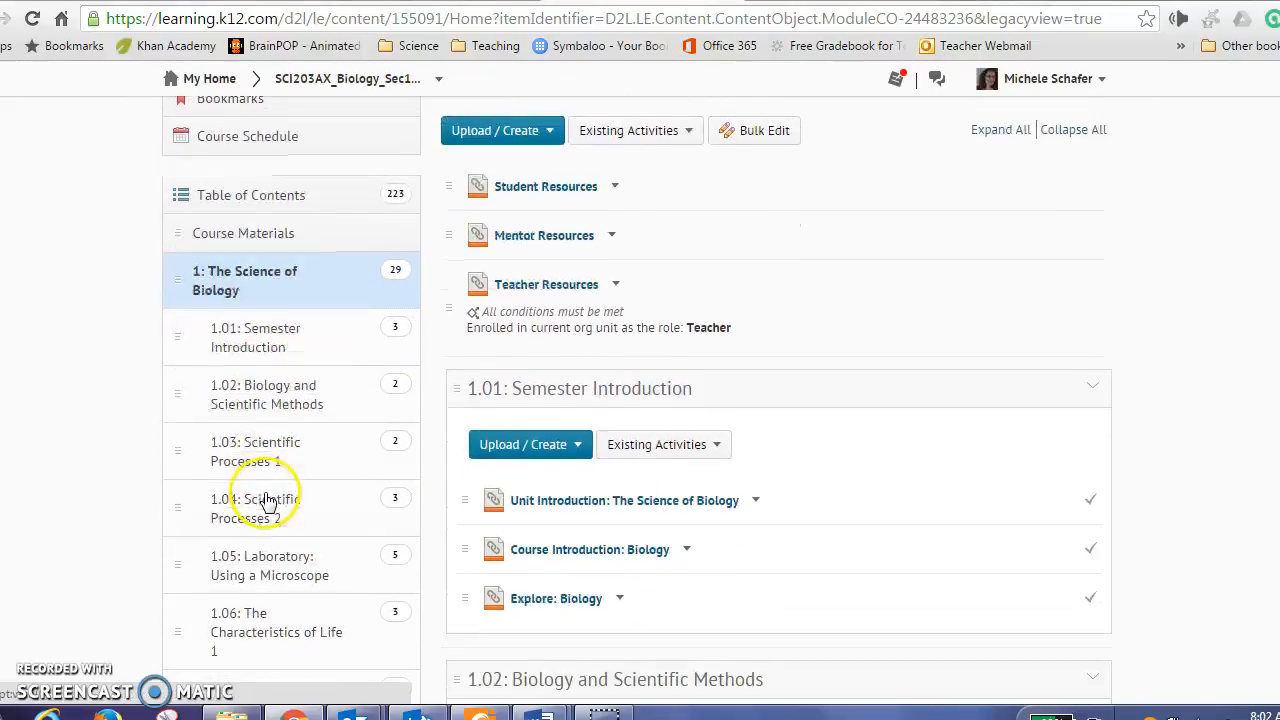
{"action": "scroll", "scroll_direction": "down", "scroll_amount": 3}
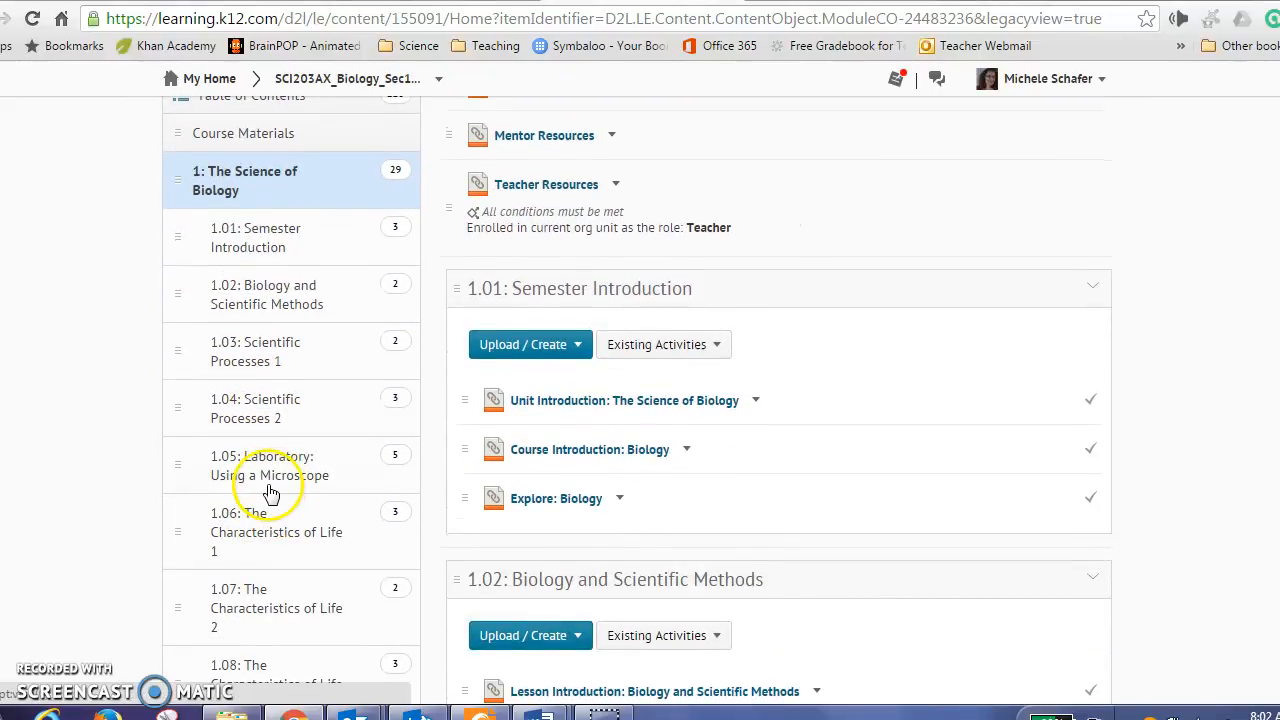
{"action": "scroll", "scroll_direction": "down", "scroll_amount": 3}
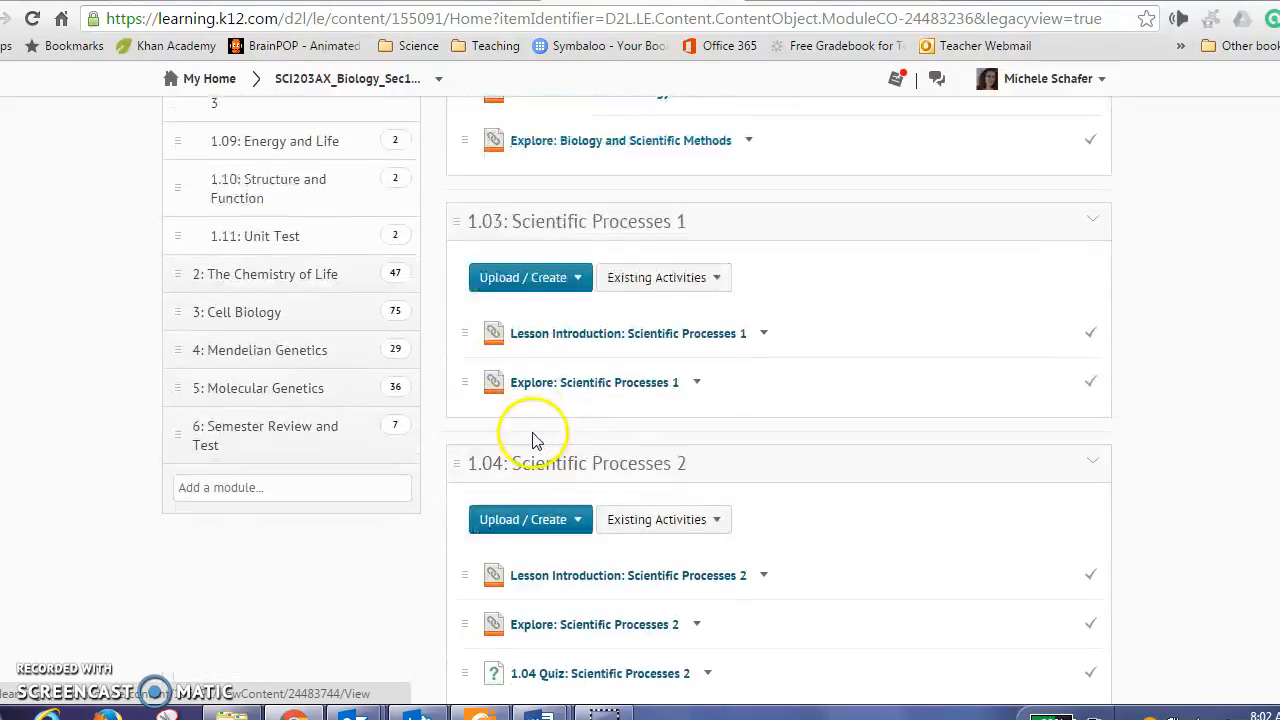
{"action": "scroll", "scroll_direction": "down", "scroll_amount": 3}
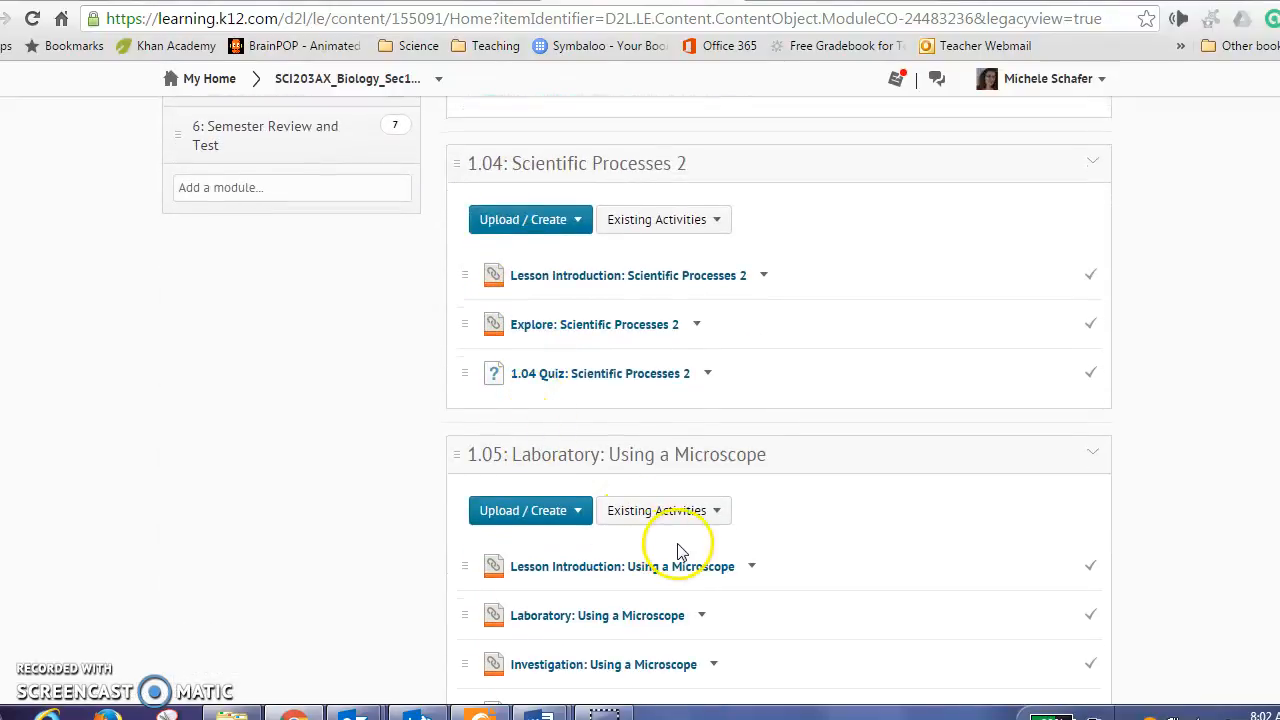
{"action": "scroll", "scroll_direction": "up", "scroll_amount": 3}
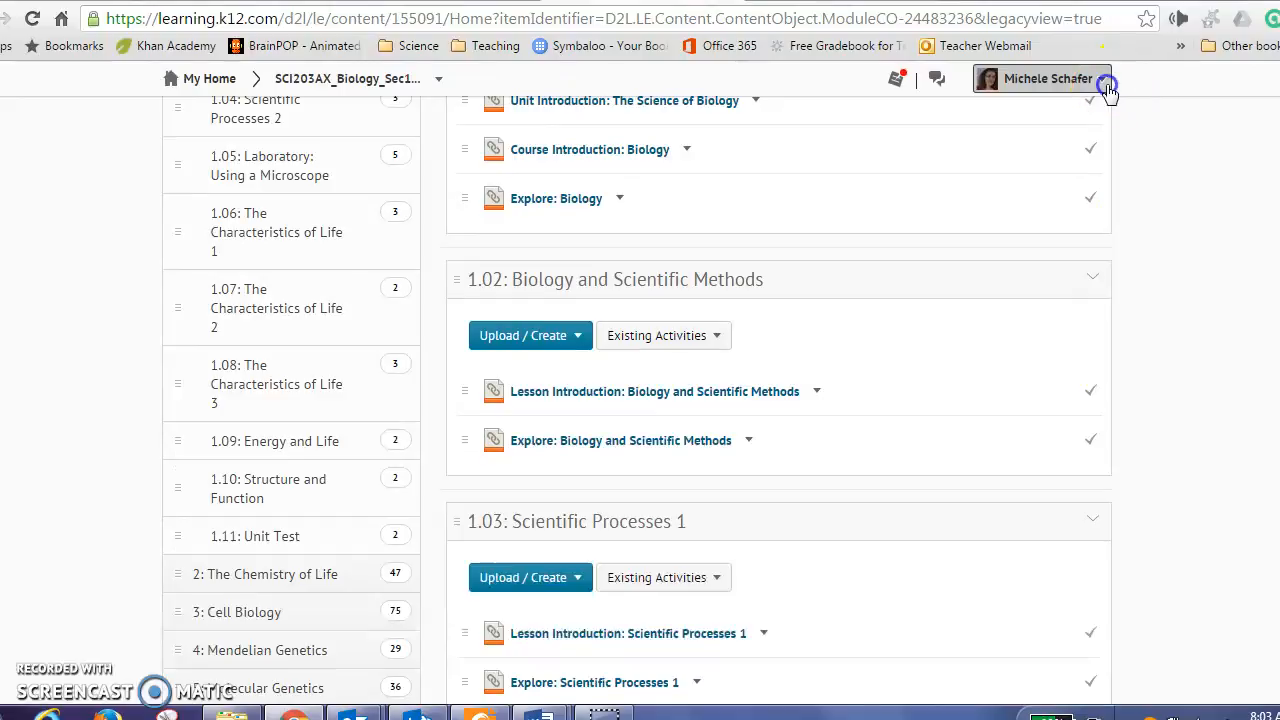
Step: Switch to View as Student from the profile menu and look over the home page
{"action": "left_click", "coordinate": [1048, 78]}
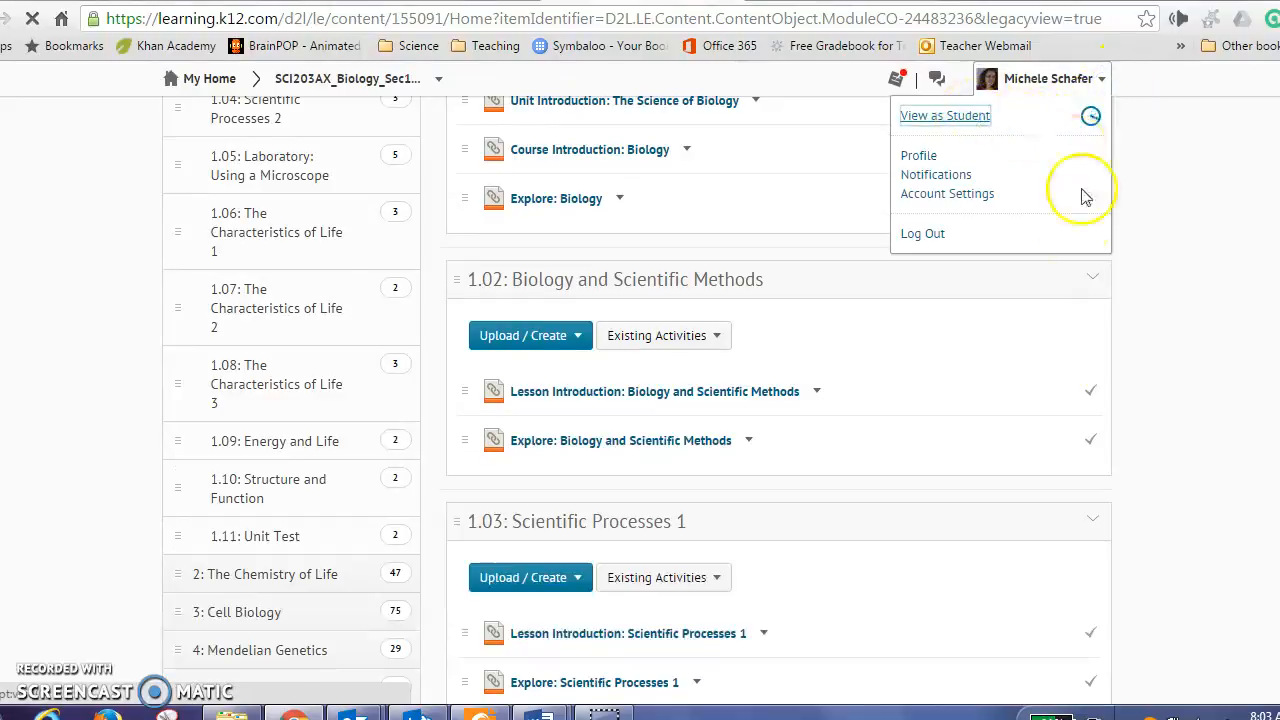
{"action": "left_click", "coordinate": [944, 114]}
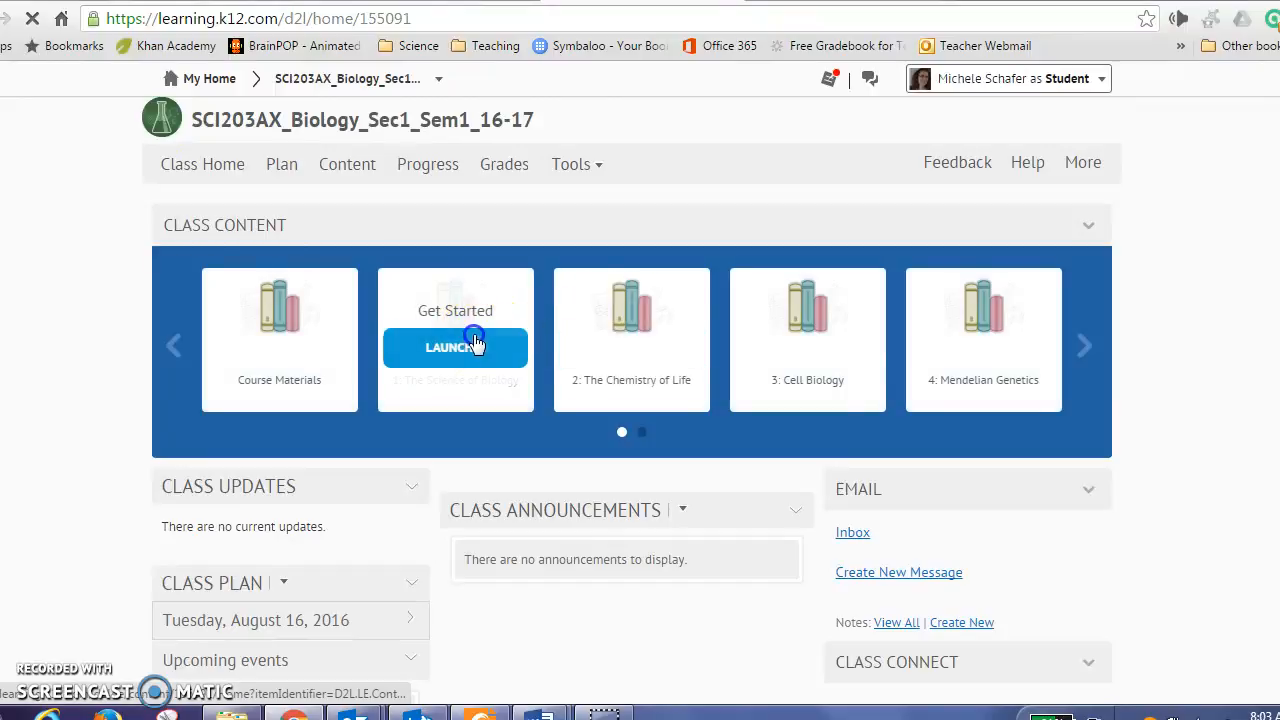
{"action": "scroll", "scroll_direction": "down", "scroll_amount": 3}
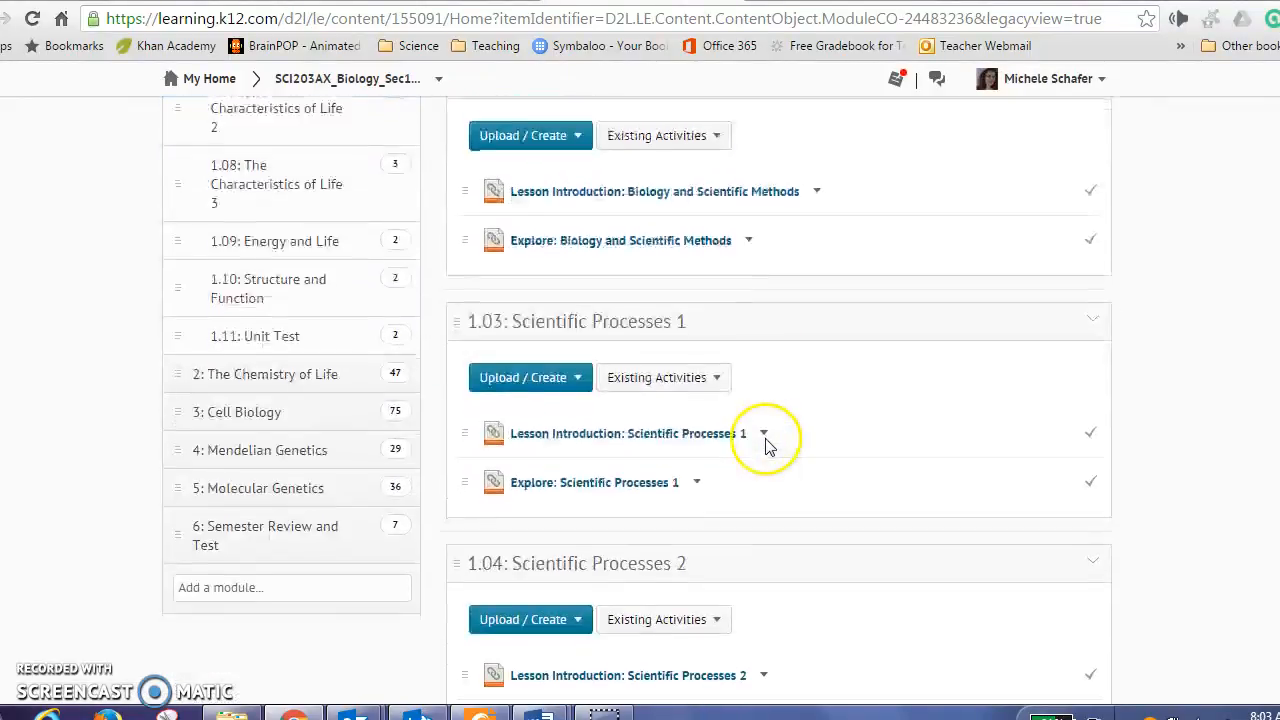
{"action": "scroll", "scroll_direction": "down", "scroll_amount": 3}
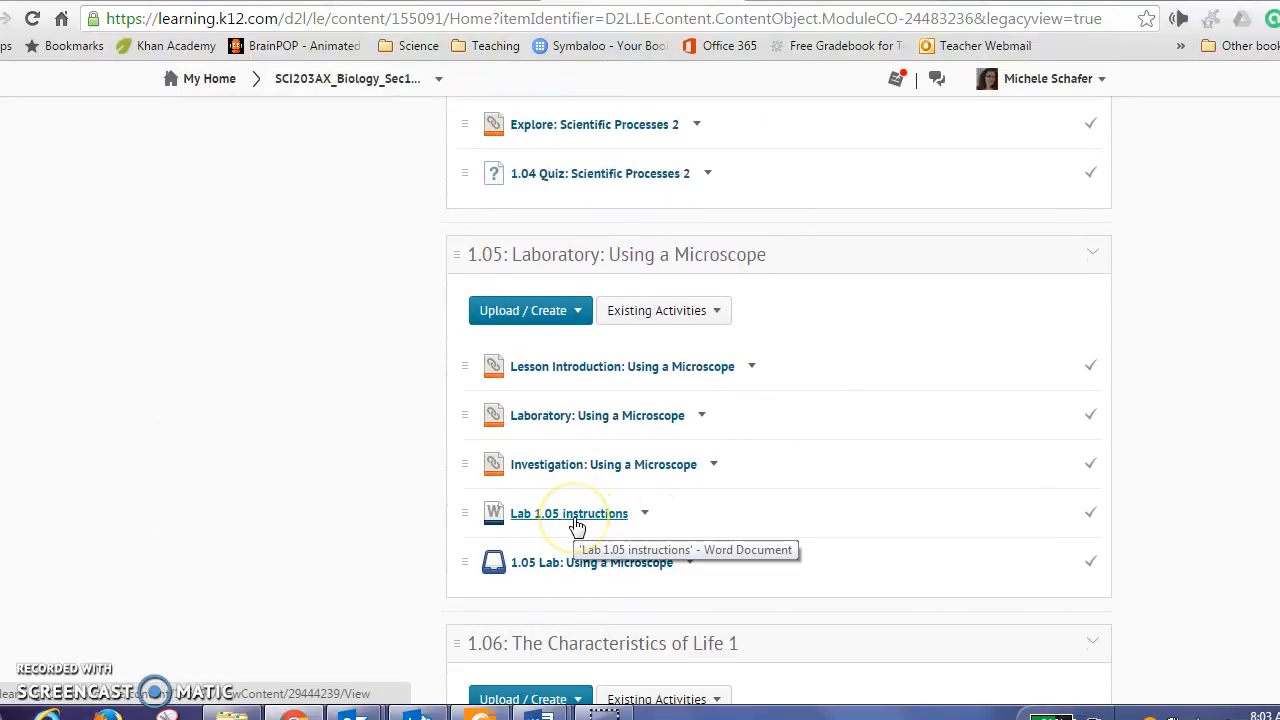
{"action": "mouse_move", "coordinate": [644, 512]}
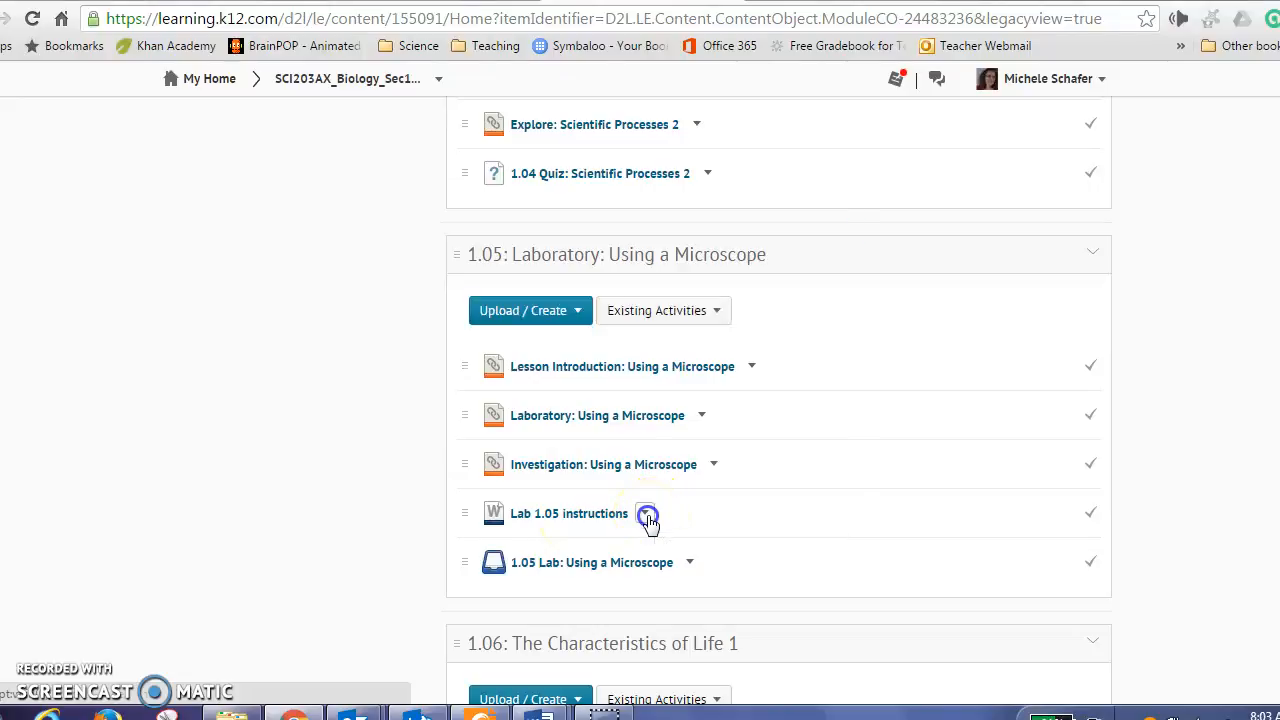
{"action": "left_click", "coordinate": [648, 512]}
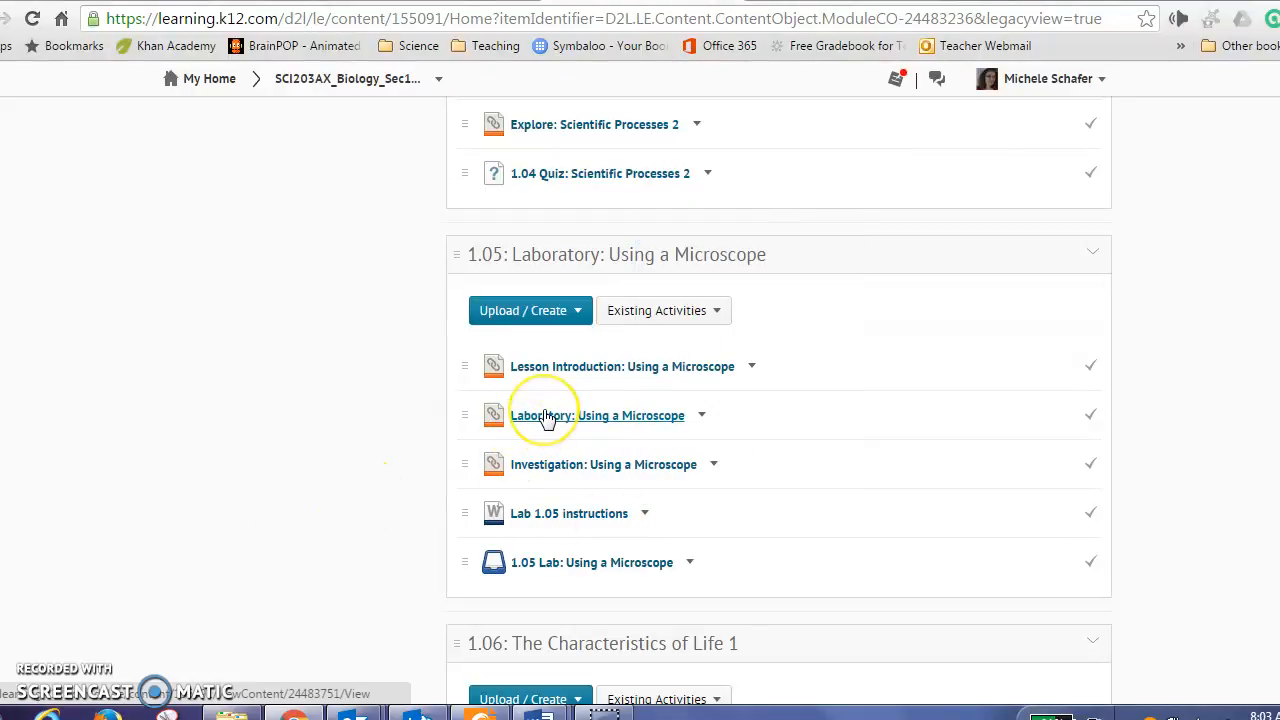
{"action": "mouse_move", "coordinate": [544, 414]}
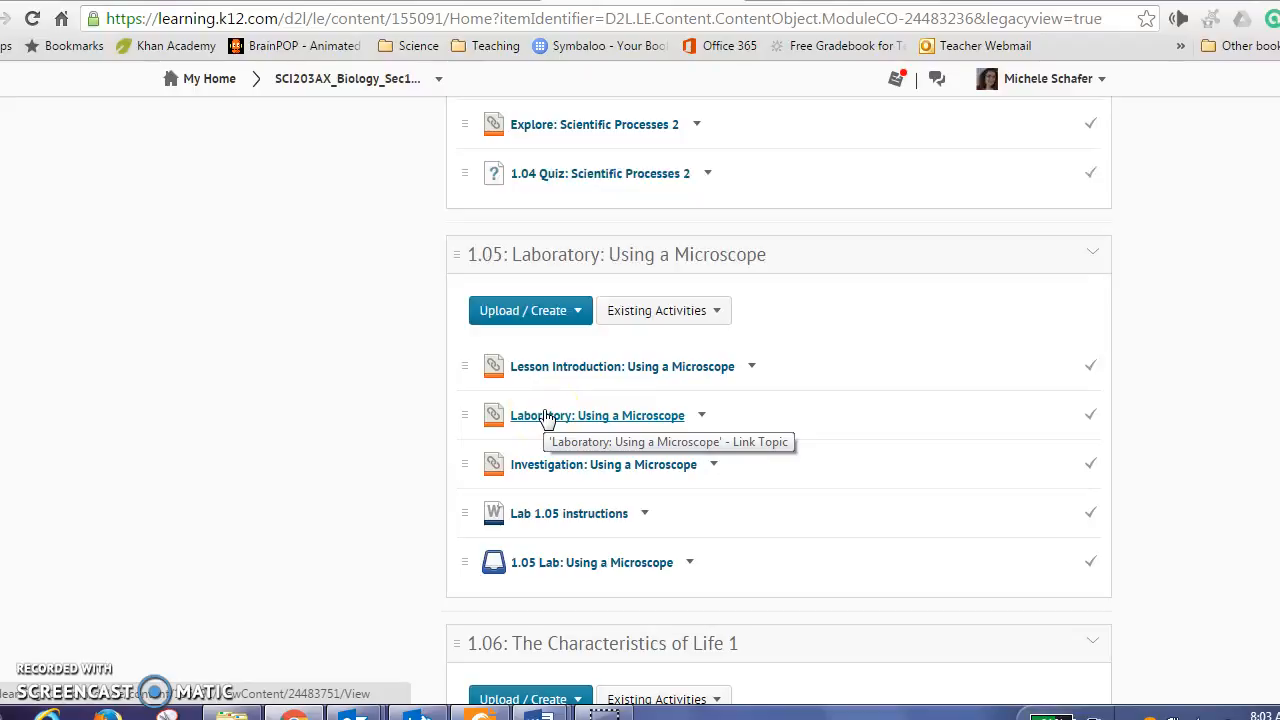
{"action": "mouse_move", "coordinate": [510, 358]}
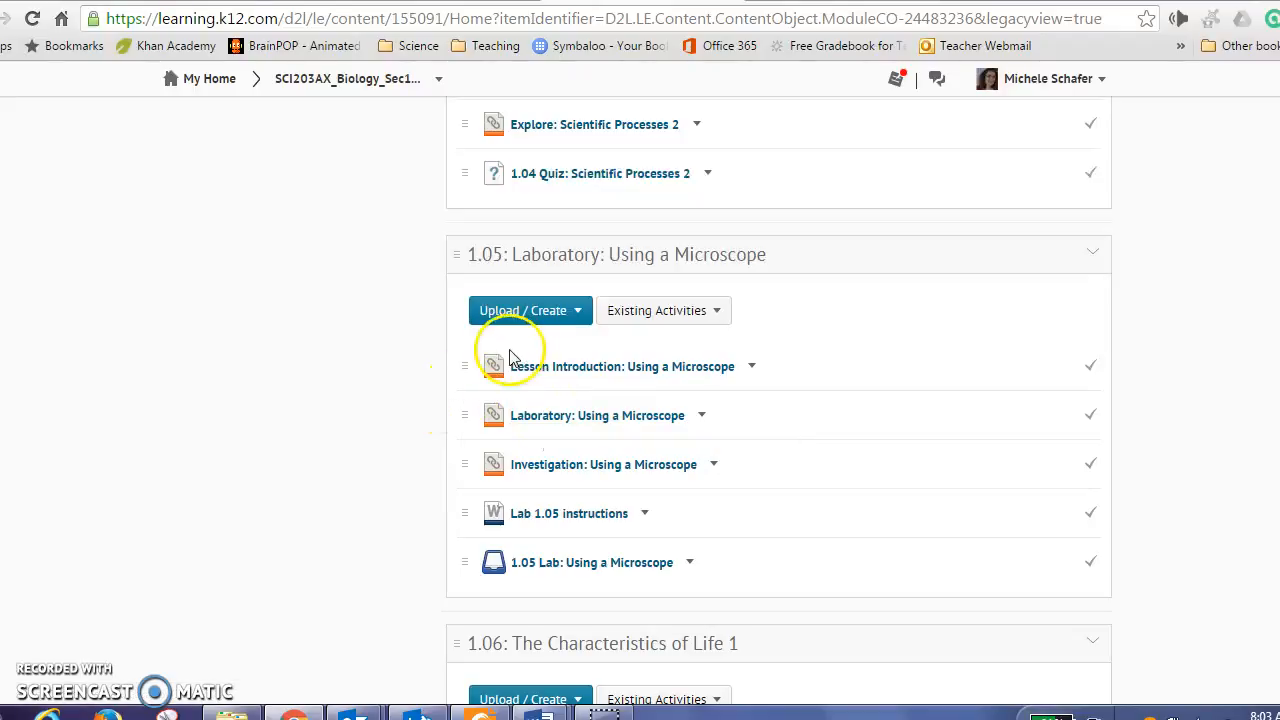
{"action": "mouse_move", "coordinate": [564, 408]}
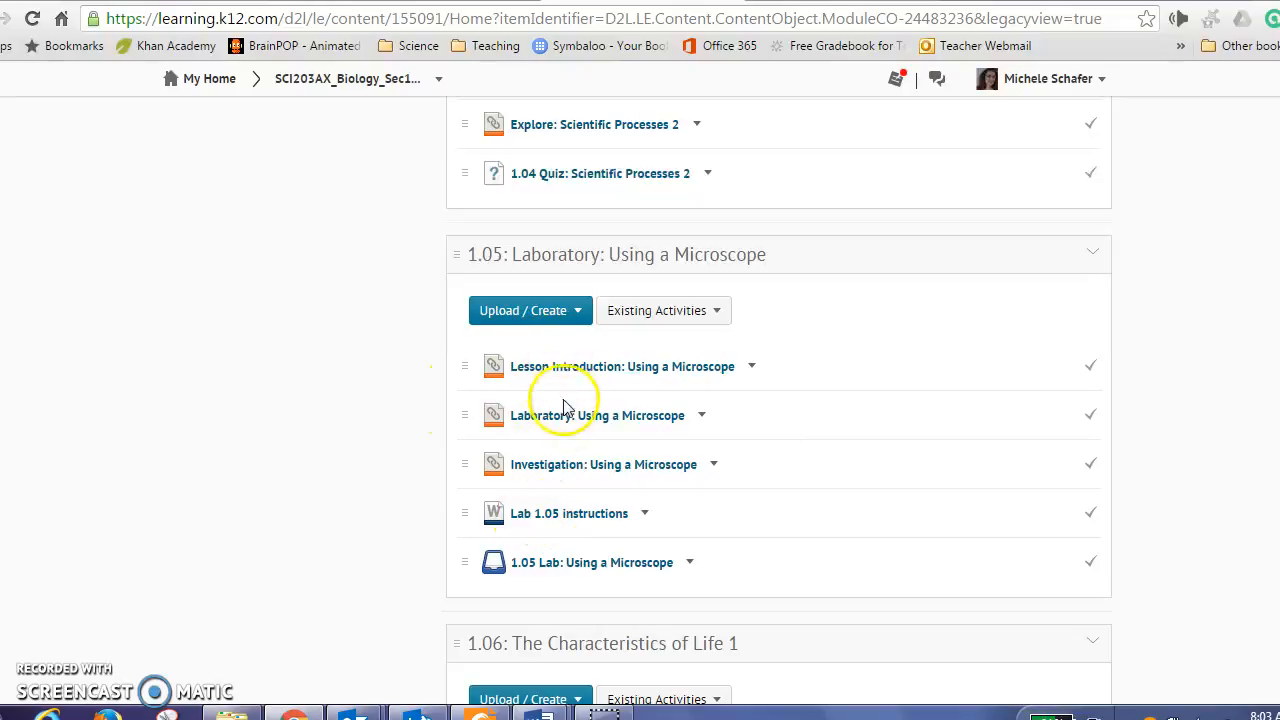
{"action": "mouse_move", "coordinate": [548, 464]}
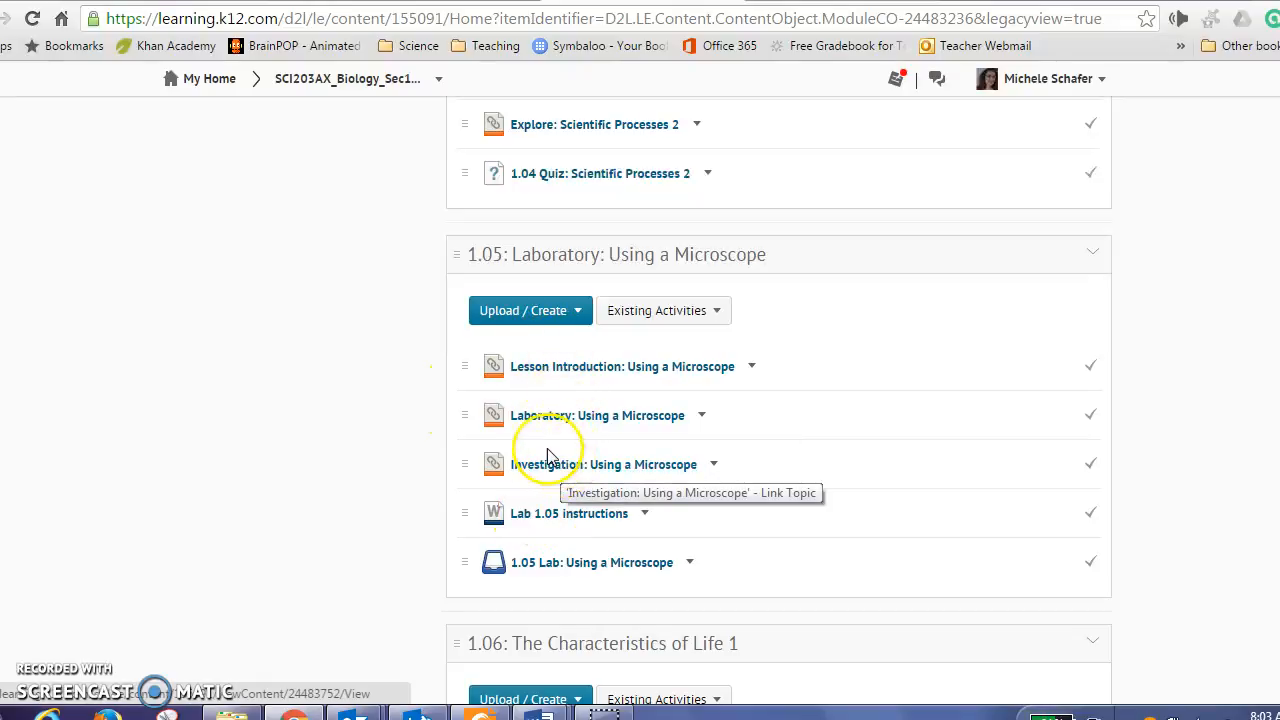
{"action": "mouse_move", "coordinate": [548, 490]}
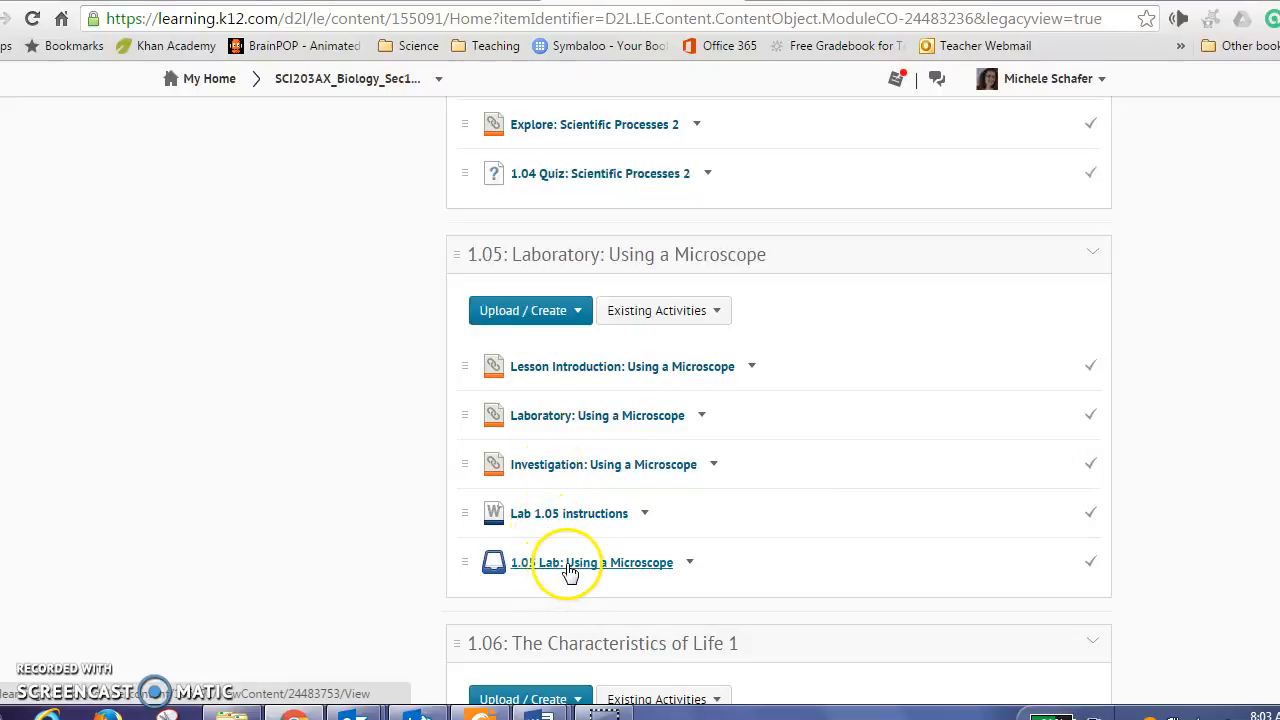
Step: Open the 1.05 Lab: Using a Microscope activity and its attached Lab Report assignment
{"action": "left_click", "coordinate": [592, 562]}
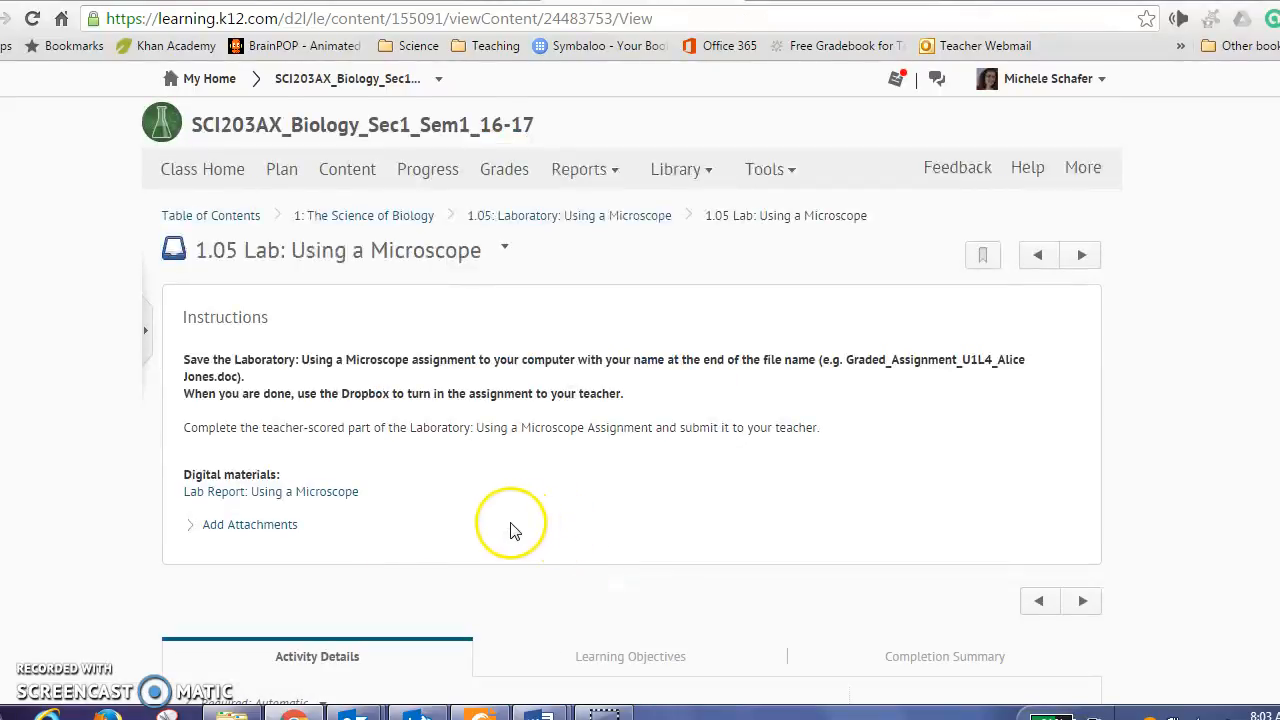
{"action": "left_click", "coordinate": [270, 492]}
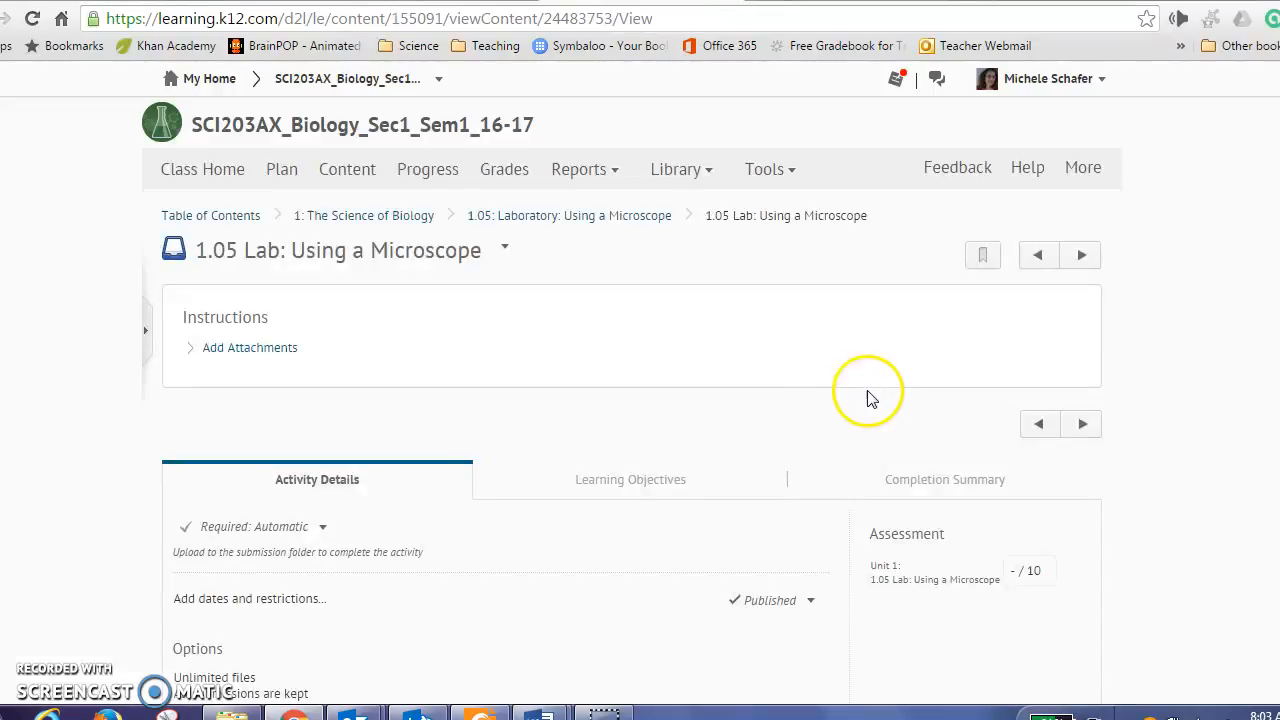
{"action": "left_click", "coordinate": [540, 712]}
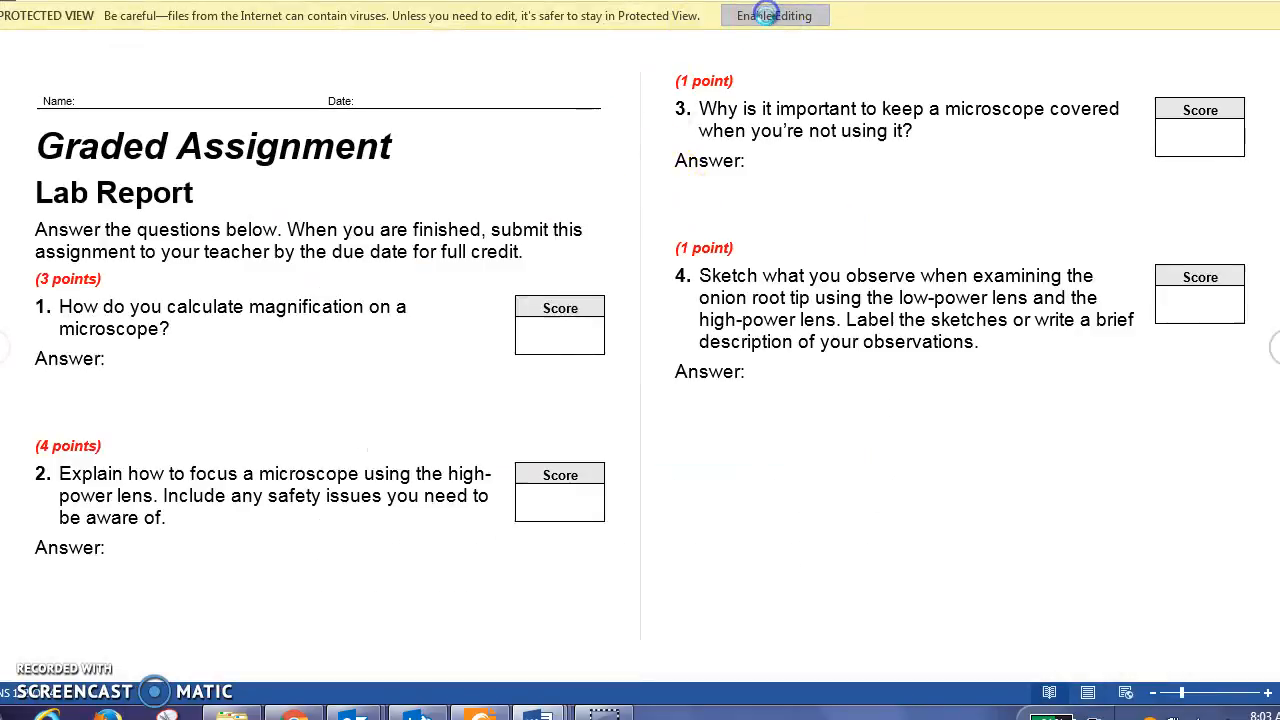
Step: Enable editing on the Lab Report document in Word
{"action": "left_click", "coordinate": [772, 16]}
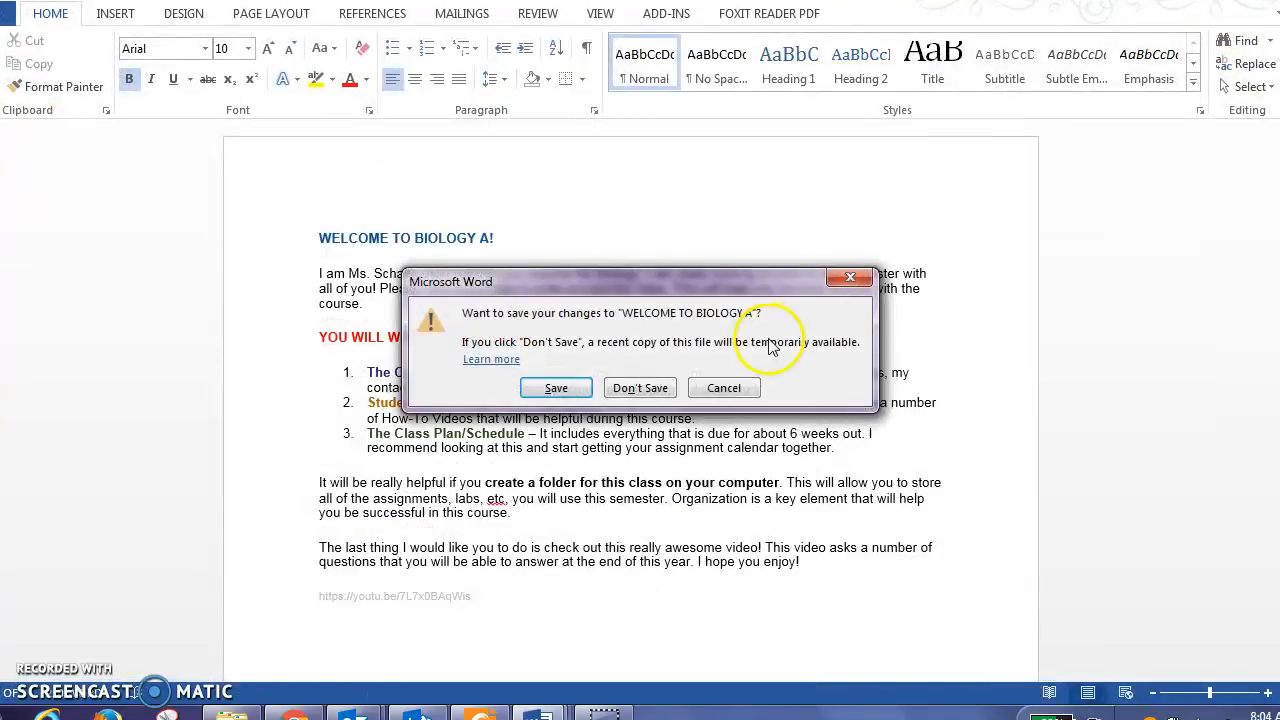
Step: Dismiss the welcome document's save prompt and close the instructions editor without saving
{"action": "left_click", "coordinate": [640, 388]}
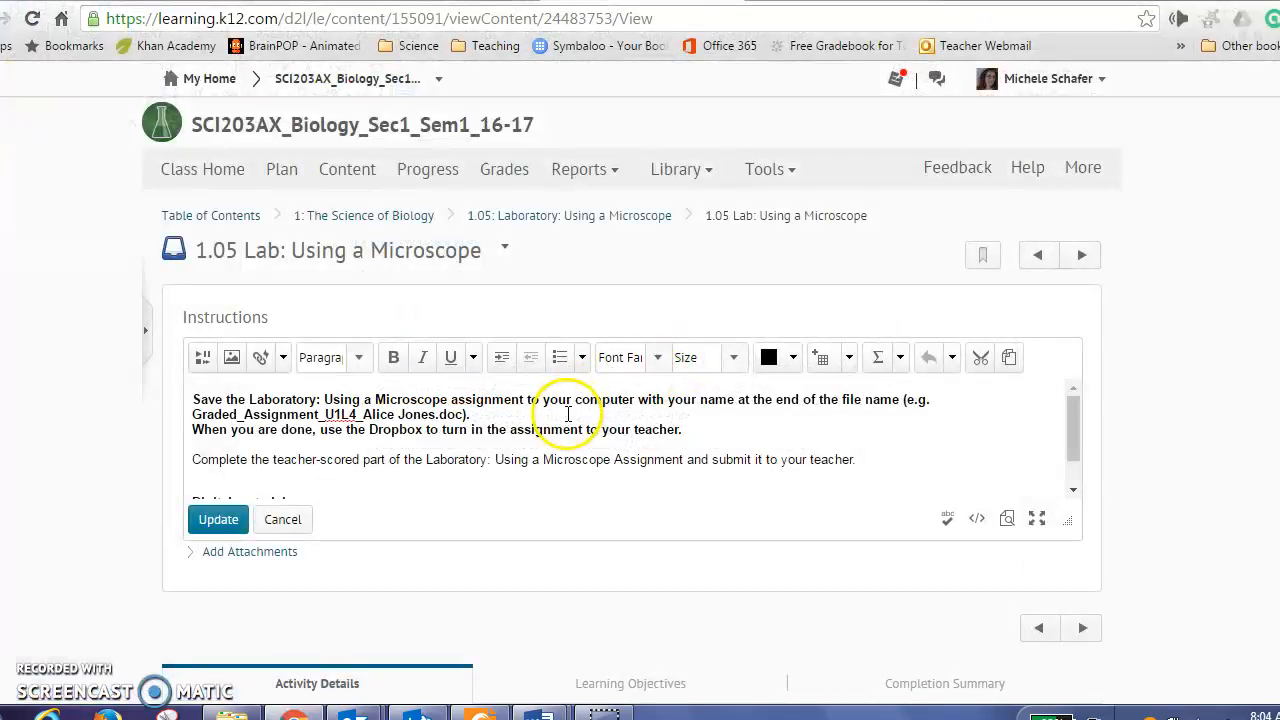
{"action": "mouse_move", "coordinate": [380, 520]}
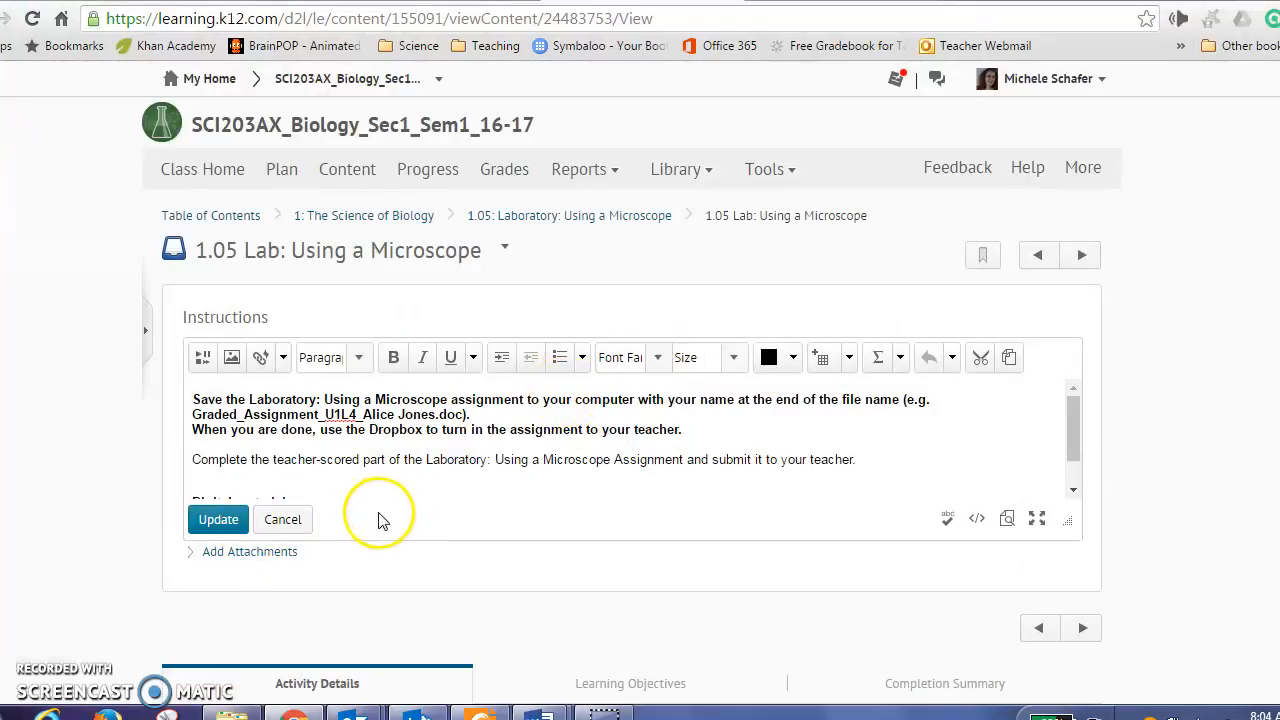
{"action": "left_click", "coordinate": [218, 520]}
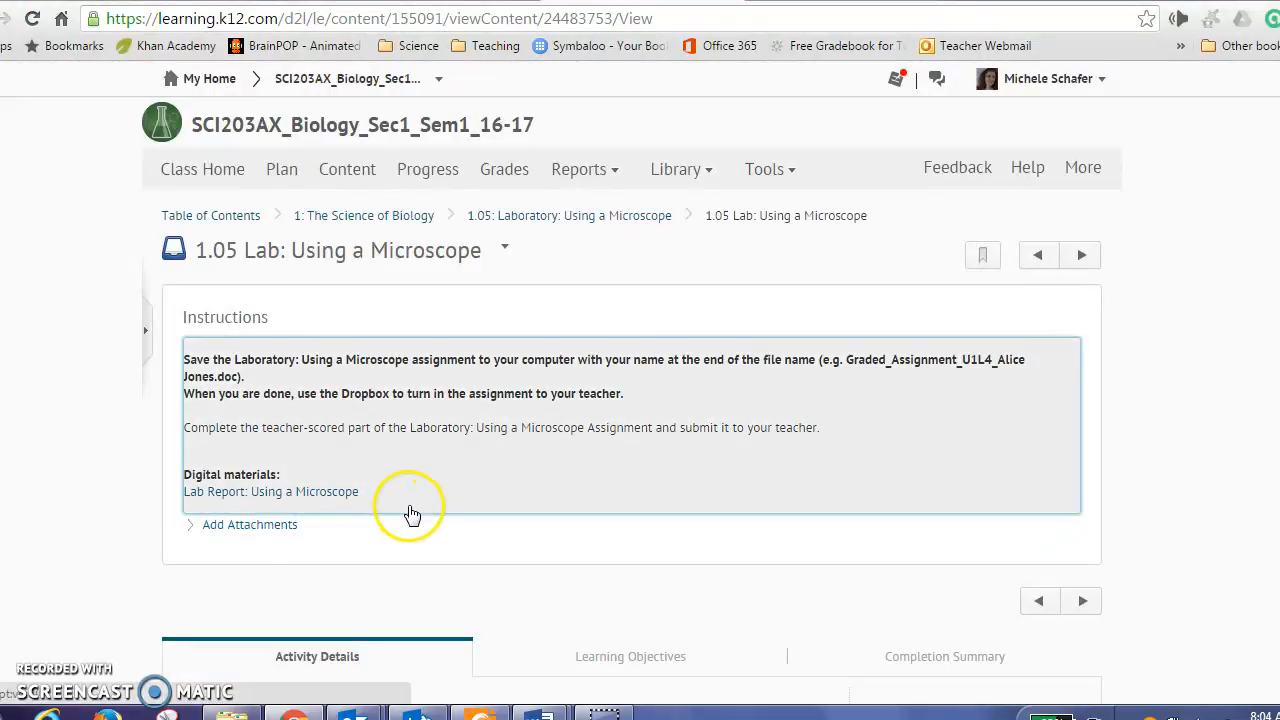
{"action": "mouse_move", "coordinate": [448, 276]}
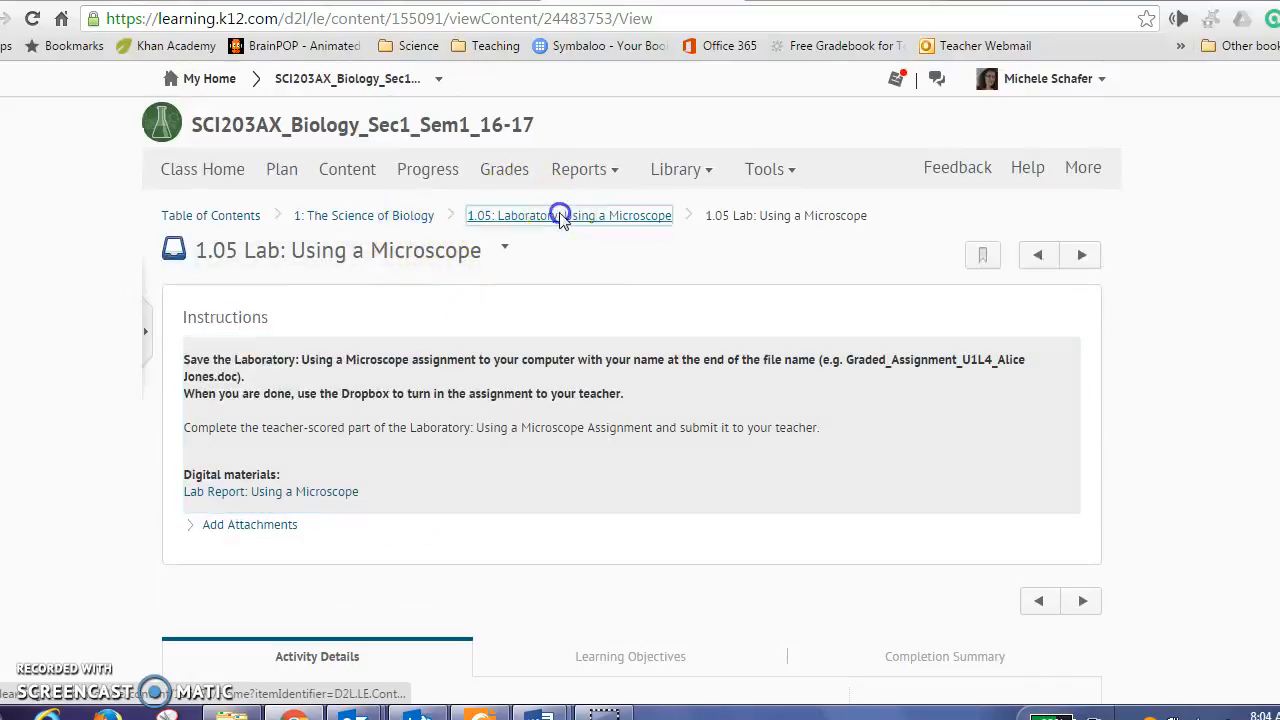
Step: Return to the 1.05: Laboratory: Using a Microscope module overview via the breadcrumb
{"action": "left_click", "coordinate": [568, 216]}
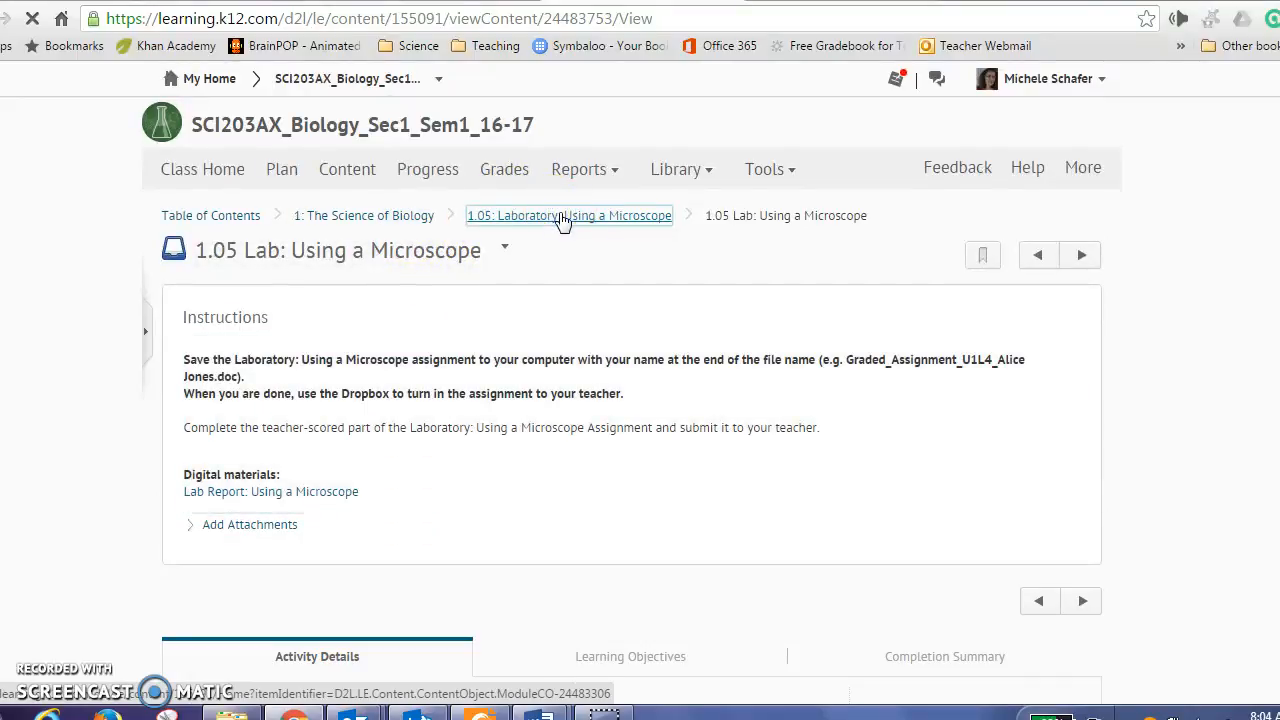
{"action": "left_click", "coordinate": [568, 216]}
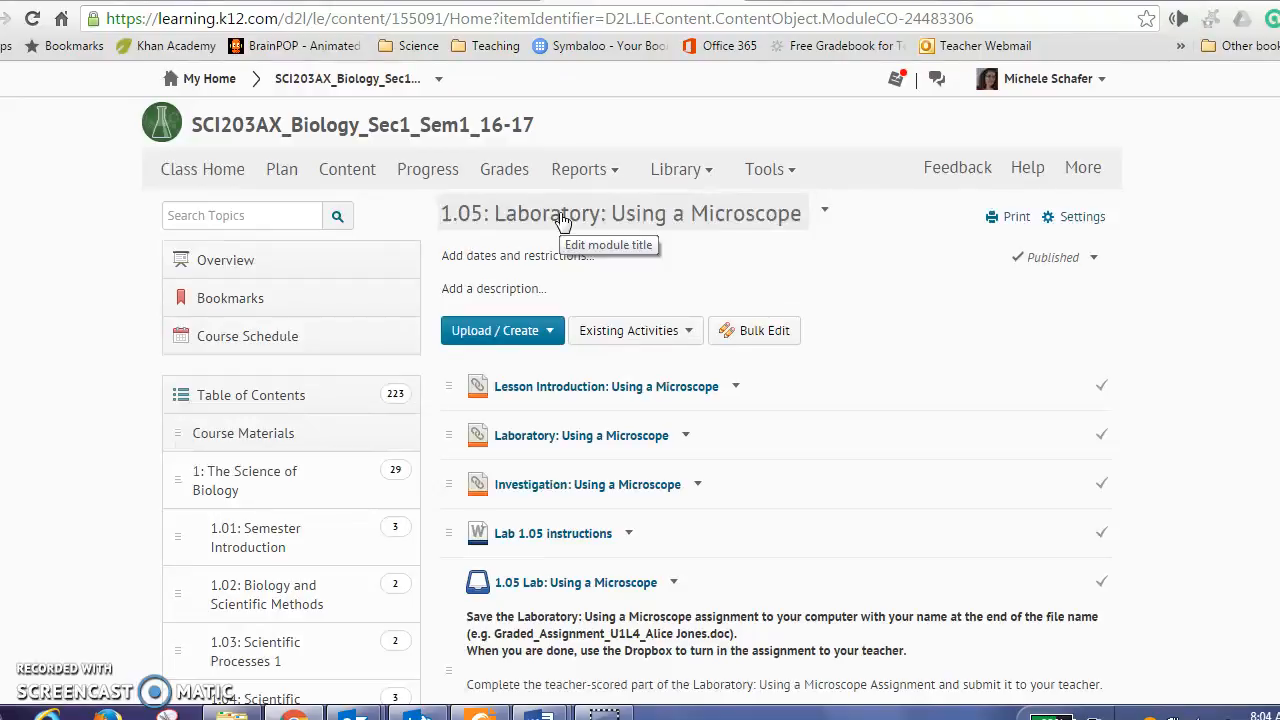
{"action": "mouse_move", "coordinate": [602, 392]}
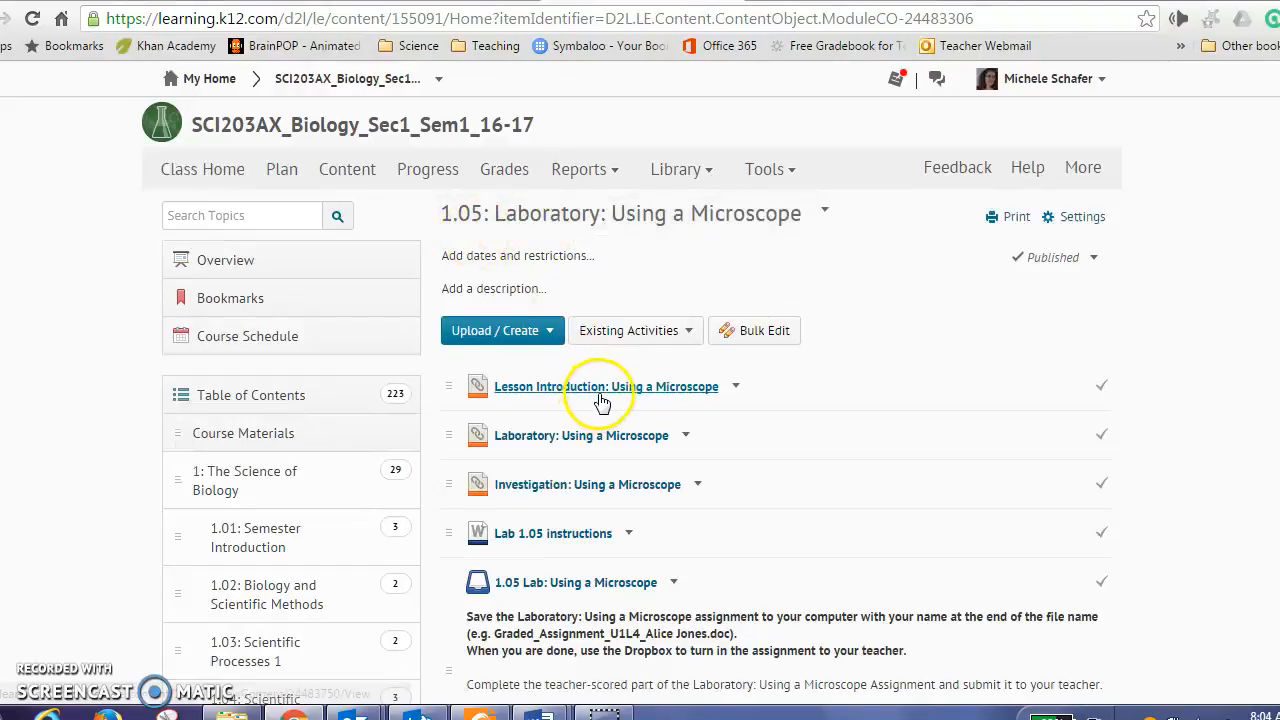
Step: Open Lesson Introduction: Using a Microscope and advance to its page 3 of 3 materials list
{"action": "left_click", "coordinate": [606, 386]}
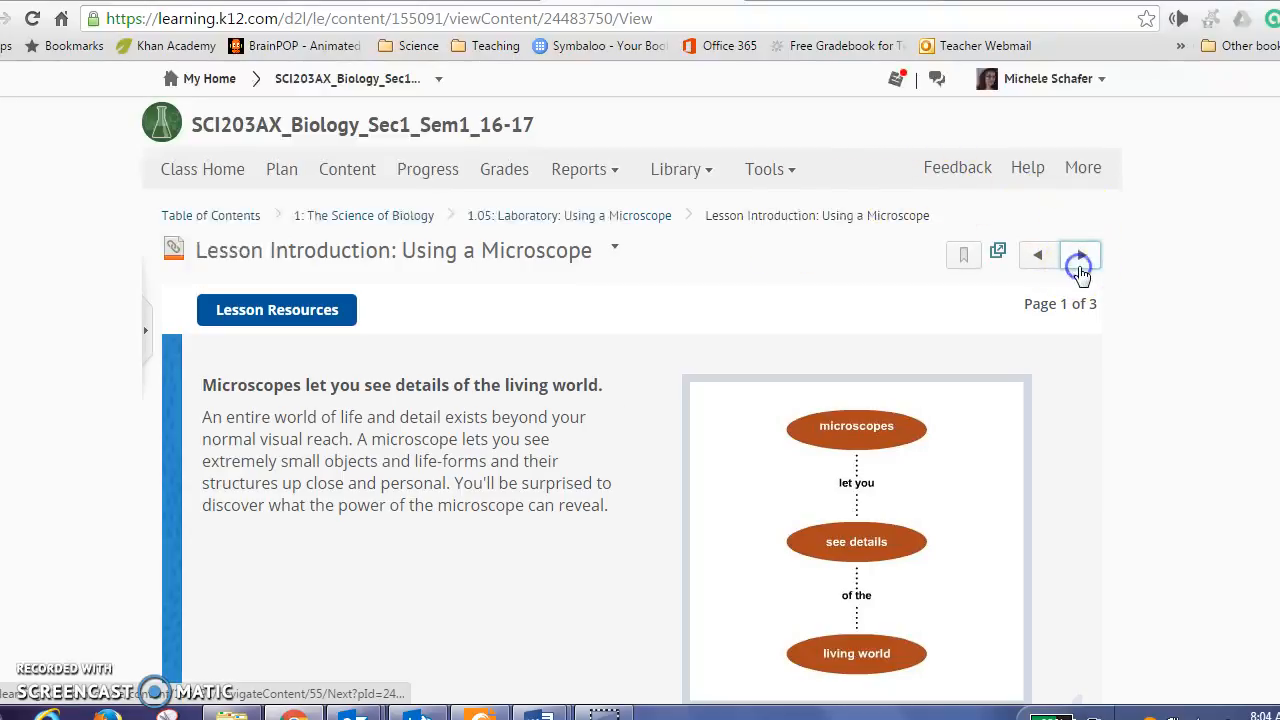
{"action": "left_click", "coordinate": [1080, 254]}
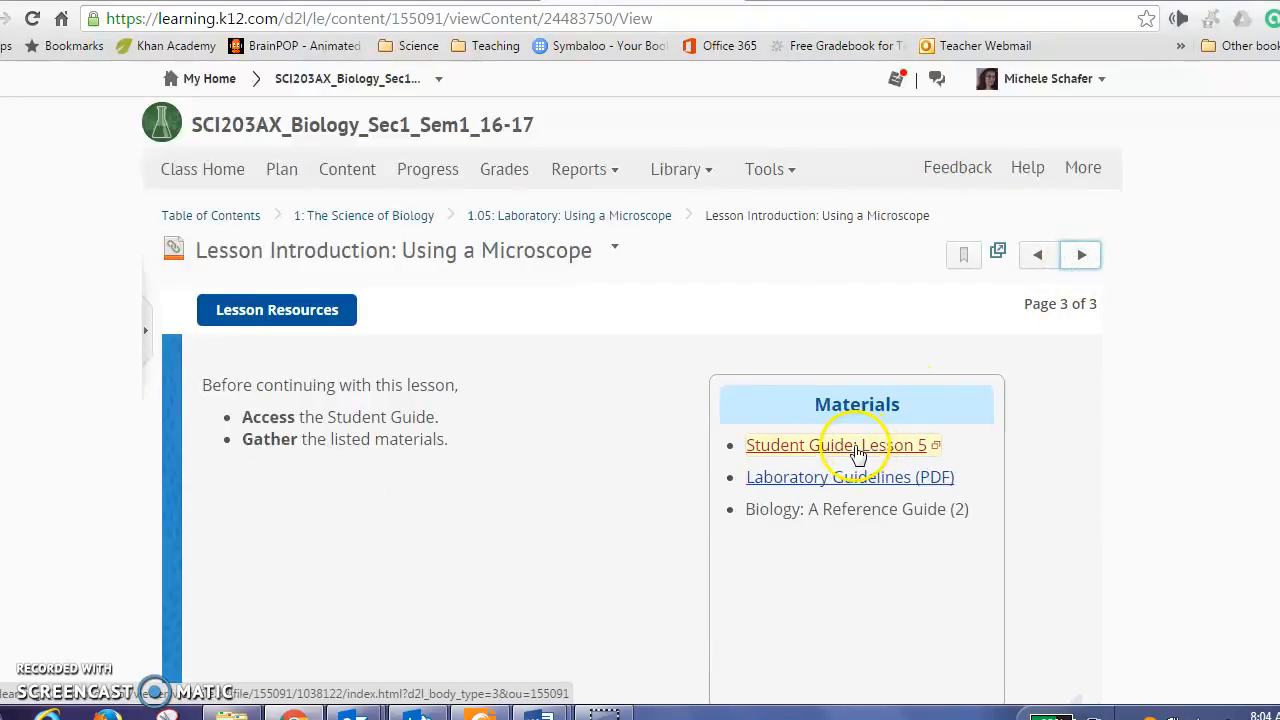
{"action": "mouse_move", "coordinate": [850, 444]}
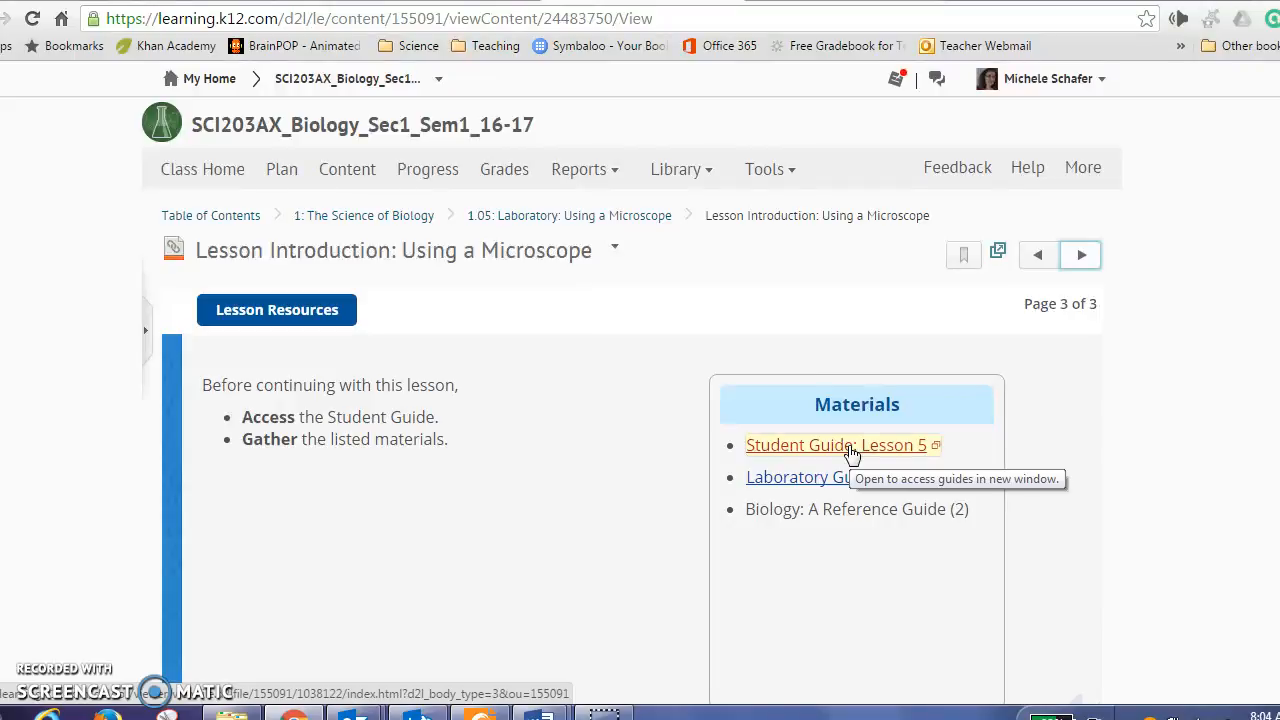
{"action": "mouse_move", "coordinate": [984, 312]}
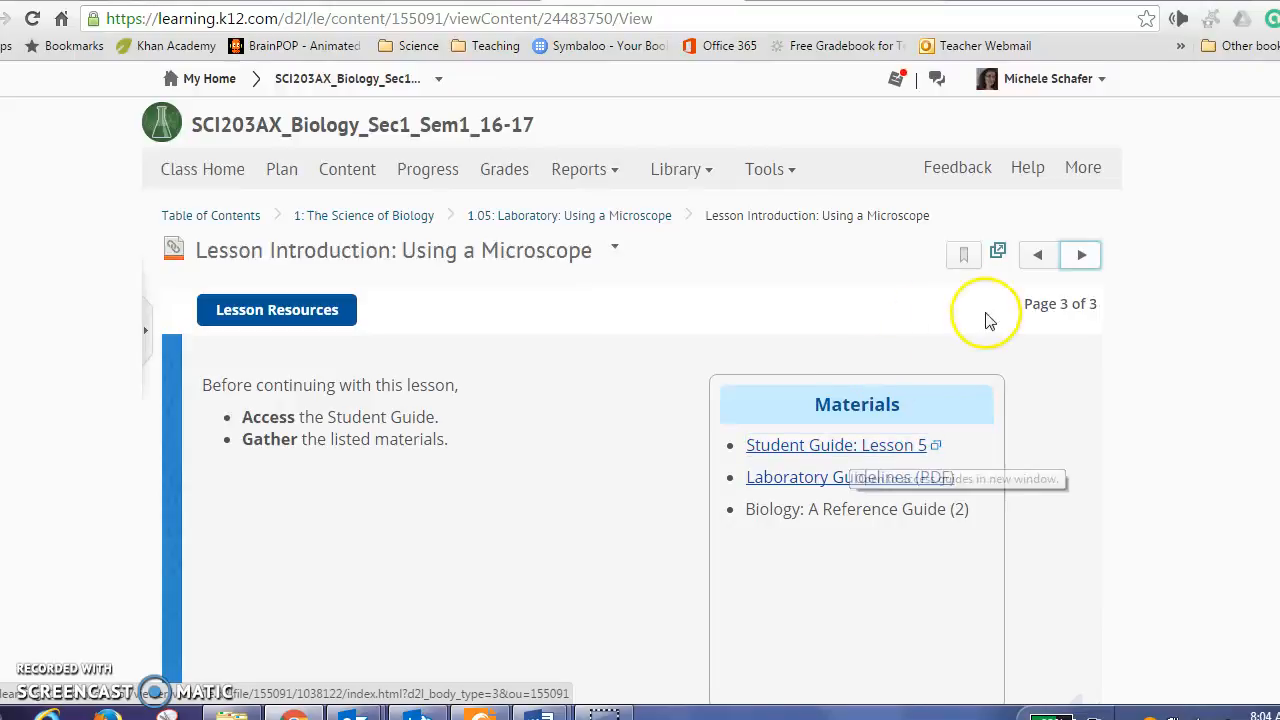
Step: Read through Laboratory pages 1–5 and continue into the Investigation activity
{"action": "left_click", "coordinate": [1080, 254]}
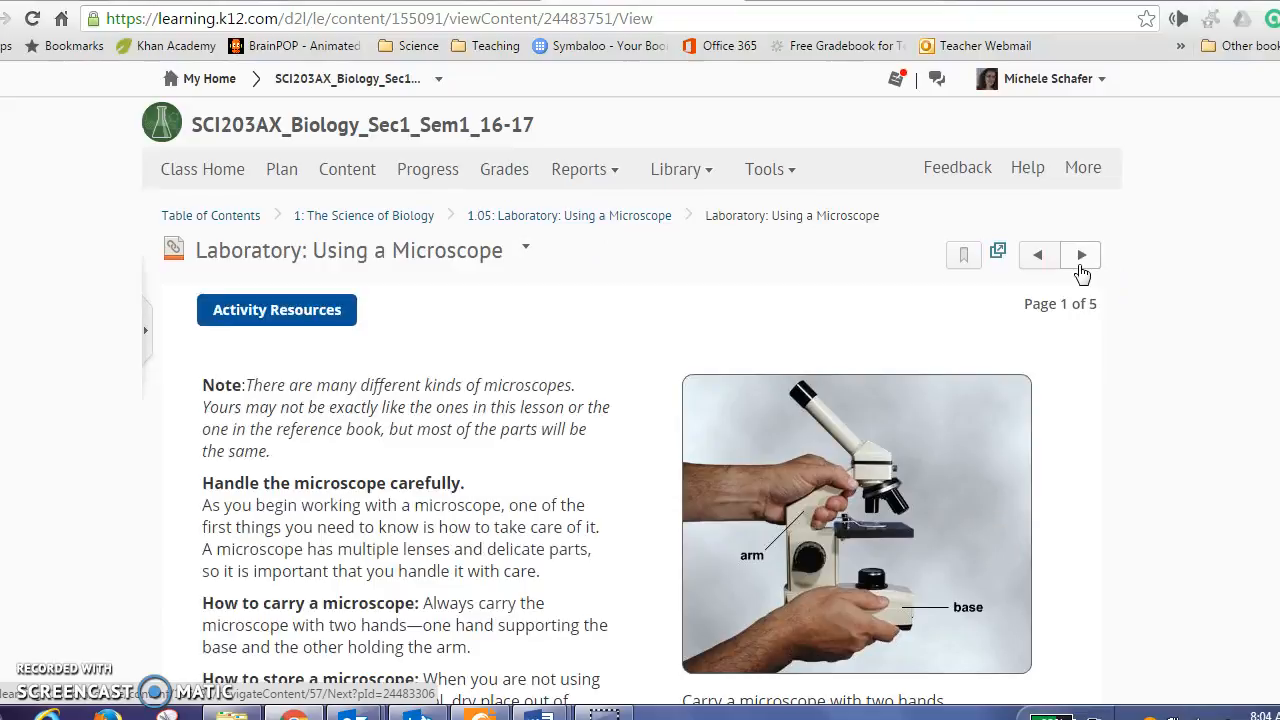
{"action": "mouse_move", "coordinate": [680, 580]}
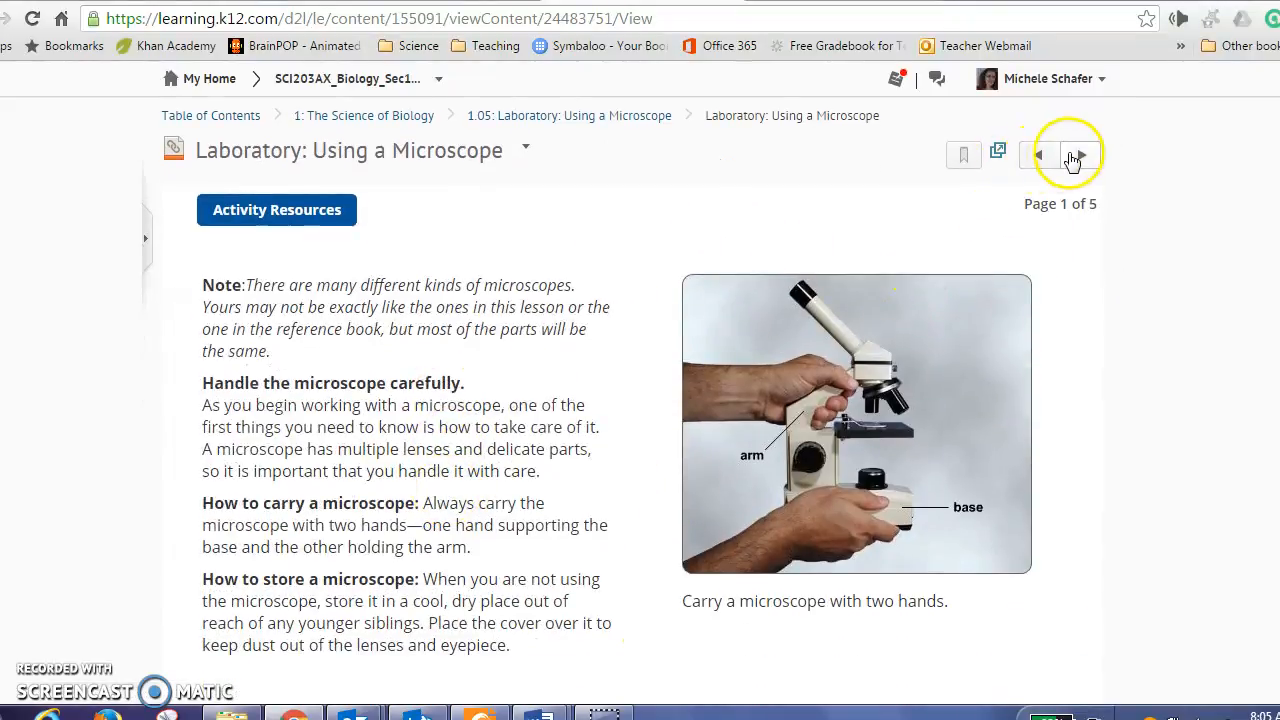
{"action": "left_click", "coordinate": [1080, 156]}
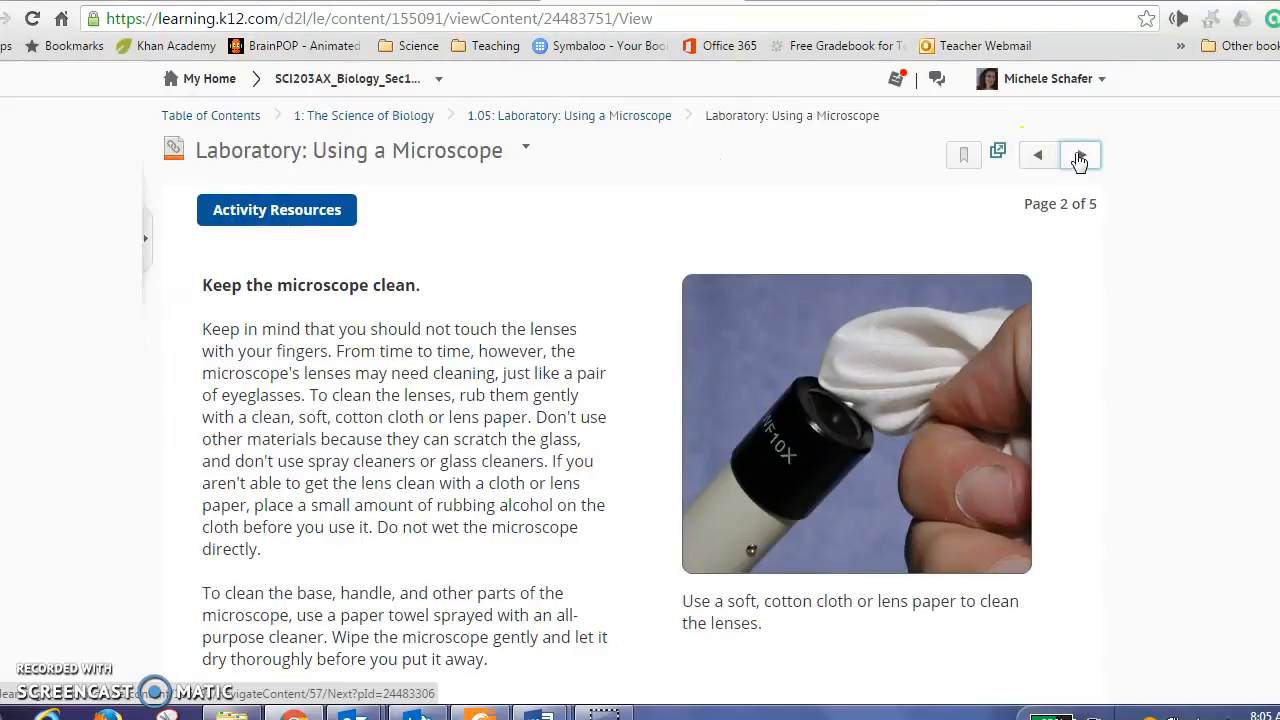
{"action": "left_click", "coordinate": [1080, 156]}
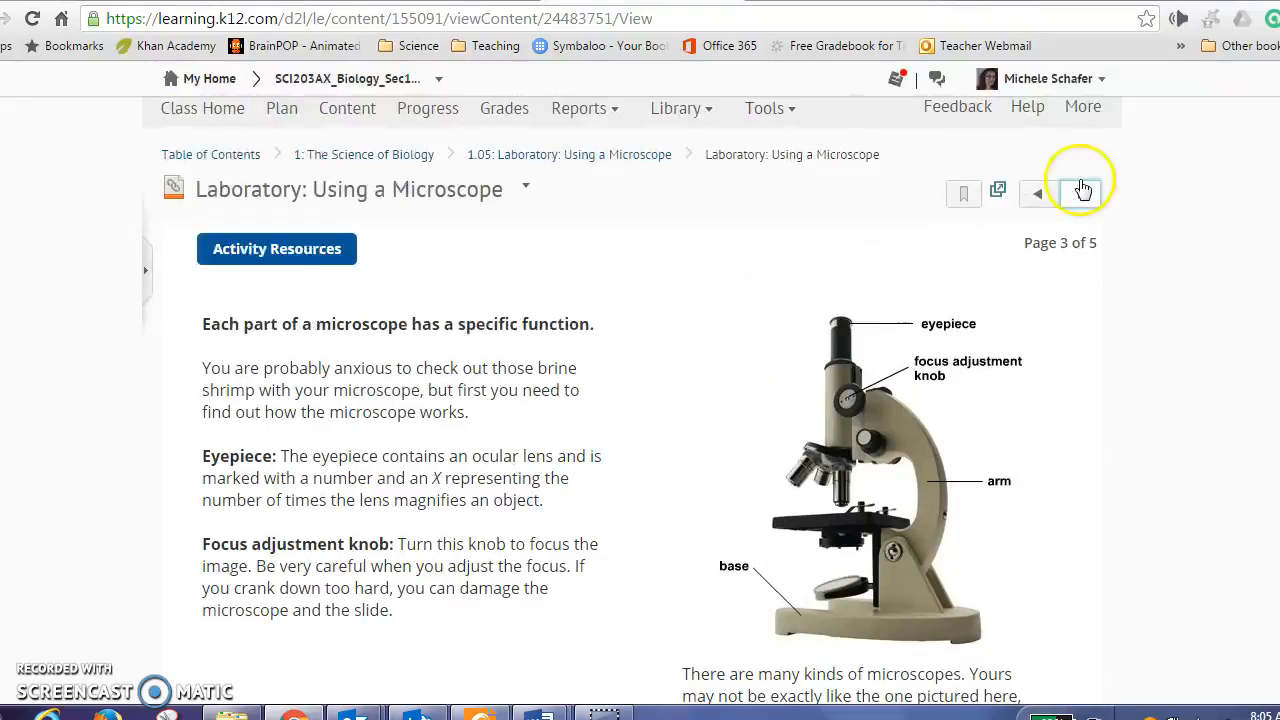
{"action": "left_click", "coordinate": [1080, 194]}
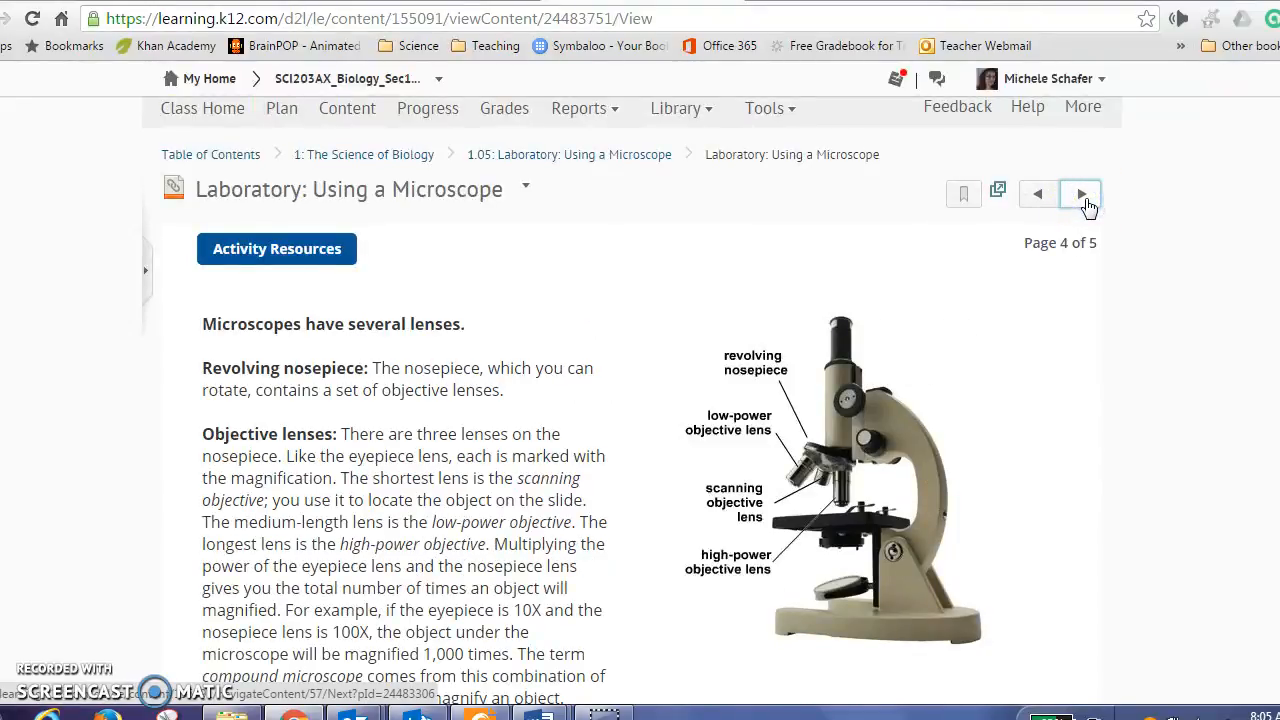
{"action": "left_click", "coordinate": [1080, 194]}
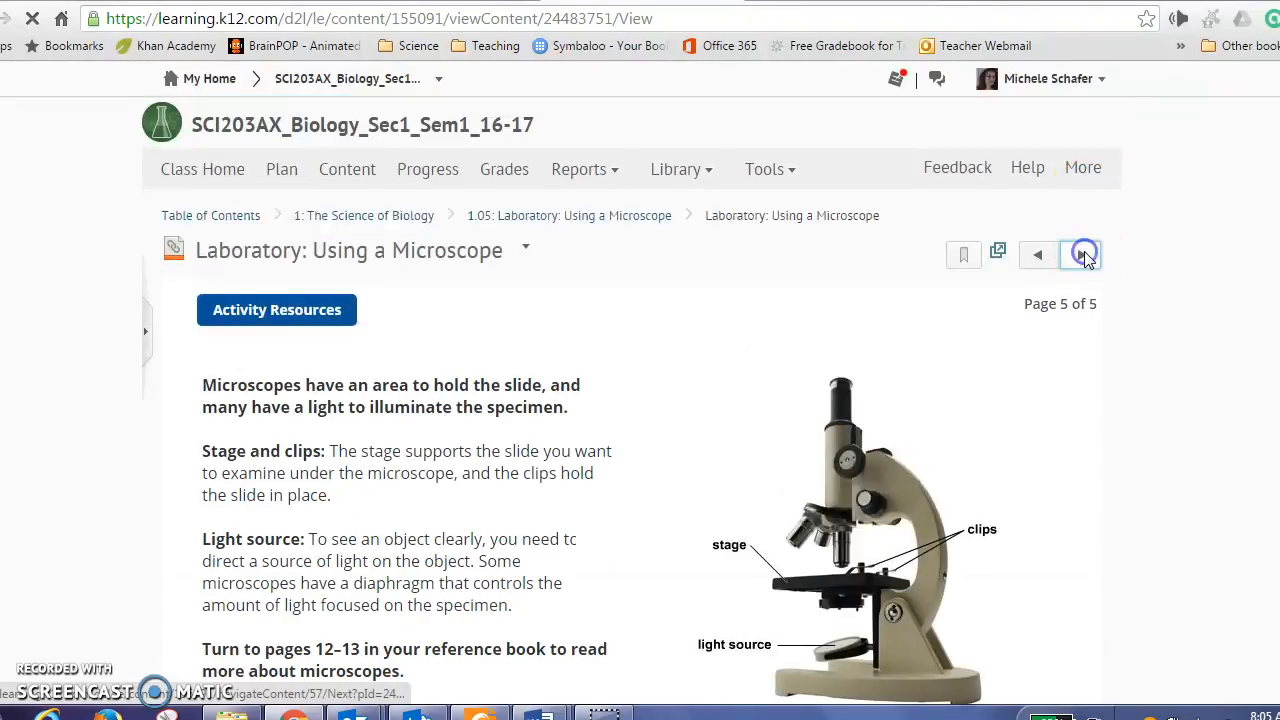
{"action": "left_click", "coordinate": [1082, 256]}
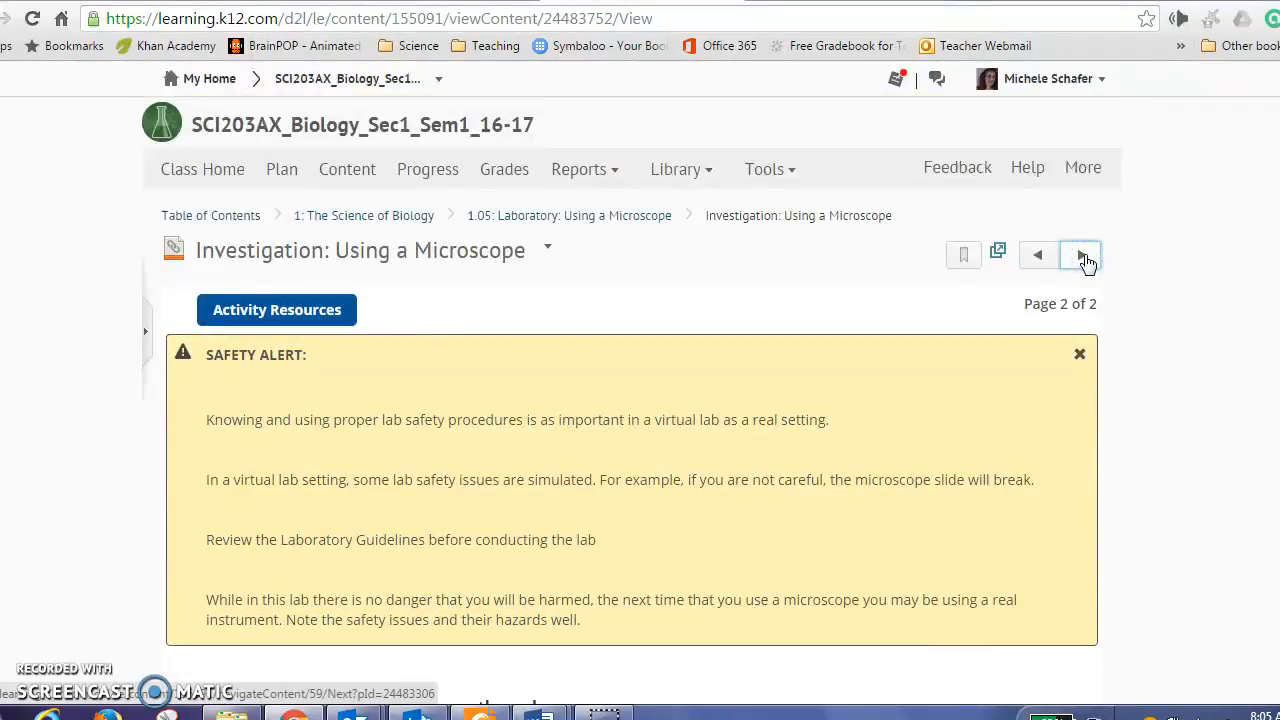
Step: Launch the Using a Microscope - Virtual Lab link and continue to the external site
{"action": "scroll", "scroll_direction": "down", "scroll_amount": 3}
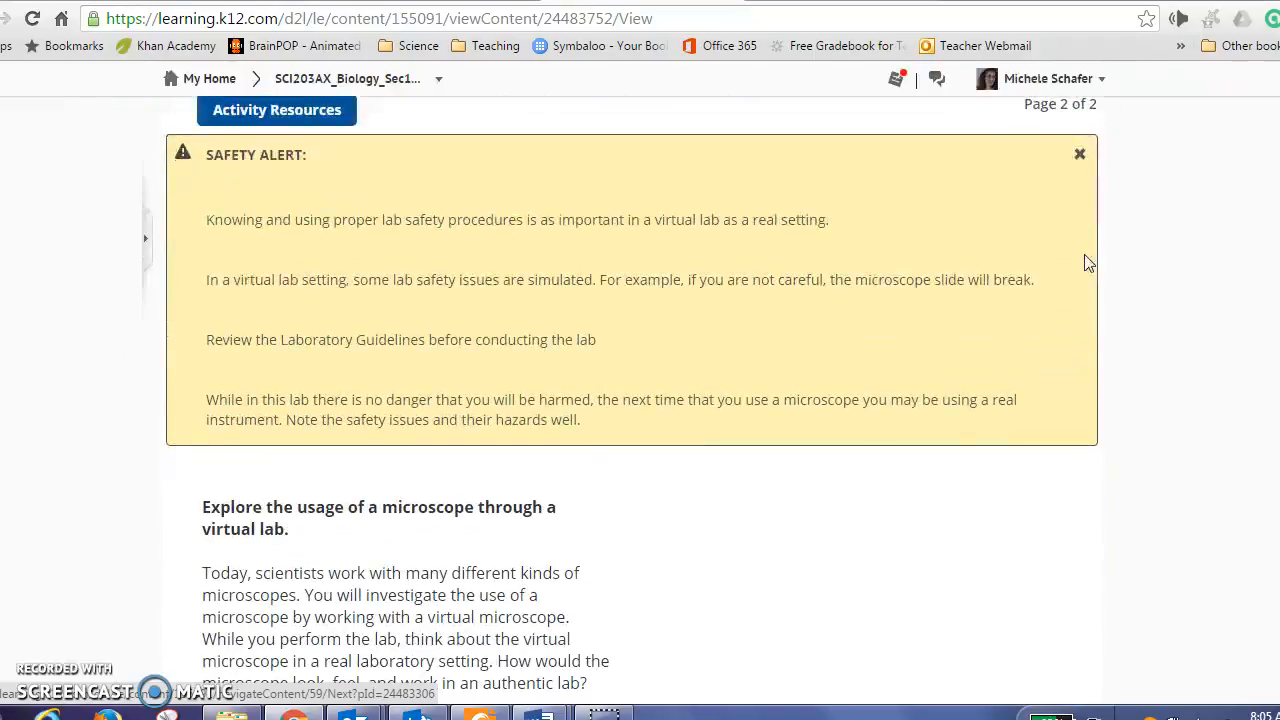
{"action": "left_click", "coordinate": [1080, 152]}
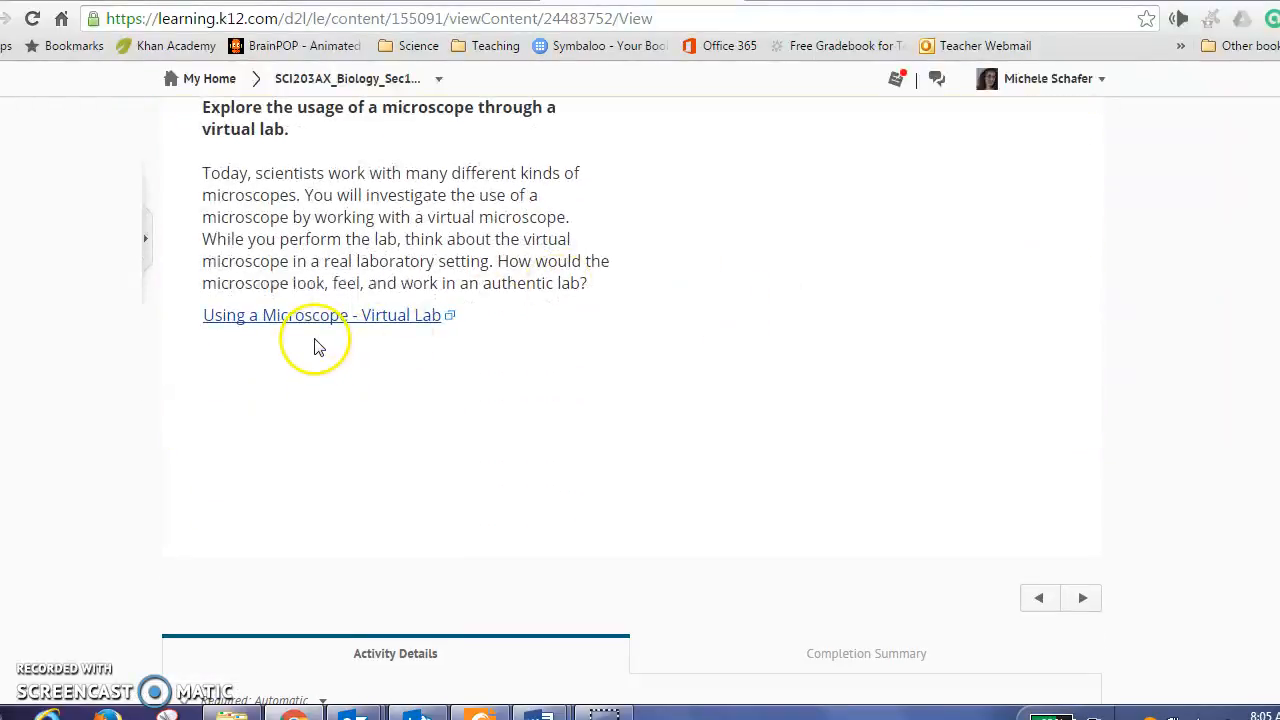
{"action": "left_click", "coordinate": [1082, 596]}
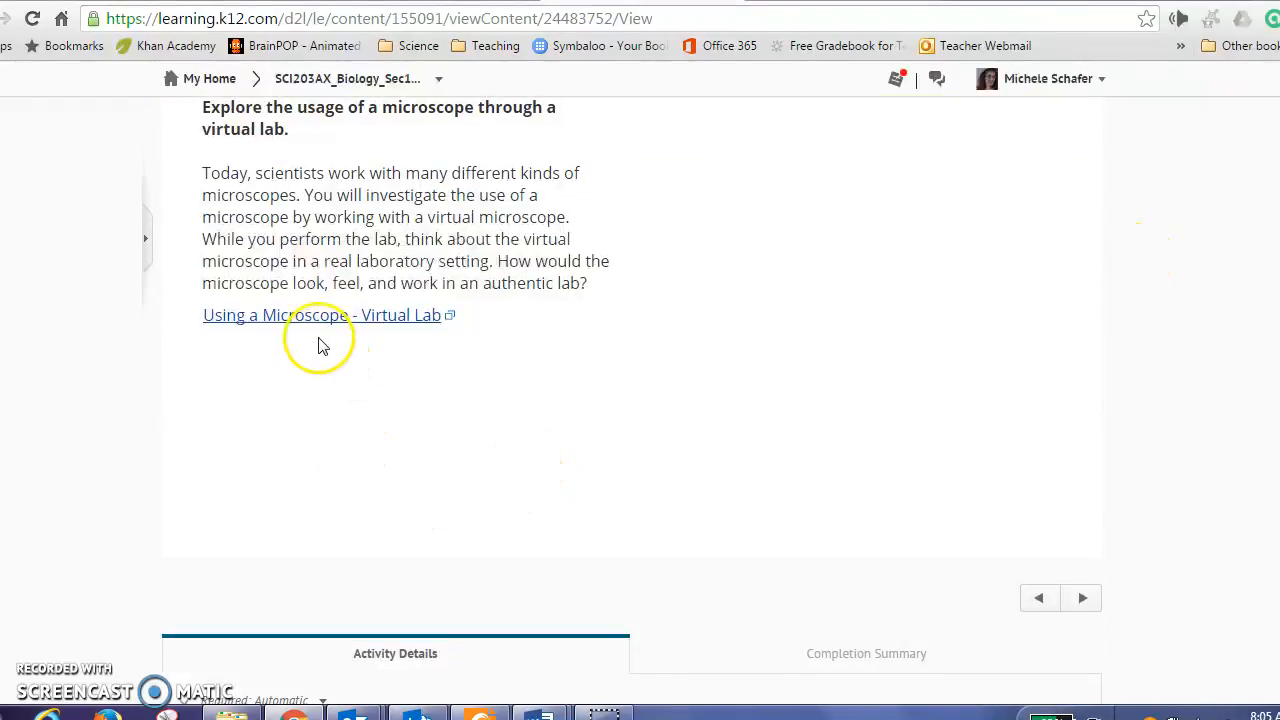
{"action": "mouse_move", "coordinate": [318, 316]}
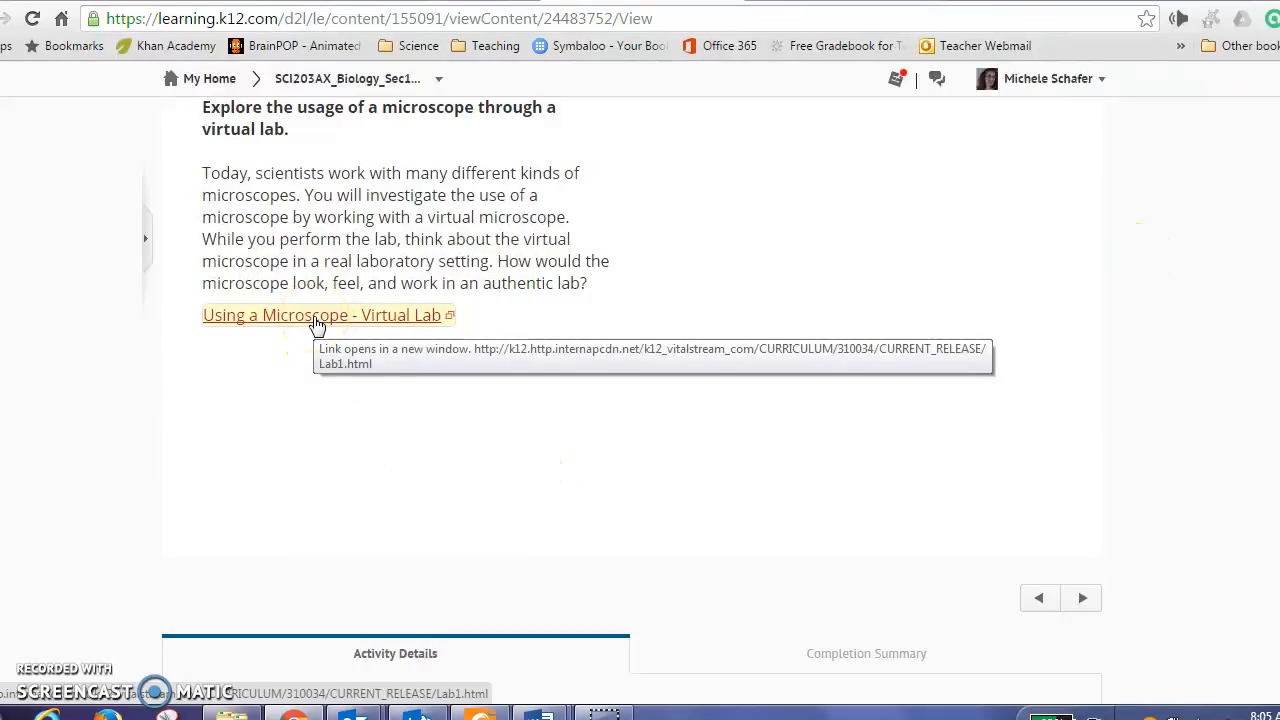
{"action": "left_click", "coordinate": [320, 314]}
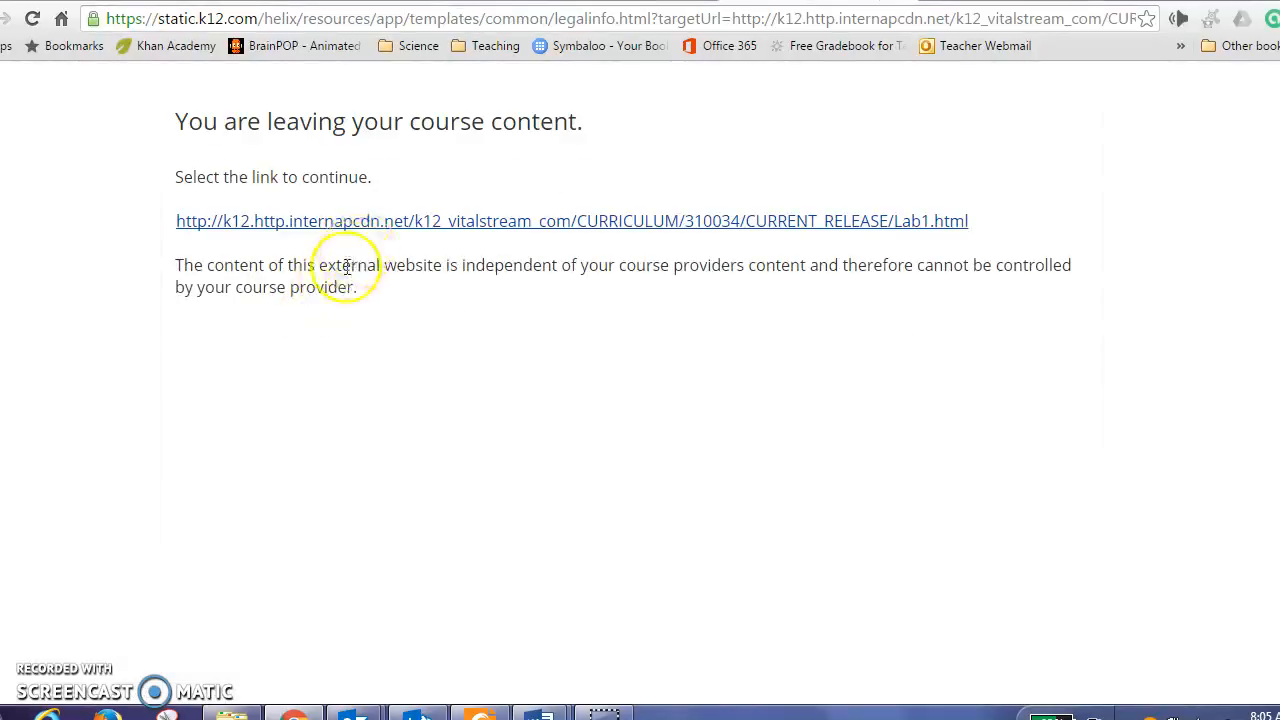
{"action": "left_click", "coordinate": [544, 220]}
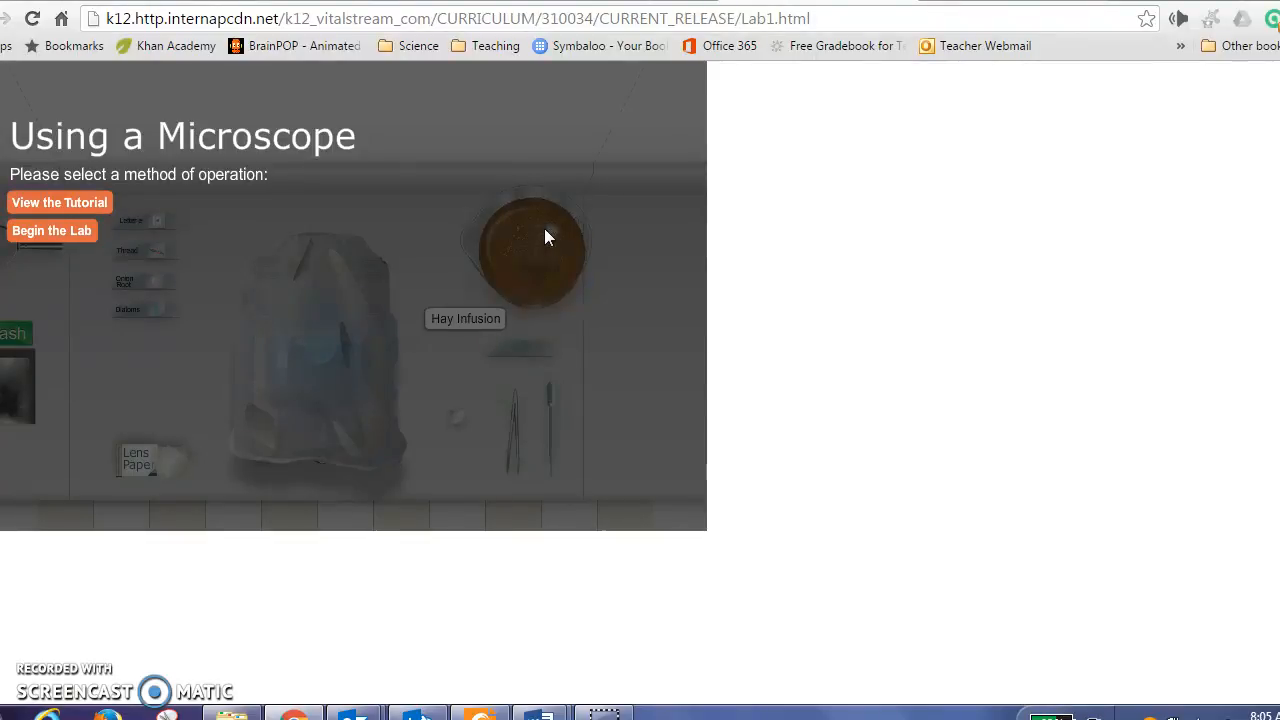
{"action": "mouse_move", "coordinate": [398, 178]}
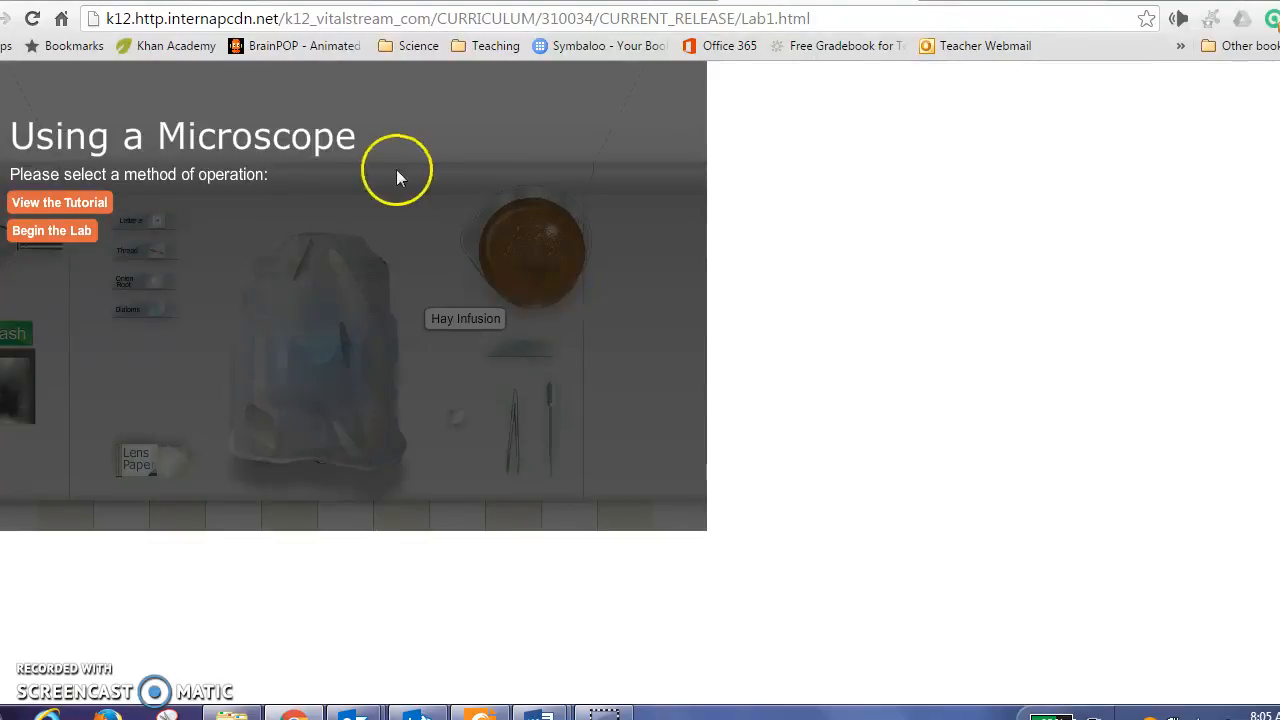
{"action": "mouse_move", "coordinate": [44, 210]}
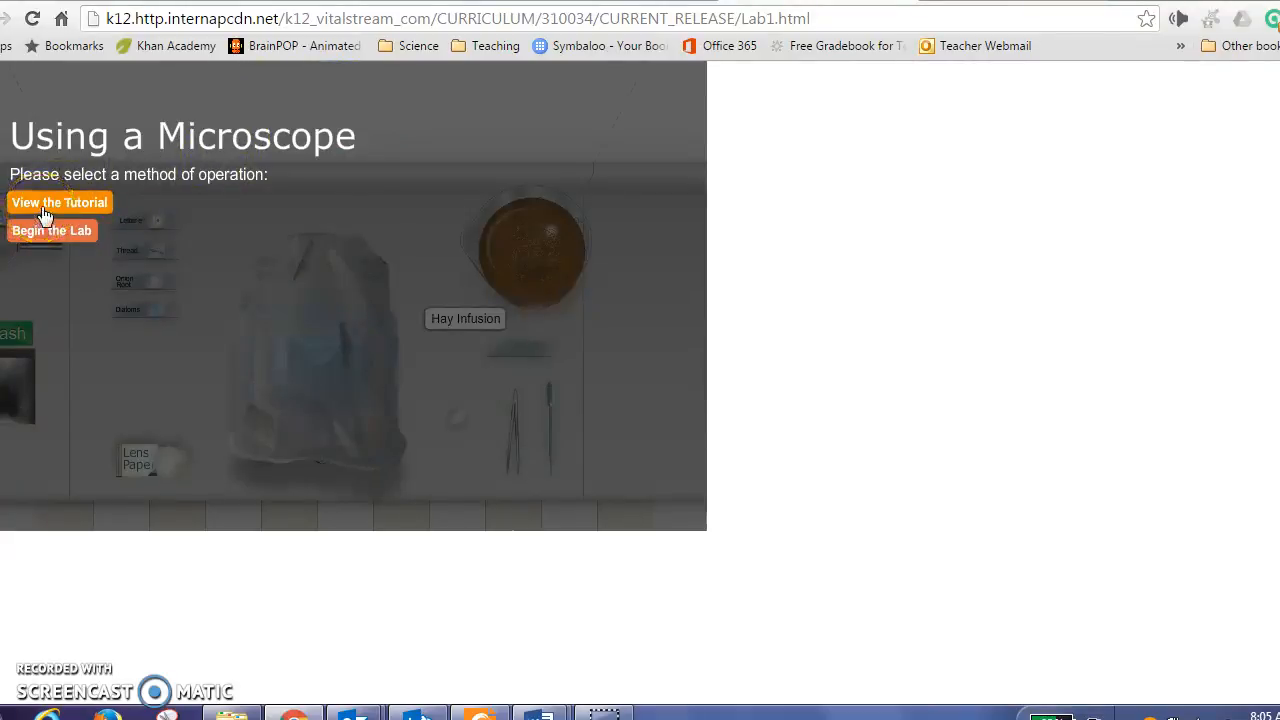
{"action": "mouse_move", "coordinate": [60, 202]}
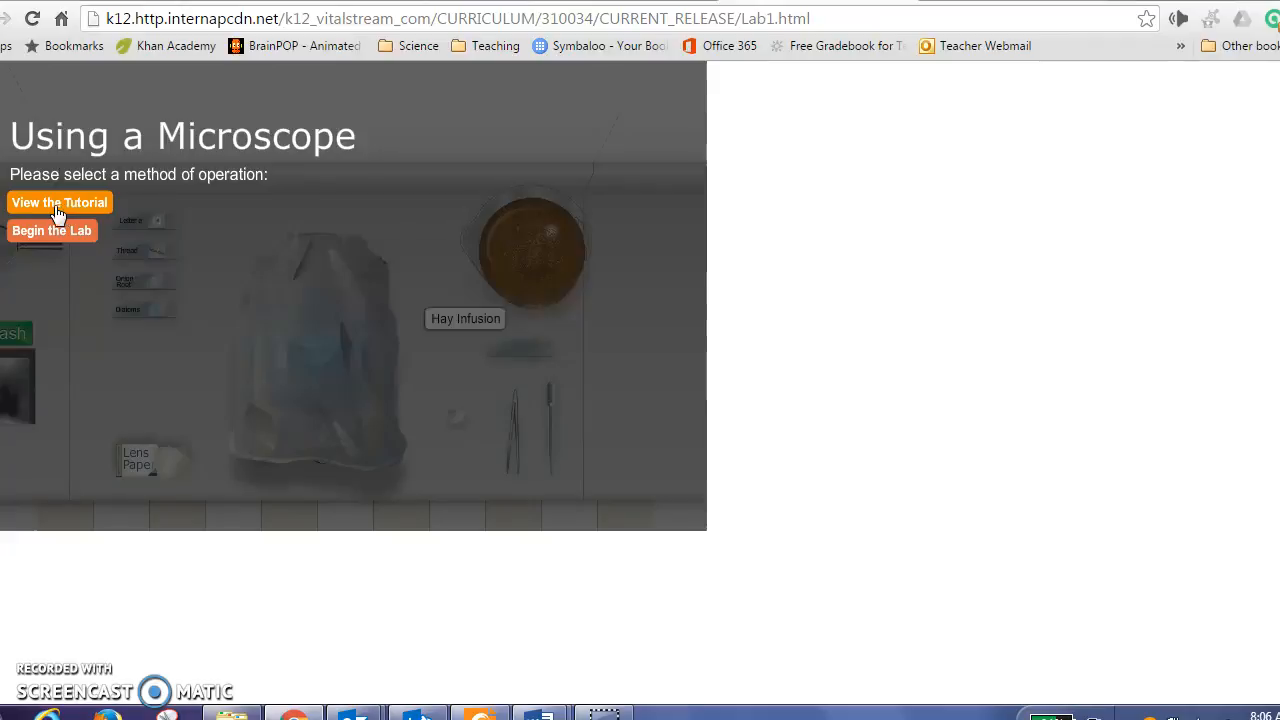
Step: Begin the lab and choose the green gloves
{"action": "left_click", "coordinate": [52, 230]}
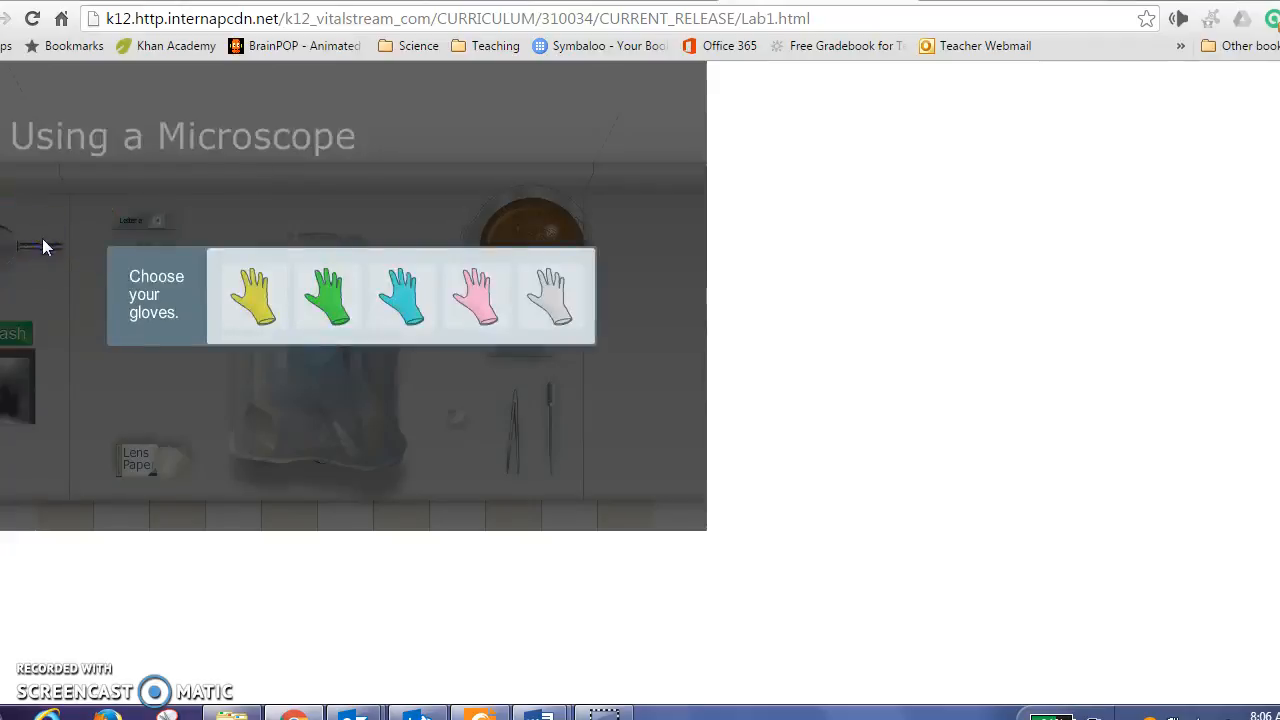
{"action": "left_click", "coordinate": [328, 296]}
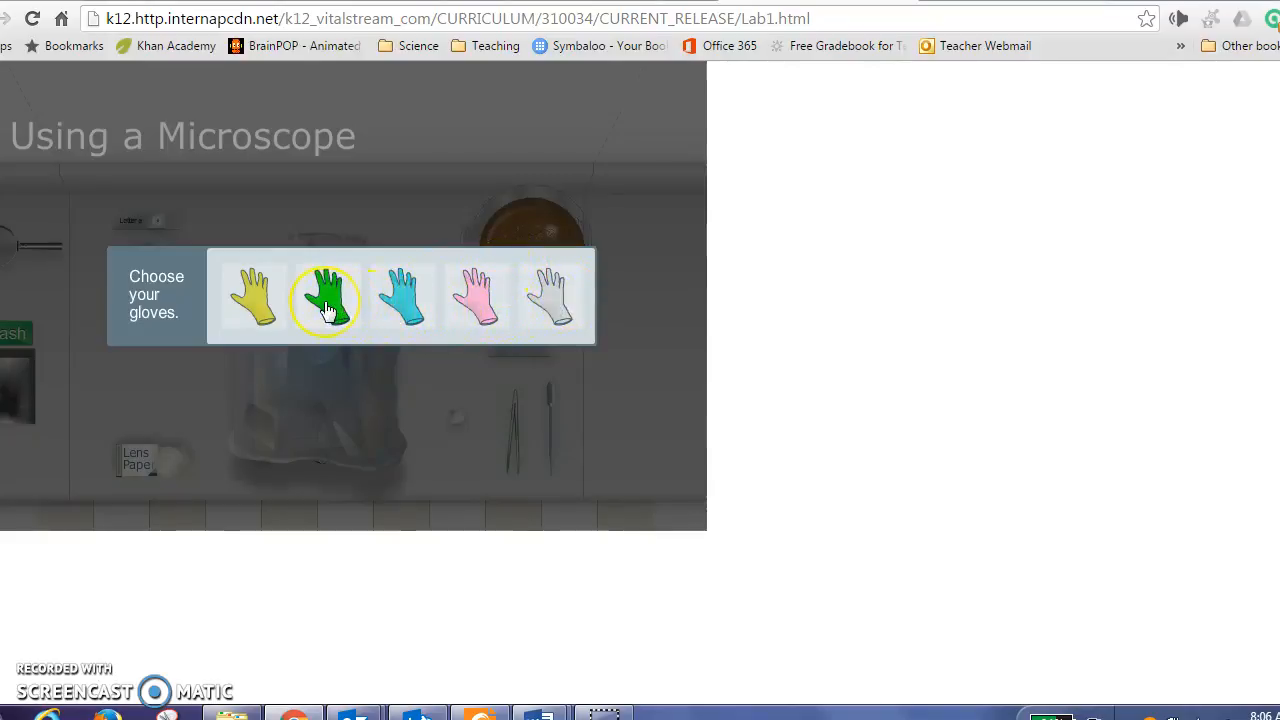
{"action": "left_click", "coordinate": [326, 298]}
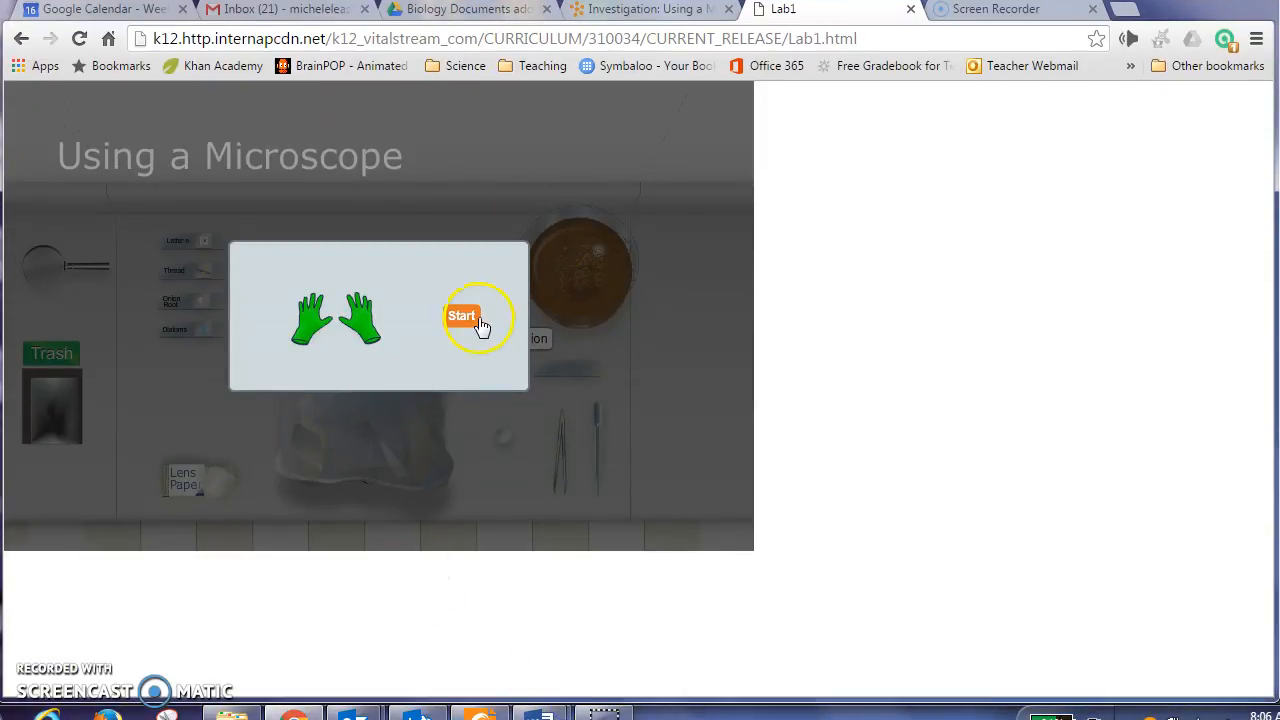
{"action": "left_click", "coordinate": [462, 316]}
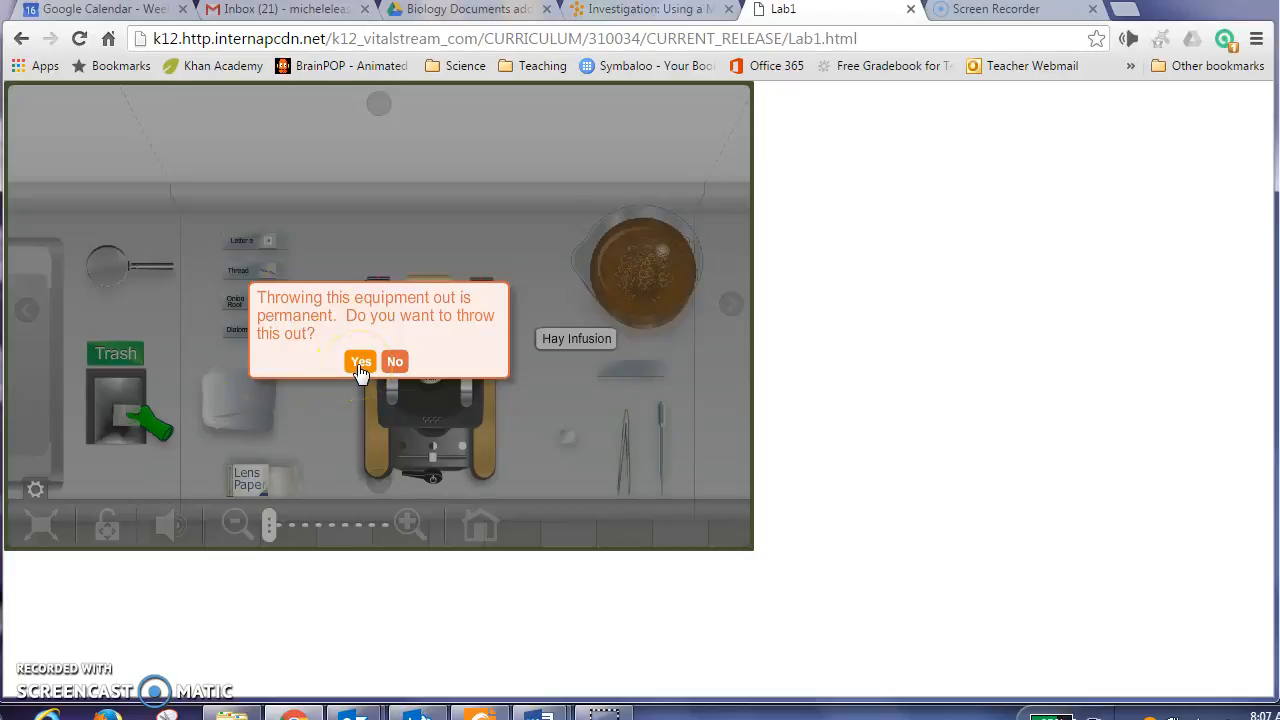
{"action": "left_click", "coordinate": [394, 360]}
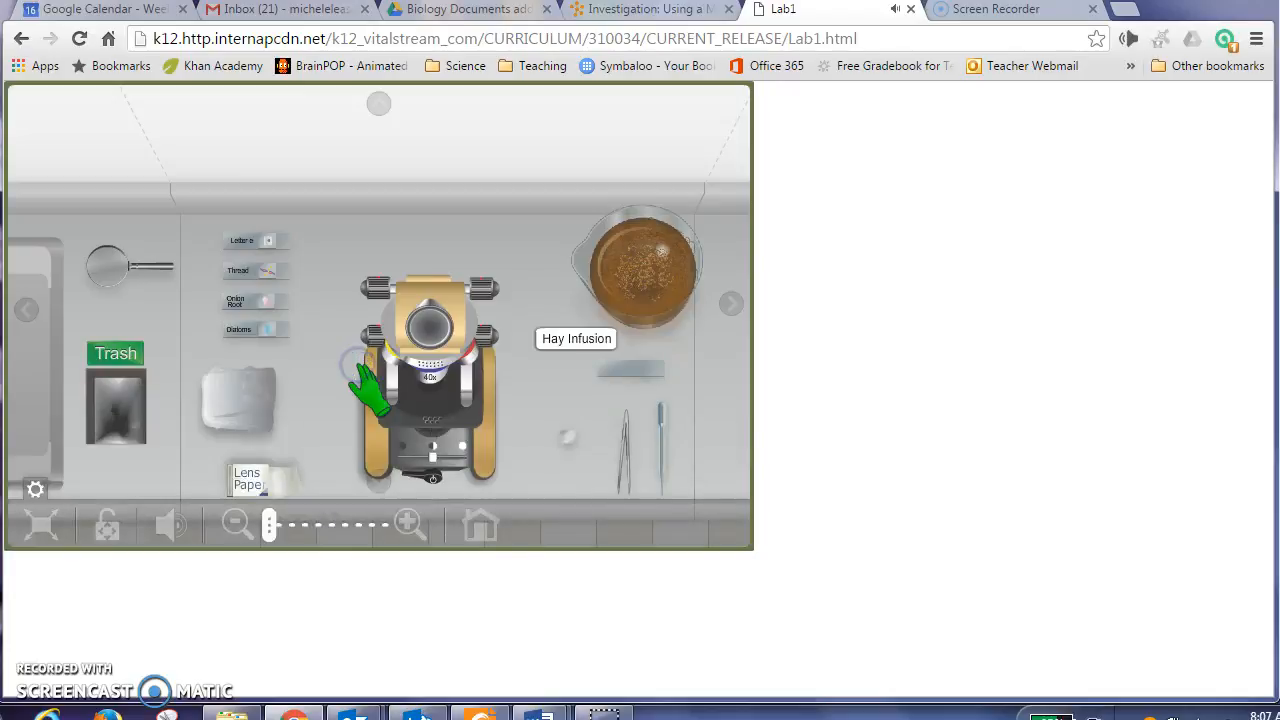
{"action": "mouse_move", "coordinate": [30, 420]}
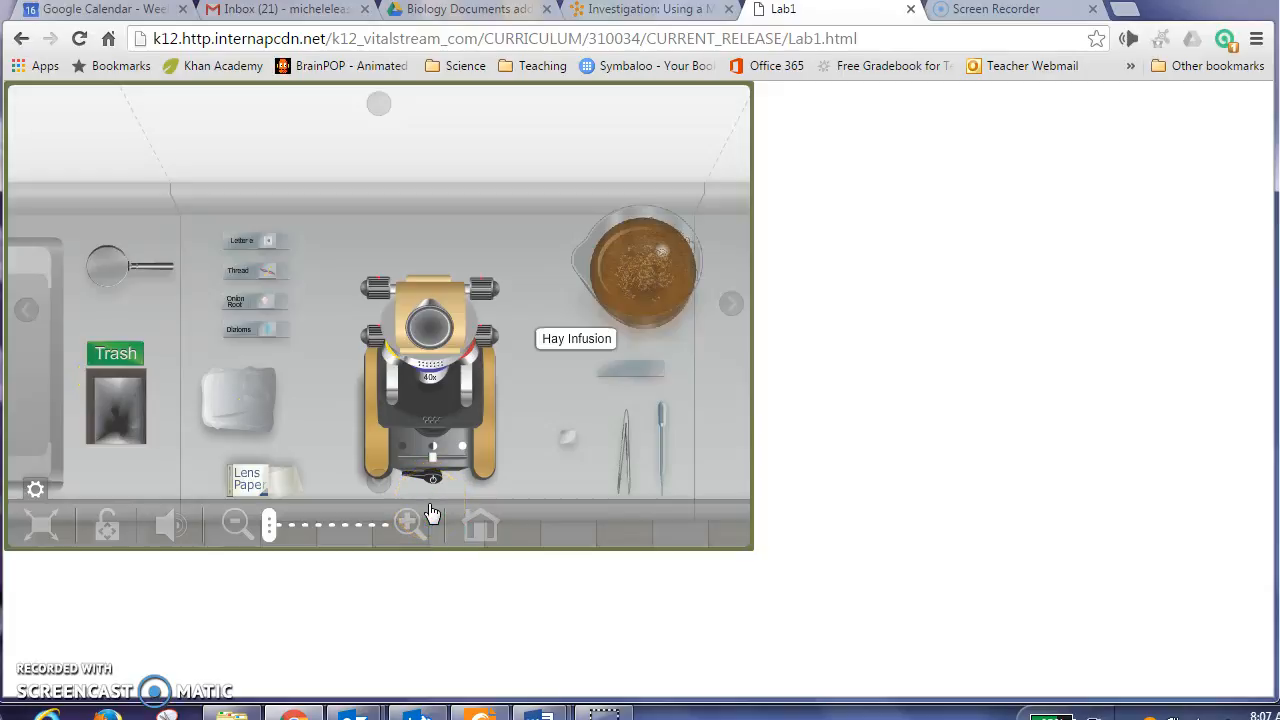
Step: Switch on the microscope's light
{"action": "left_click", "coordinate": [430, 480]}
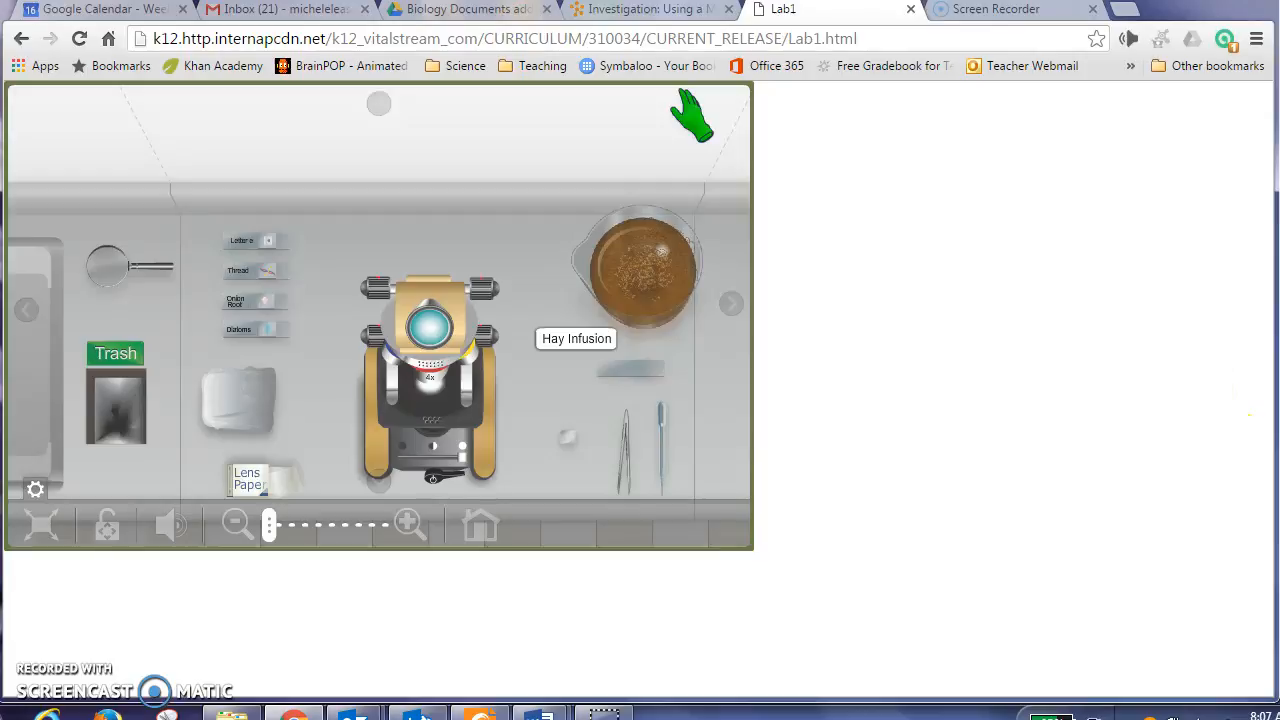
{"action": "mouse_move", "coordinate": [462, 514]}
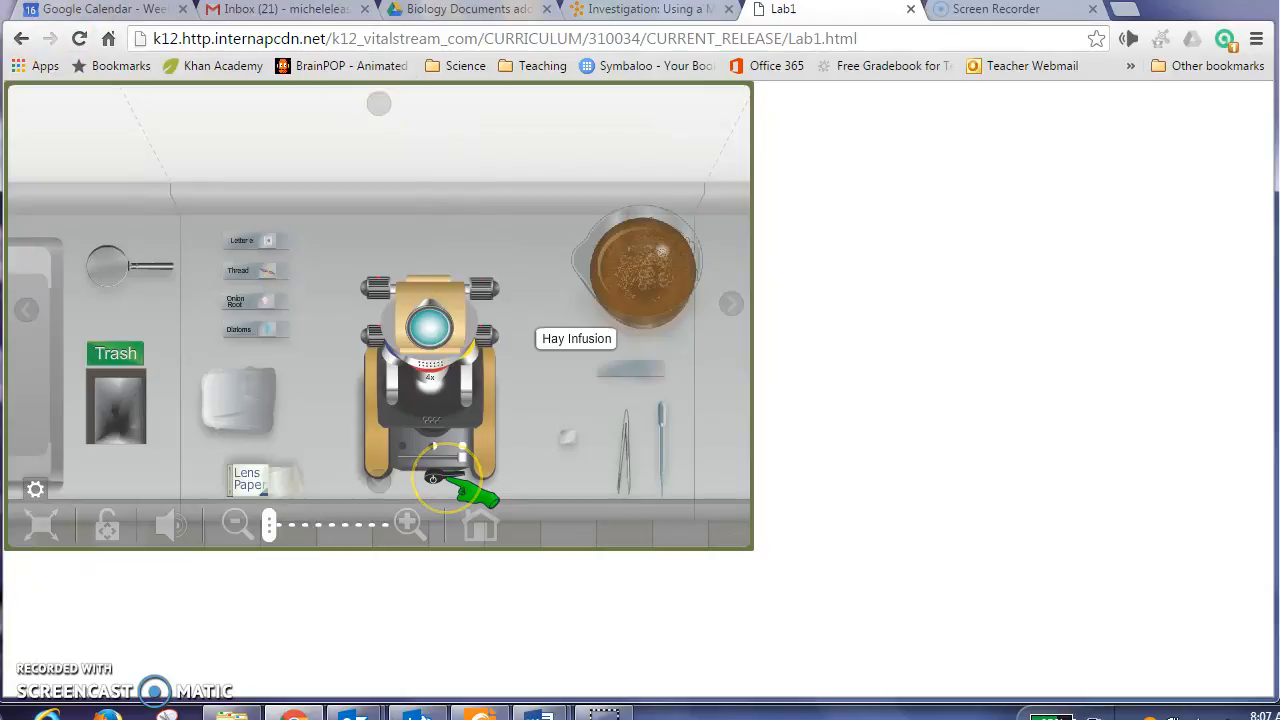
{"action": "mouse_move", "coordinate": [504, 486]}
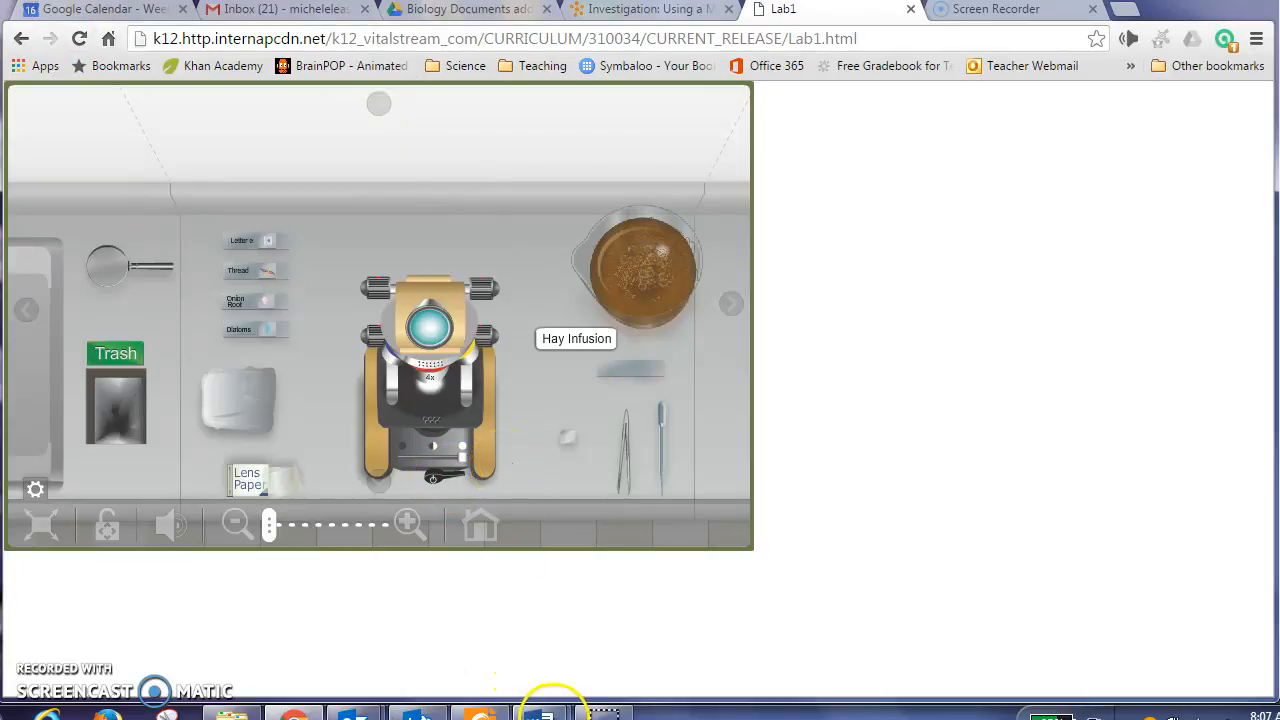
{"action": "mouse_move", "coordinate": [544, 712]}
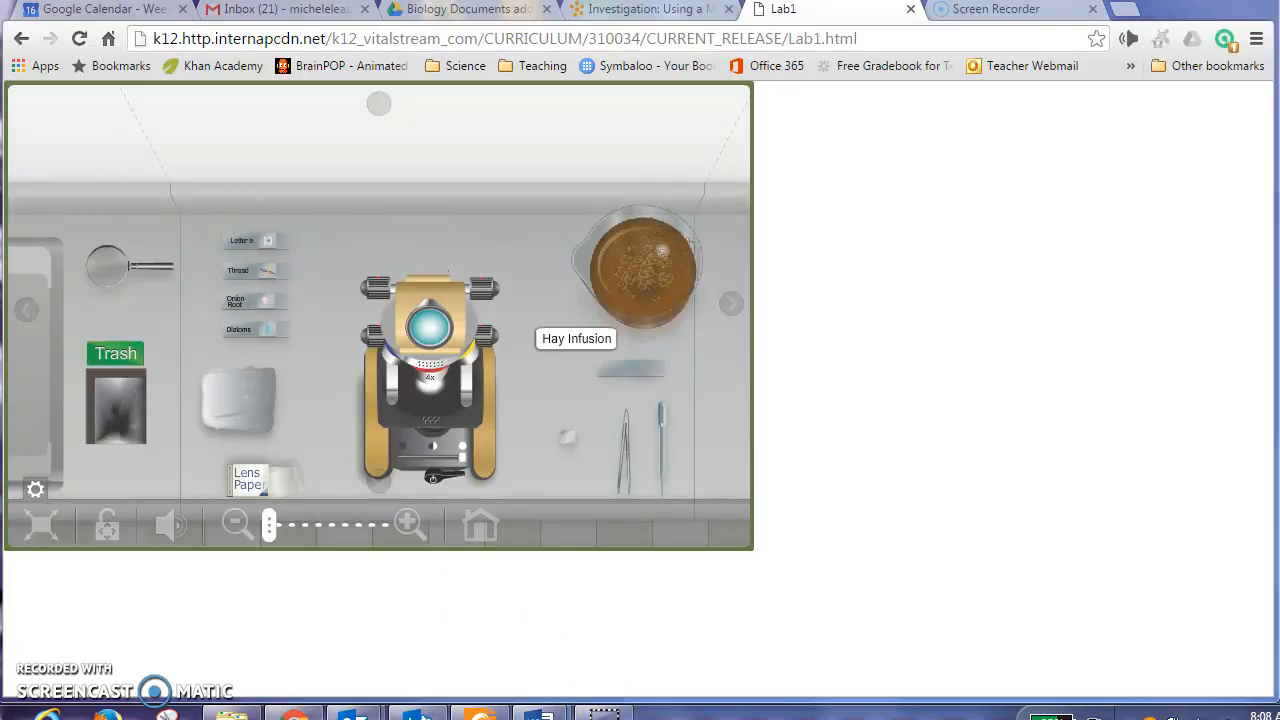
{"action": "mouse_move", "coordinate": [116, 320]}
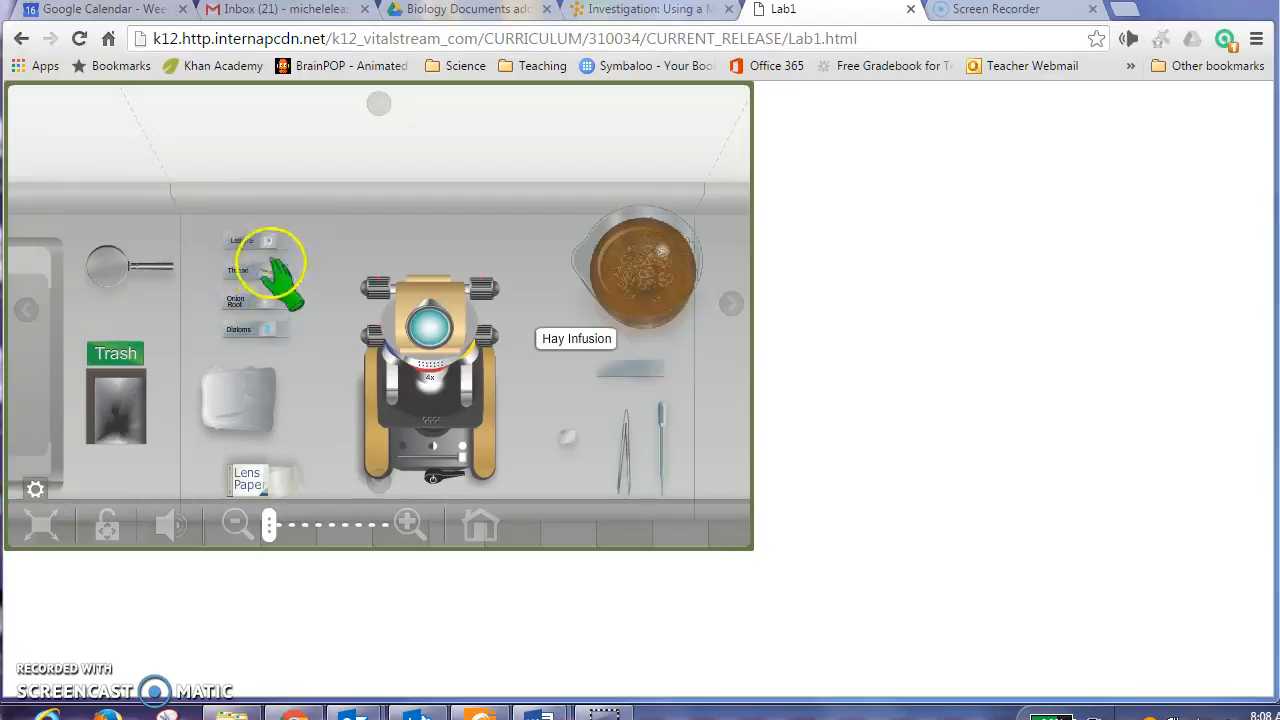
{"action": "mouse_move", "coordinate": [272, 204]}
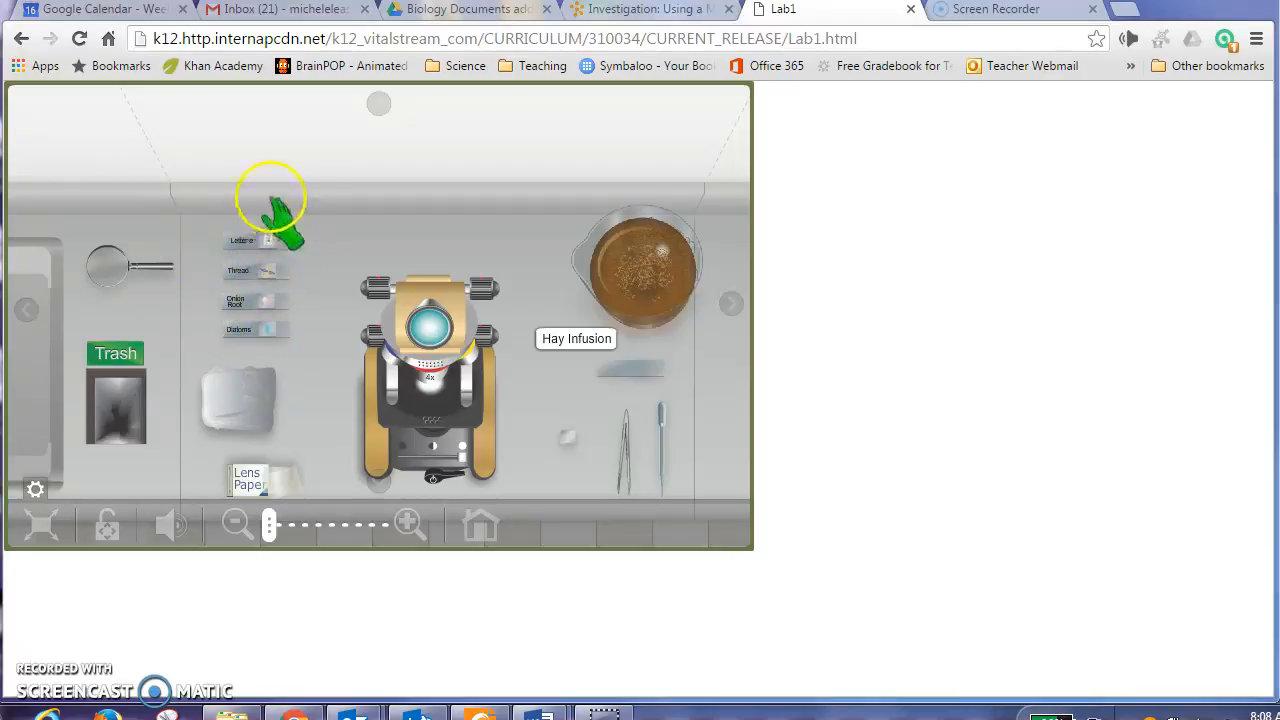
{"action": "mouse_move", "coordinate": [260, 384]}
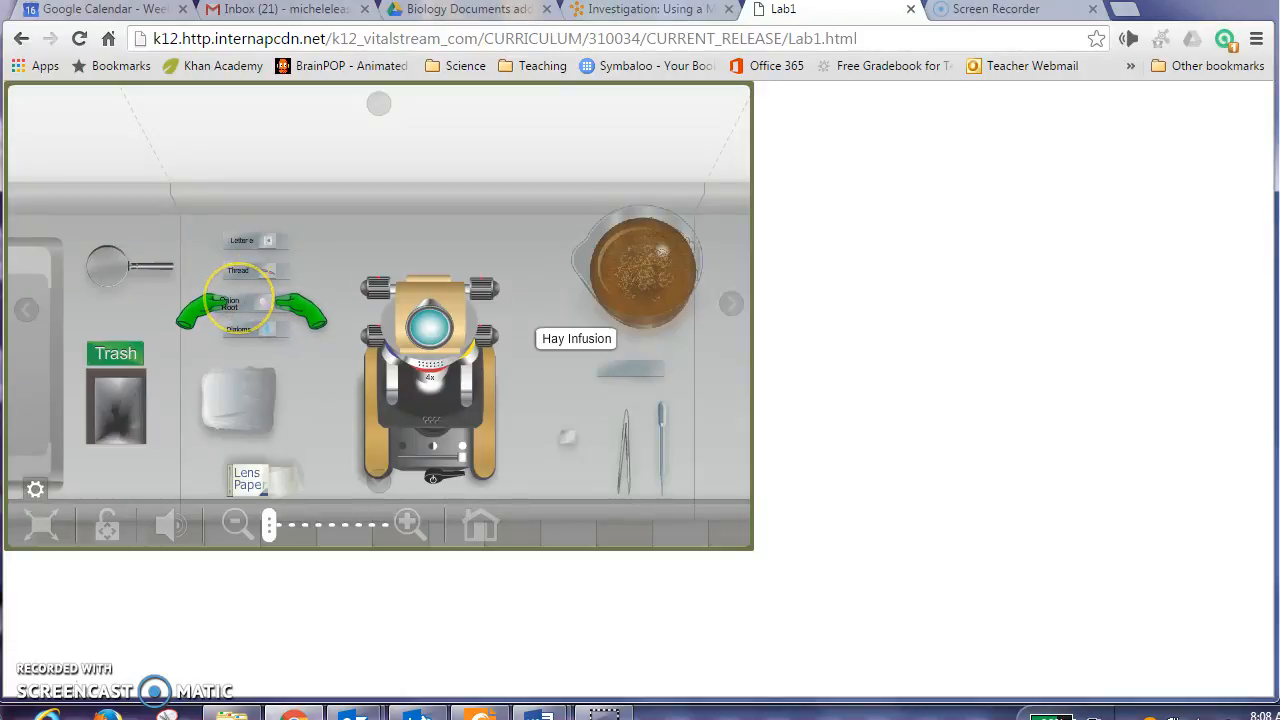
Step: Place the prepared slide on the stage and focus until the pink cells appear
{"action": "left_click_drag", "start_coordinate": [240, 300], "coordinate": [430, 396]}
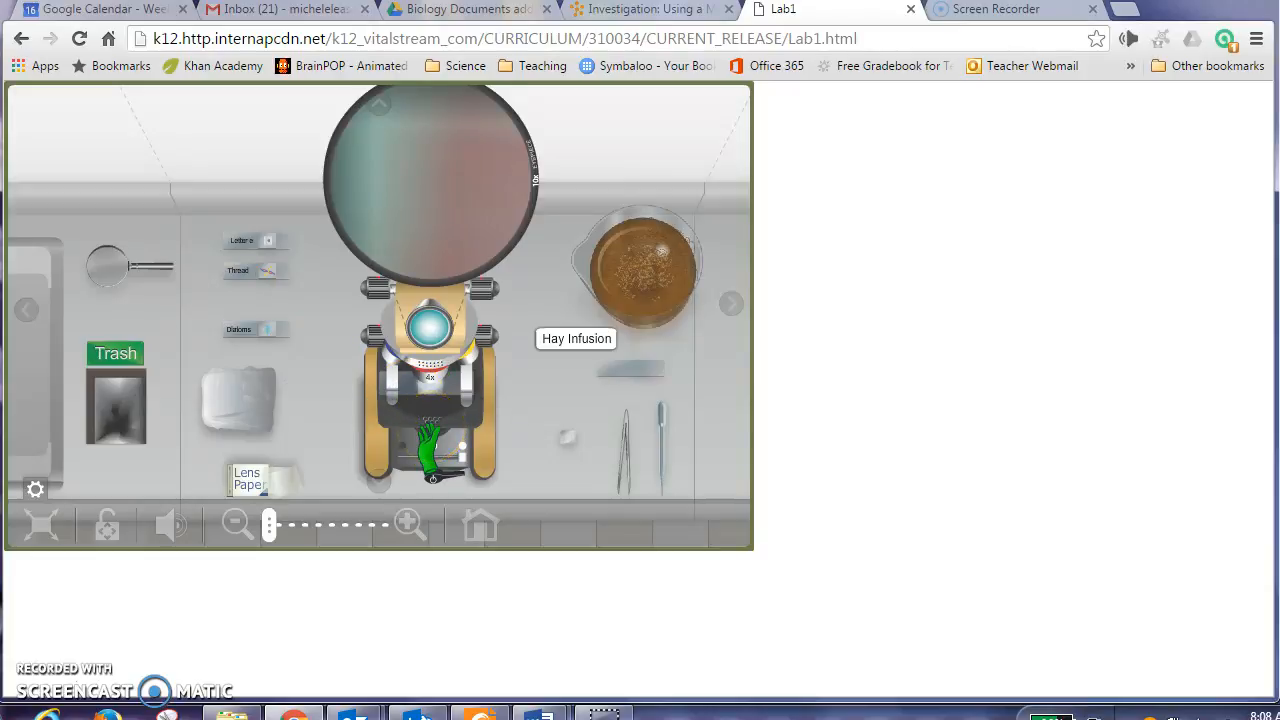
{"action": "left_click", "coordinate": [430, 420]}
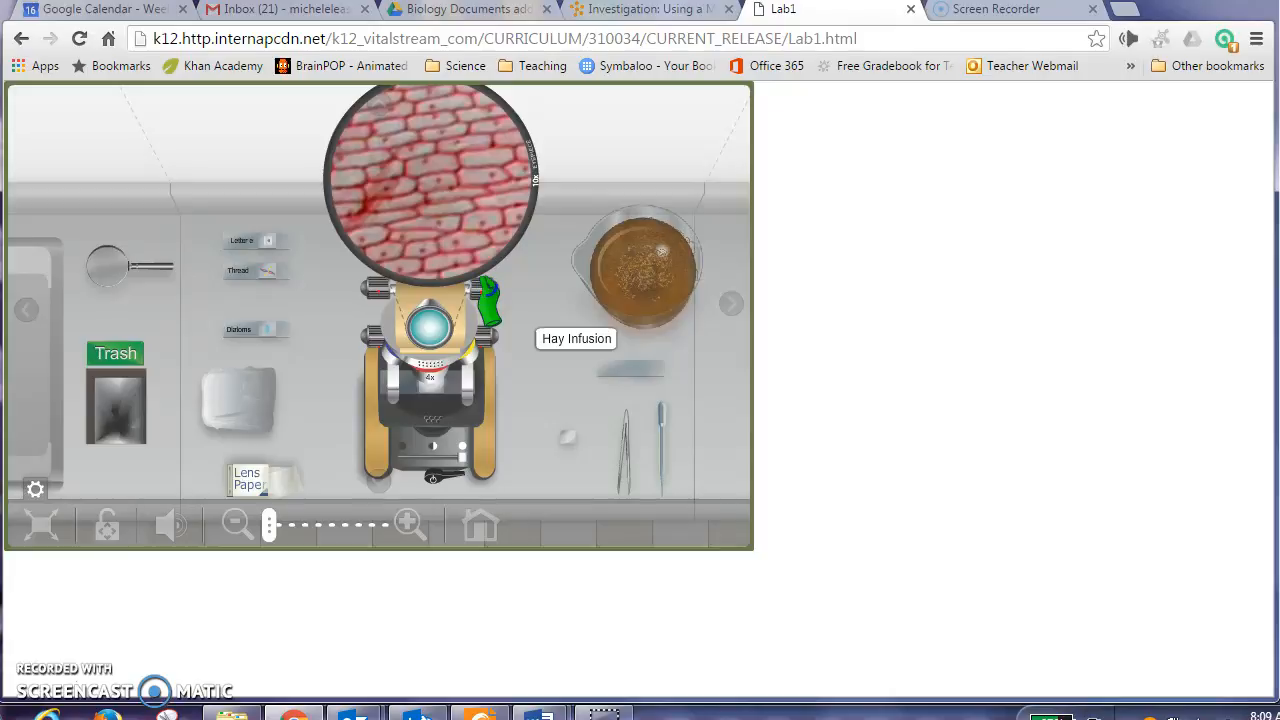
{"action": "mouse_move", "coordinate": [510, 300]}
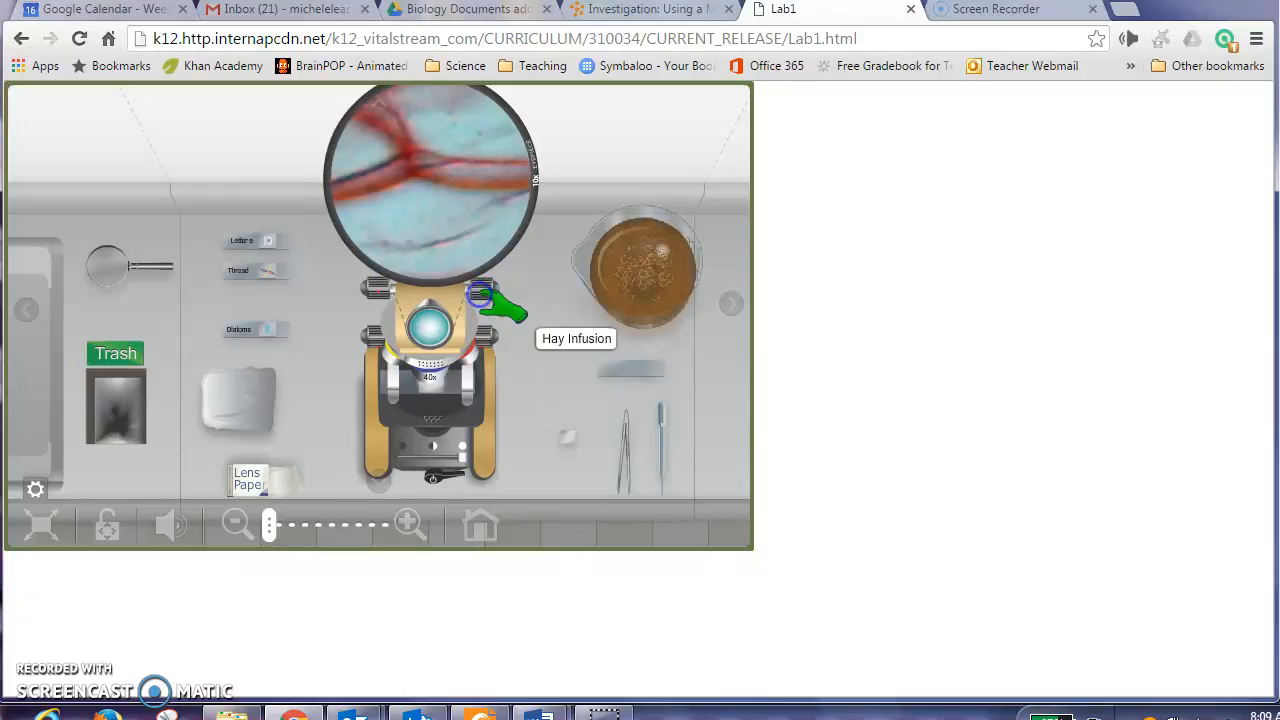
Step: Shift the slide on the stage to reveal a rounded cell among reddish strands
{"action": "left_click_drag", "start_coordinate": [496, 304], "coordinate": [444, 440]}
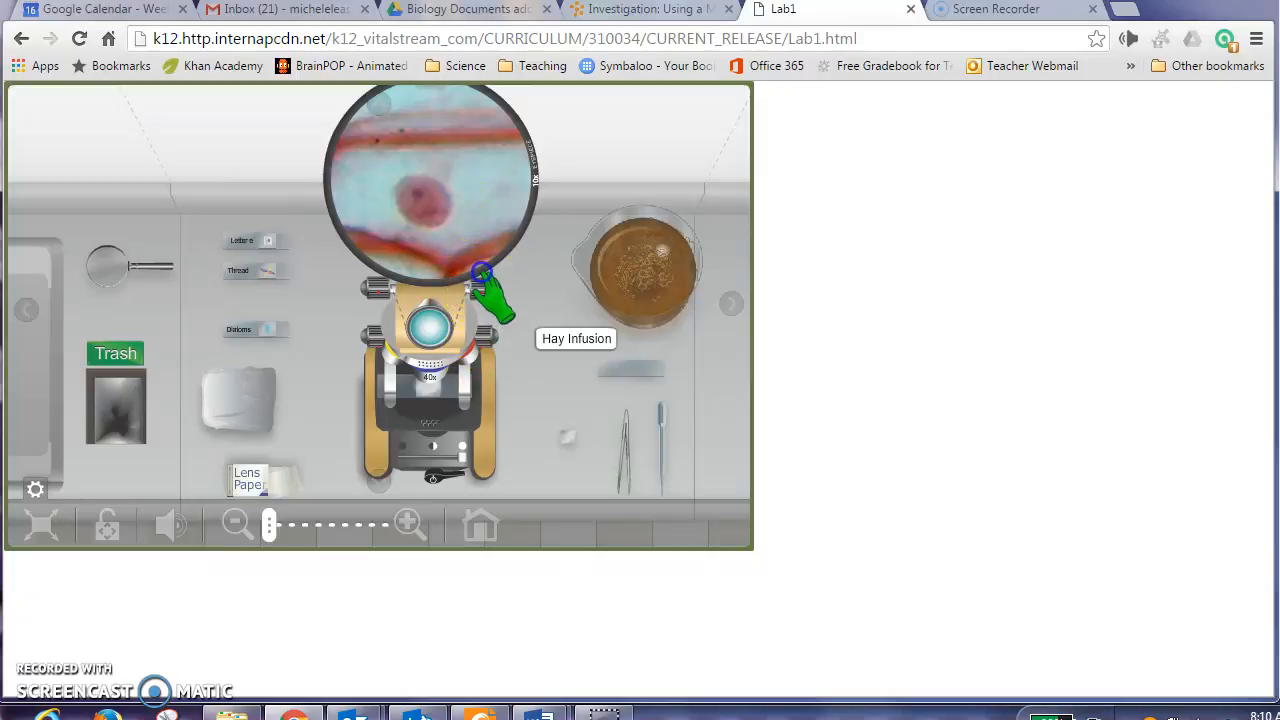
{"action": "mouse_move", "coordinate": [32, 120]}
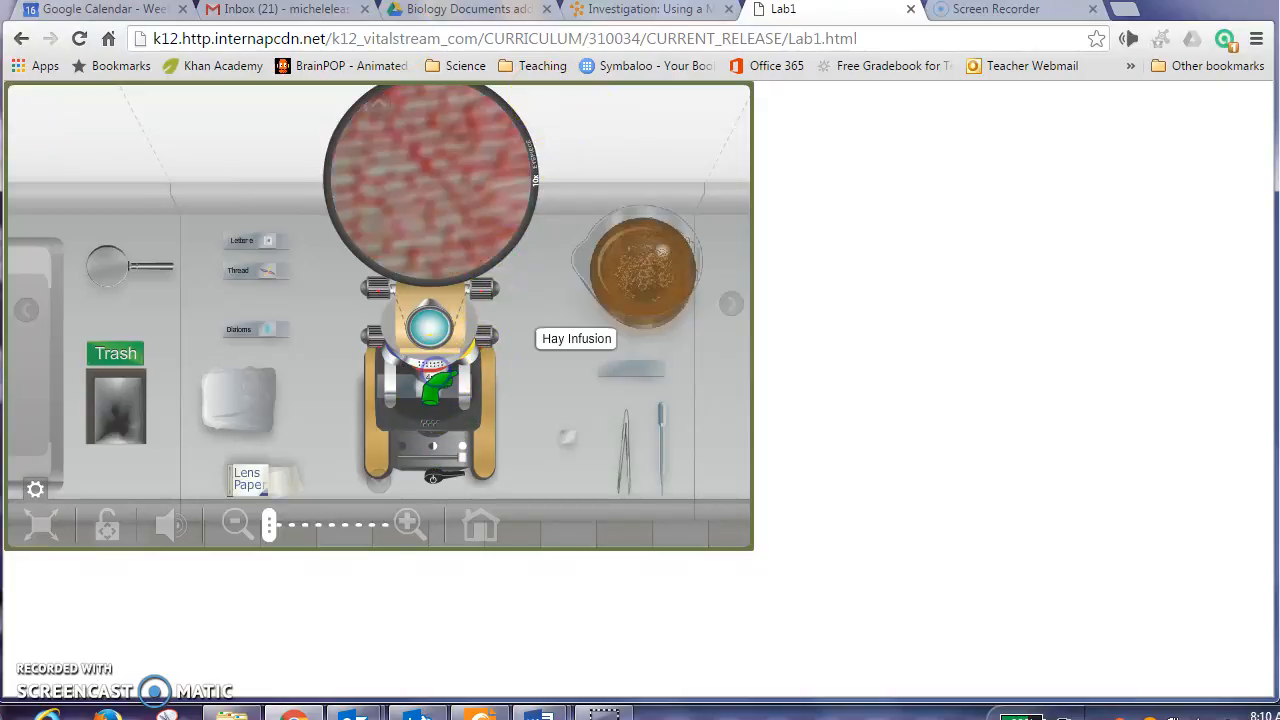
Step: Lift the prepared slide off the stage and return it to the slide rack
{"action": "left_click", "coordinate": [432, 384]}
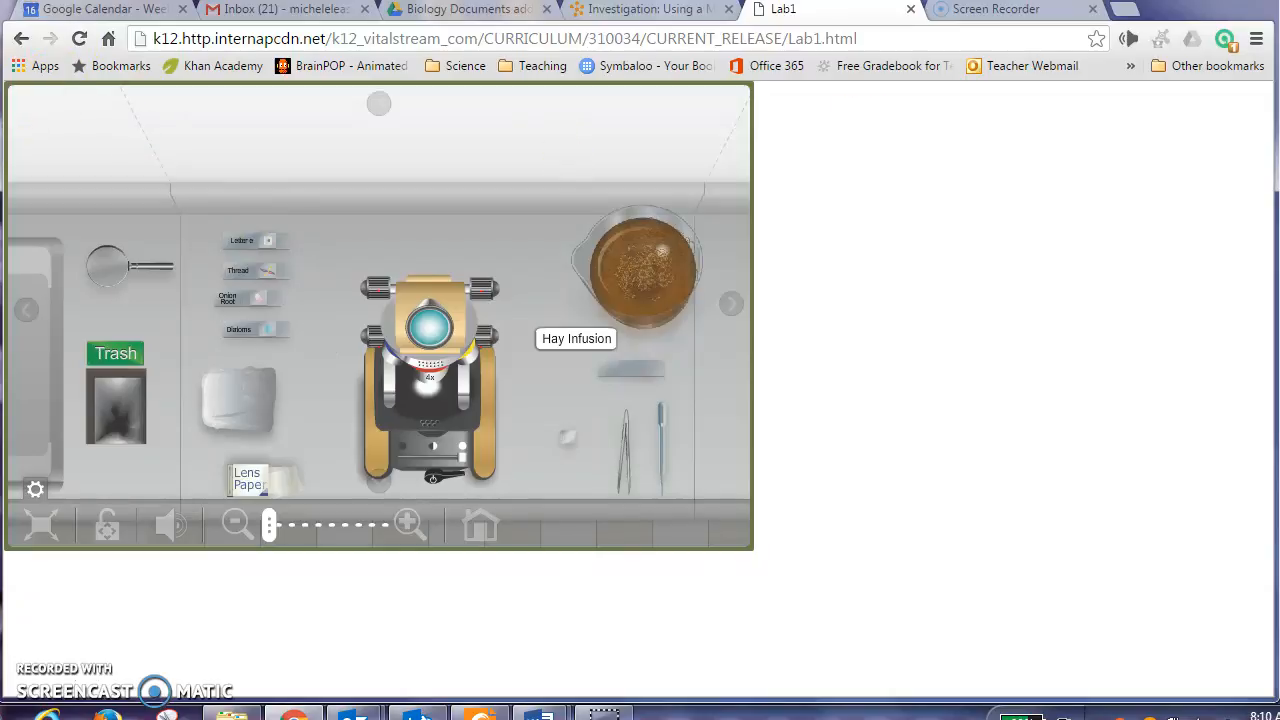
{"action": "mouse_move", "coordinate": [944, 196]}
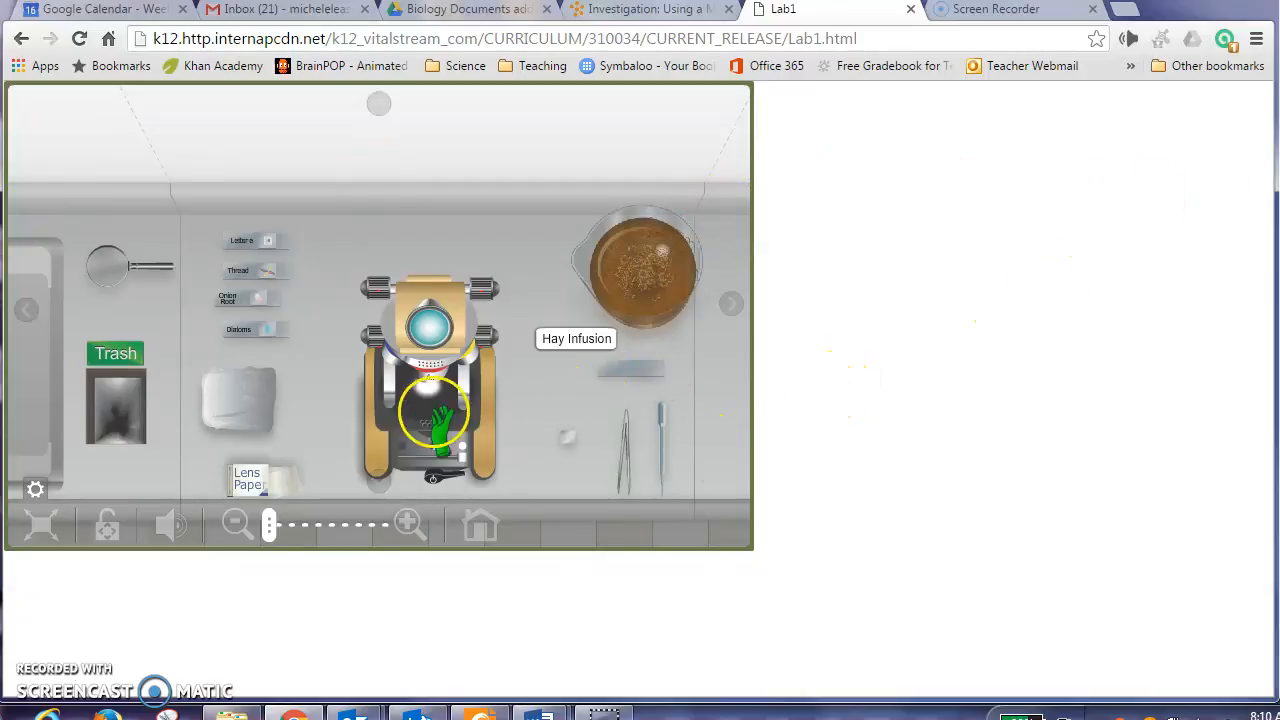
{"action": "mouse_move", "coordinate": [290, 236]}
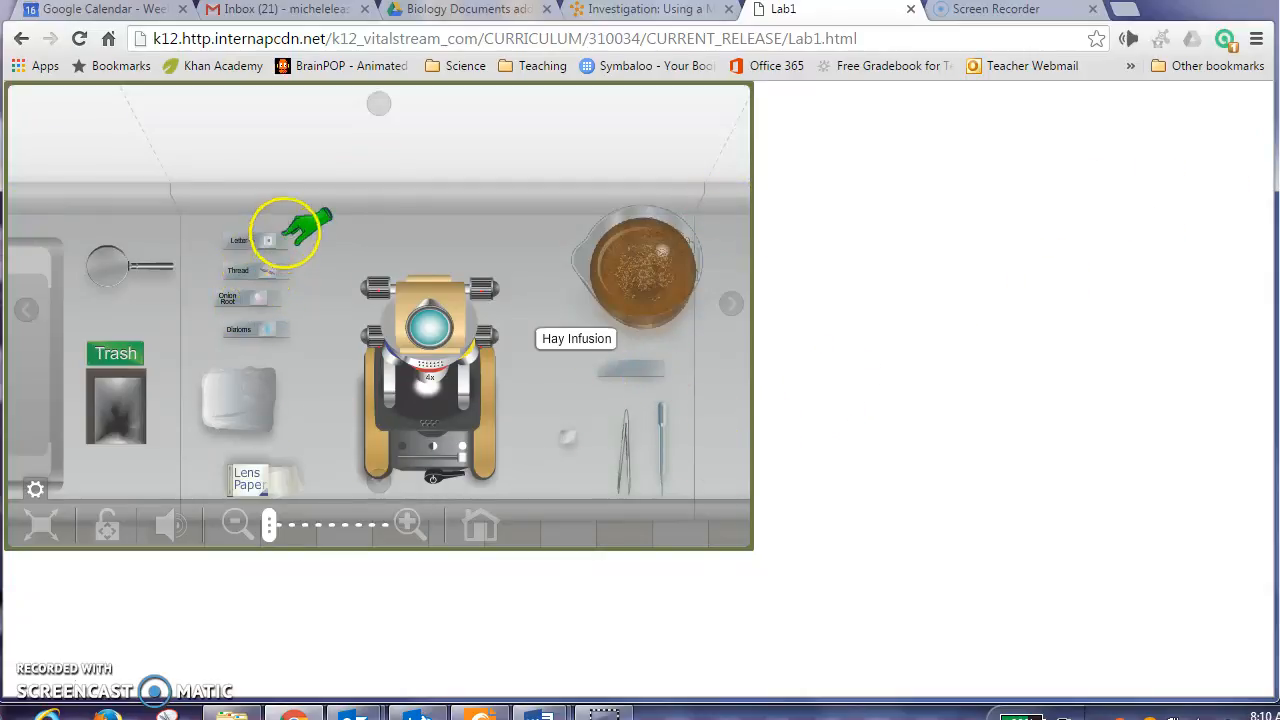
{"action": "mouse_move", "coordinate": [290, 330]}
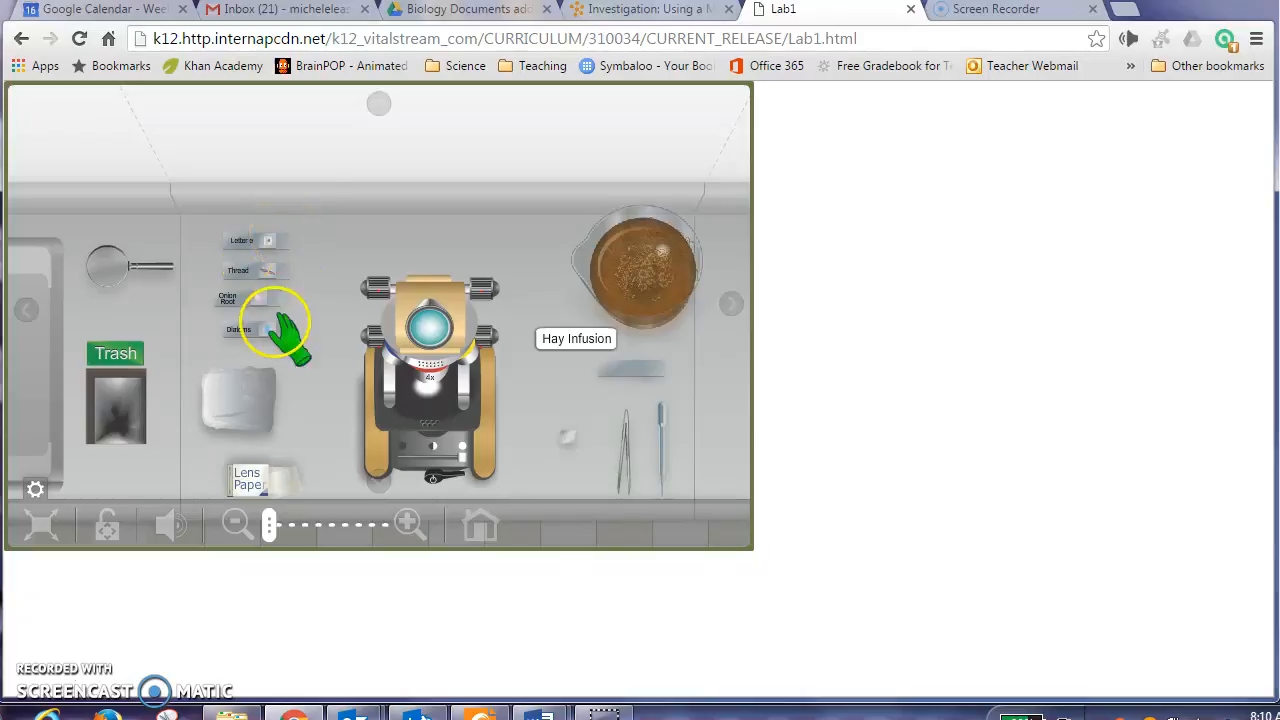
{"action": "mouse_move", "coordinate": [732, 304]}
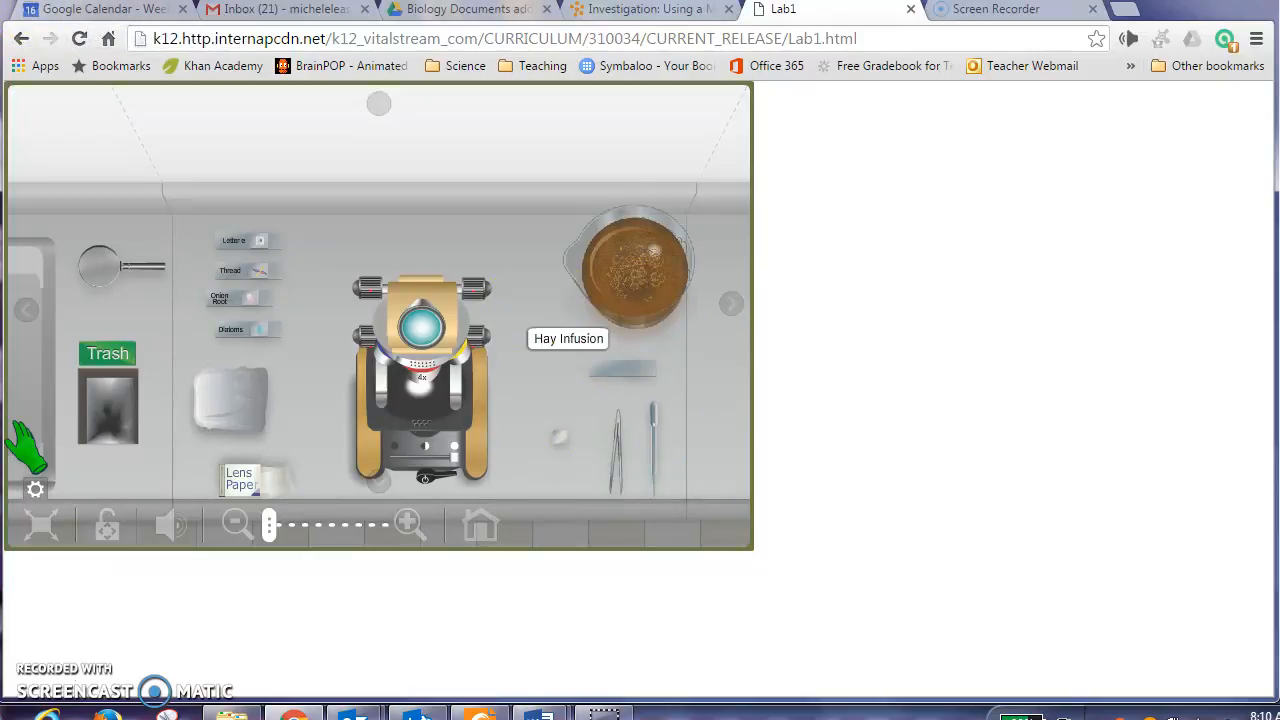
{"action": "mouse_move", "coordinate": [50, 24]}
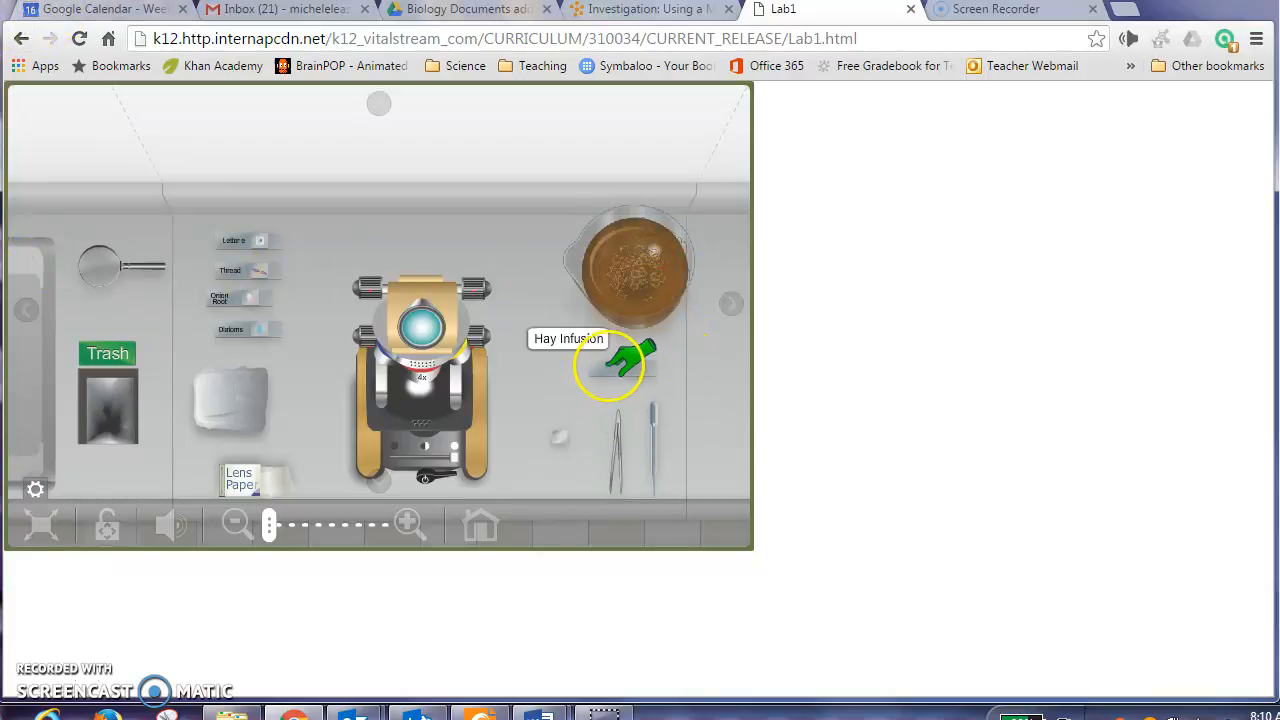
{"action": "mouse_move", "coordinate": [600, 376]}
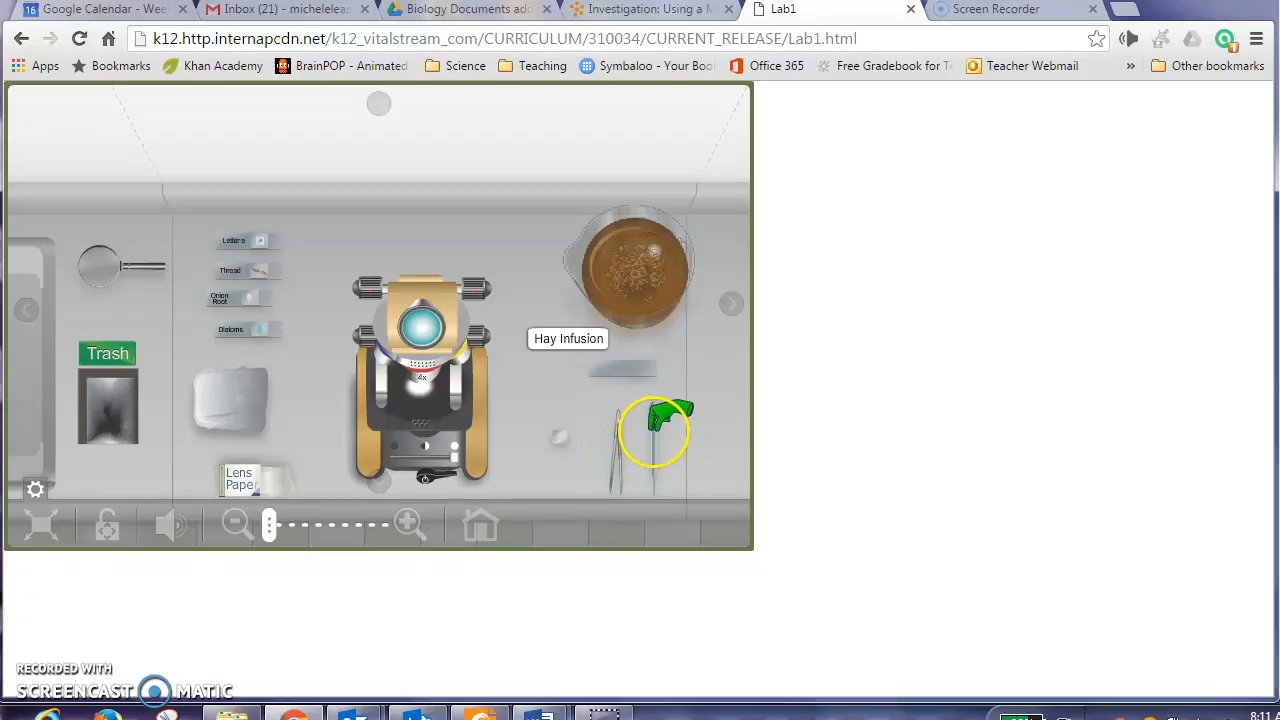
Step: Dip the dropper in the Hay Infusion beaker and carry it over the blank slide
{"action": "left_click_drag", "start_coordinate": [656, 430], "coordinate": [640, 216]}
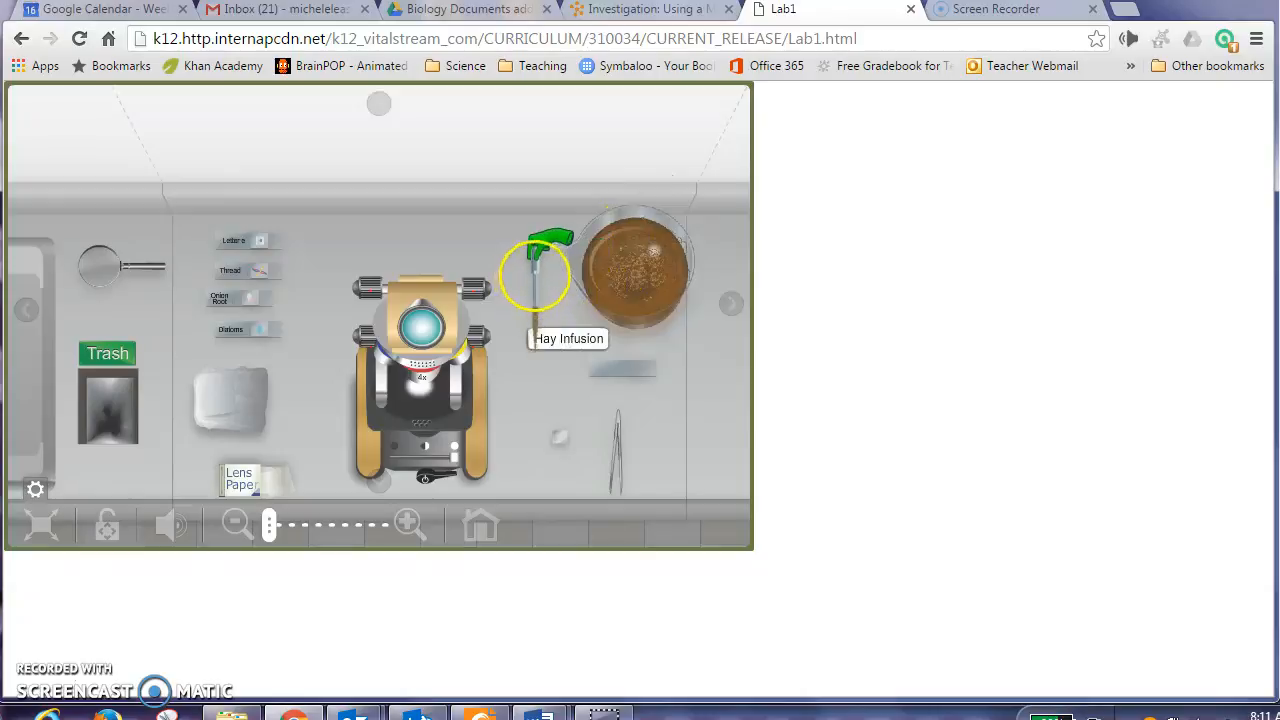
{"action": "left_click_drag", "start_coordinate": [536, 280], "coordinate": [624, 290]}
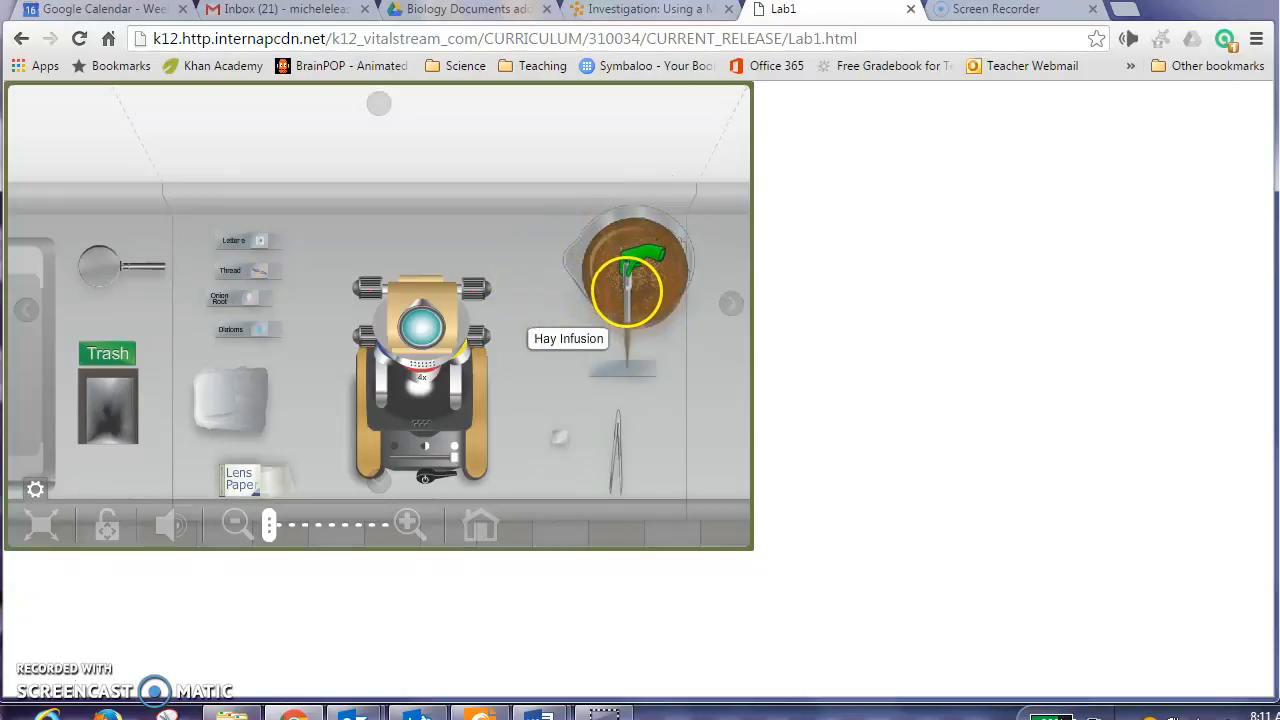
{"action": "left_click_drag", "start_coordinate": [628, 290], "coordinate": [670, 410]}
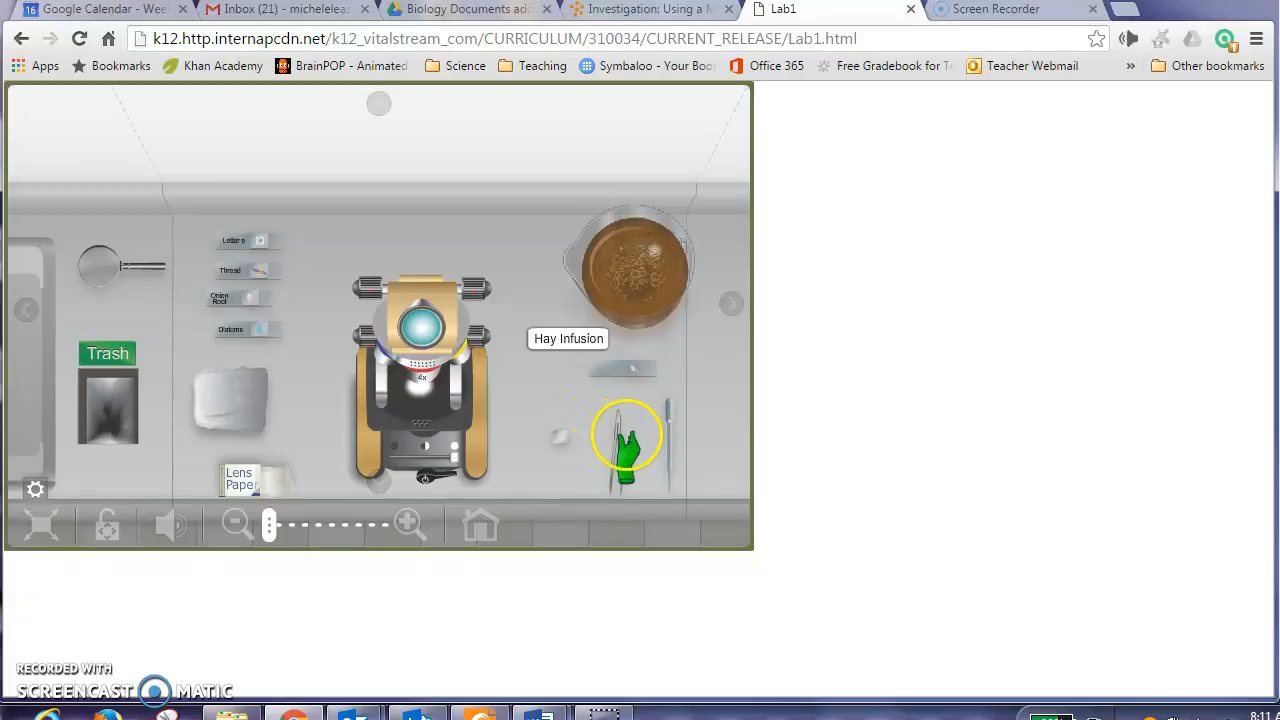
Step: Drop hay infusion onto the slide twice and set the dropper back on the bench
{"action": "left_click_drag", "start_coordinate": [628, 436], "coordinate": [576, 376]}
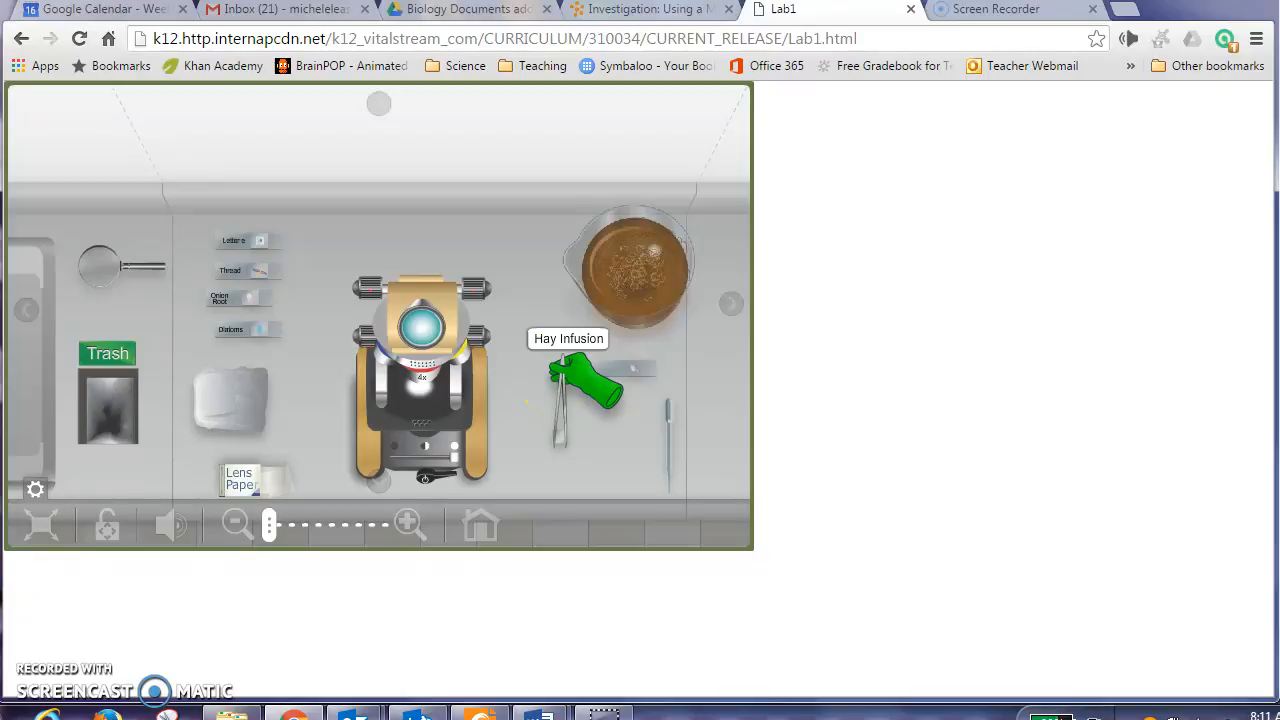
{"action": "left_click", "coordinate": [558, 384]}
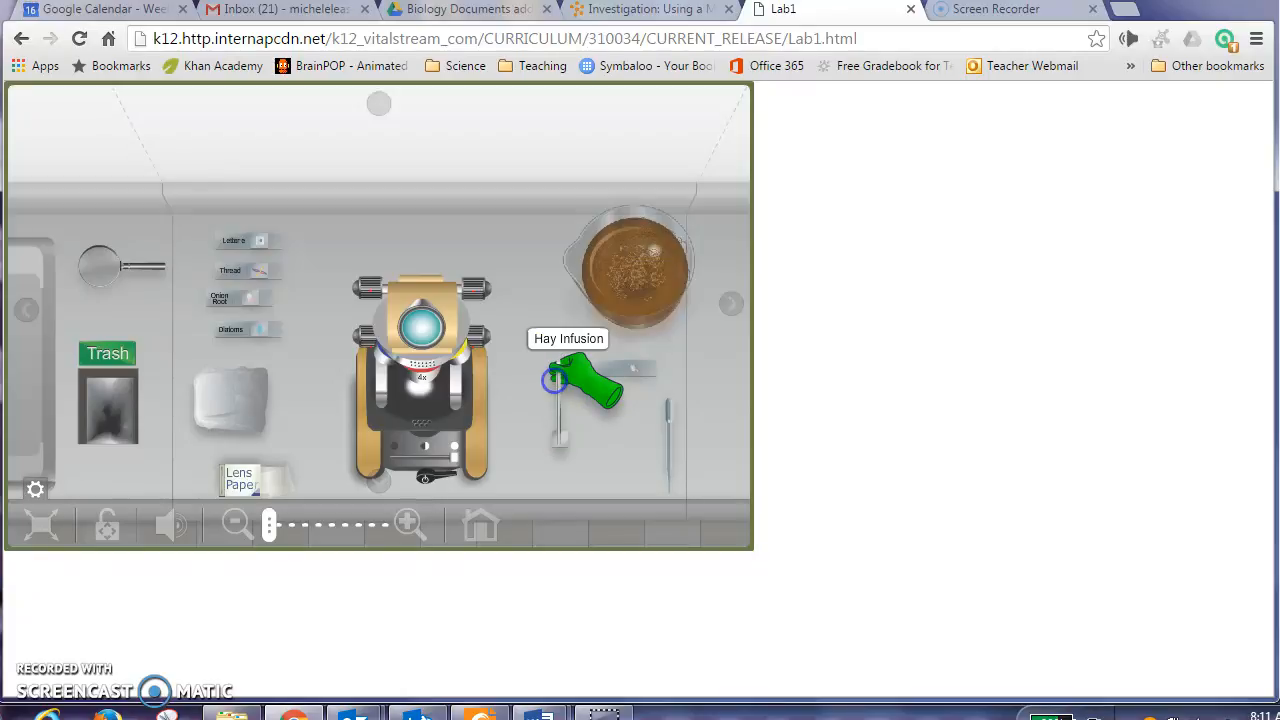
{"action": "left_click_drag", "start_coordinate": [580, 384], "coordinate": [640, 300]}
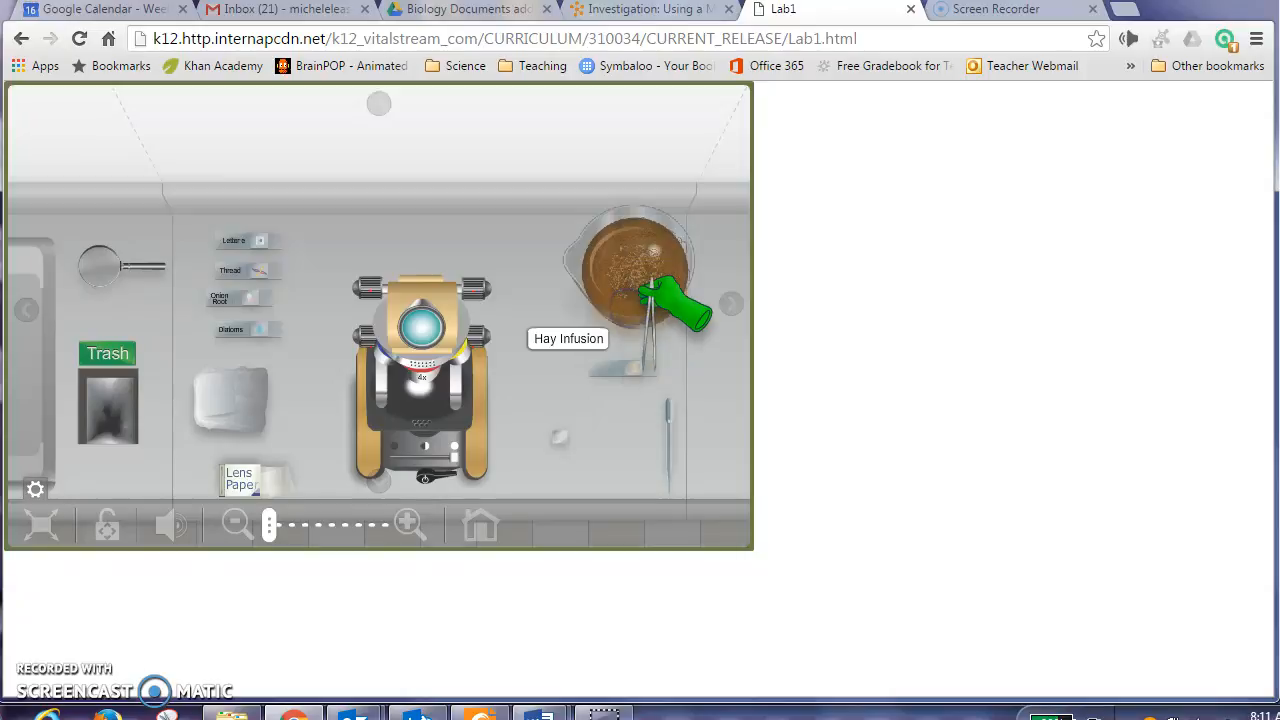
{"action": "left_click_drag", "start_coordinate": [670, 304], "coordinate": [624, 420]}
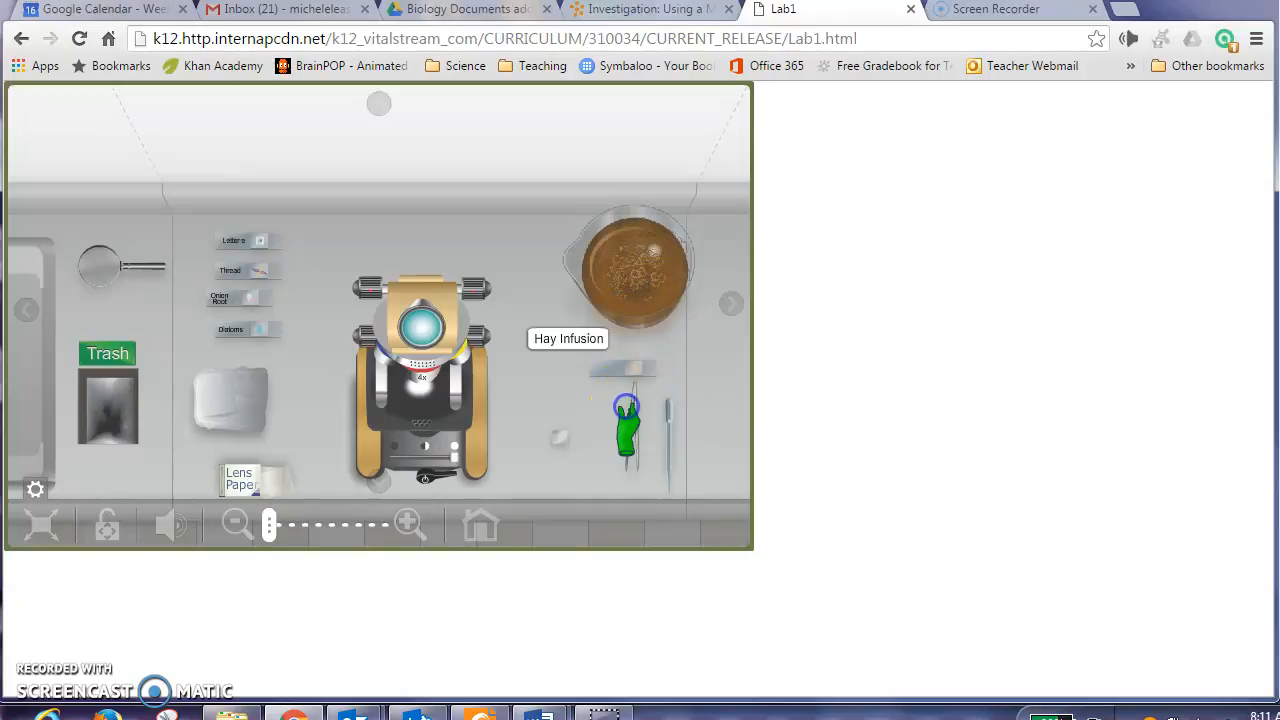
{"action": "left_click_drag", "start_coordinate": [624, 420], "coordinate": [624, 360]}
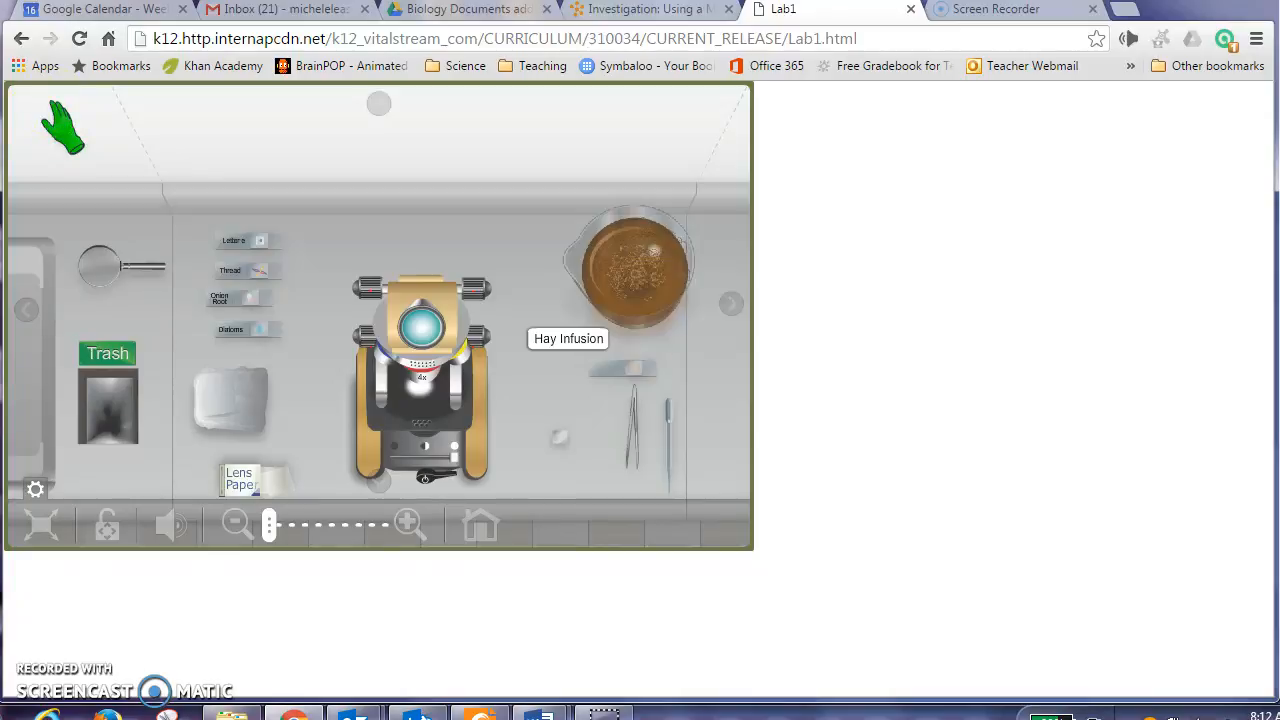
{"action": "mouse_move", "coordinate": [756, 350]}
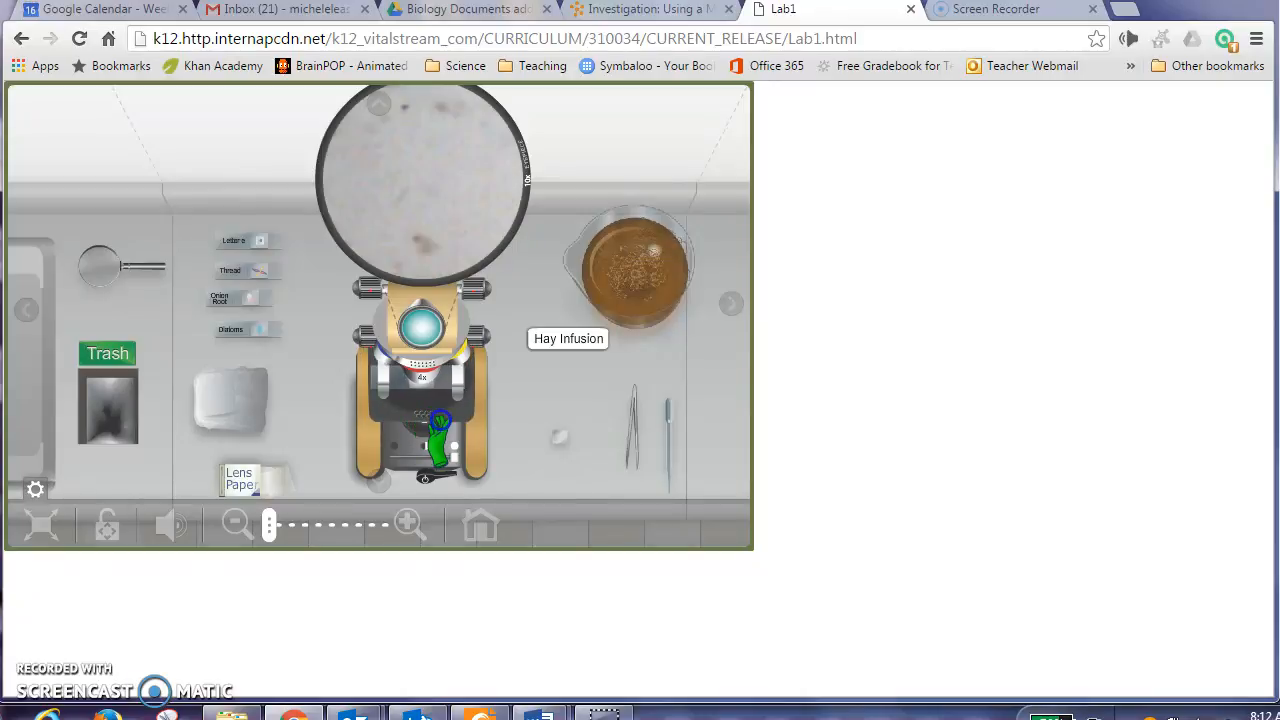
Step: Turn the adjustment knob until the hay infusion slide comes into focus
{"action": "left_click_drag", "start_coordinate": [440, 440], "coordinate": [484, 344]}
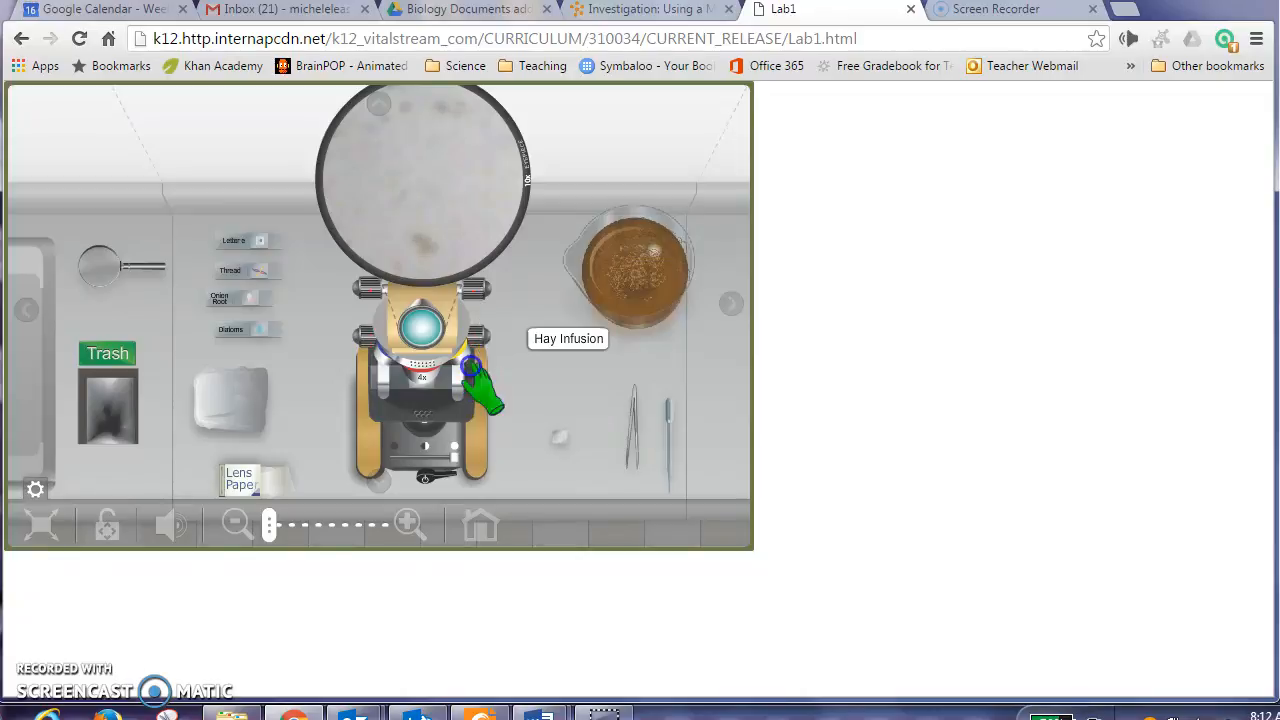
{"action": "left_click_drag", "start_coordinate": [480, 384], "coordinate": [480, 296]}
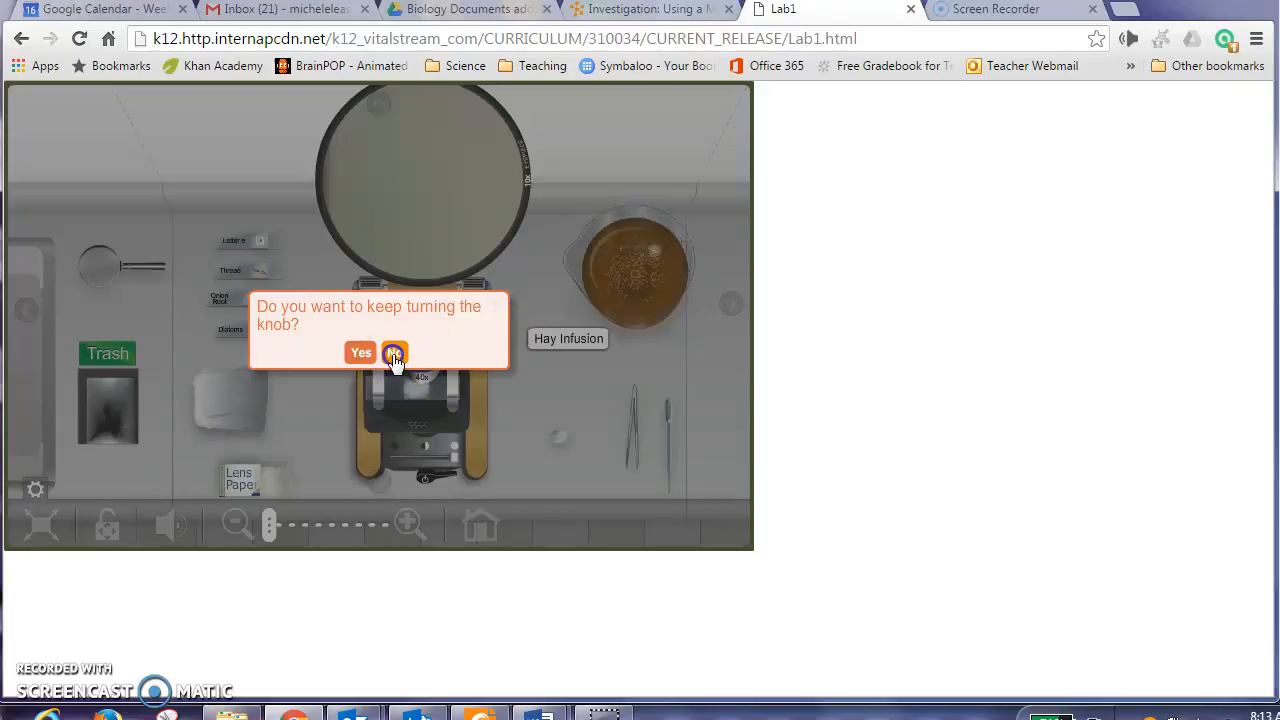
Step: Answer the keep-turning prompts and nudge the knob for a clearer brownish view
{"action": "left_click", "coordinate": [392, 352]}
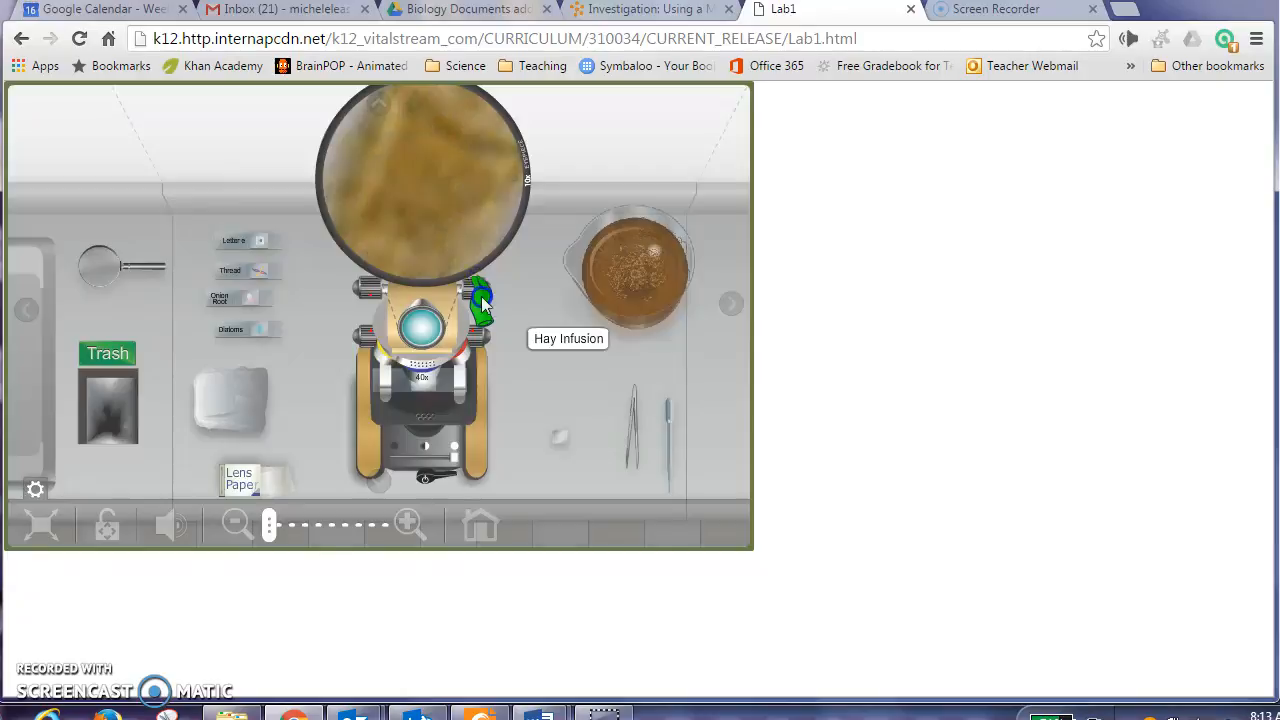
{"action": "left_click", "coordinate": [480, 300]}
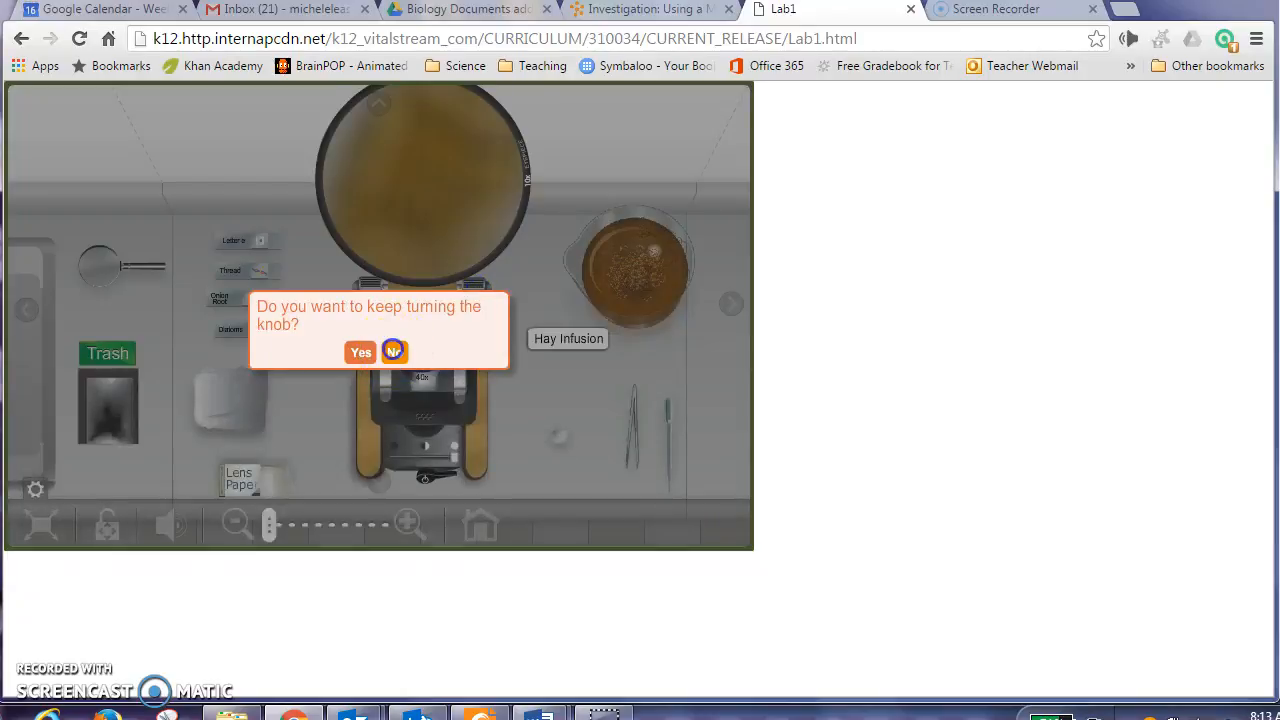
{"action": "left_click", "coordinate": [392, 352]}
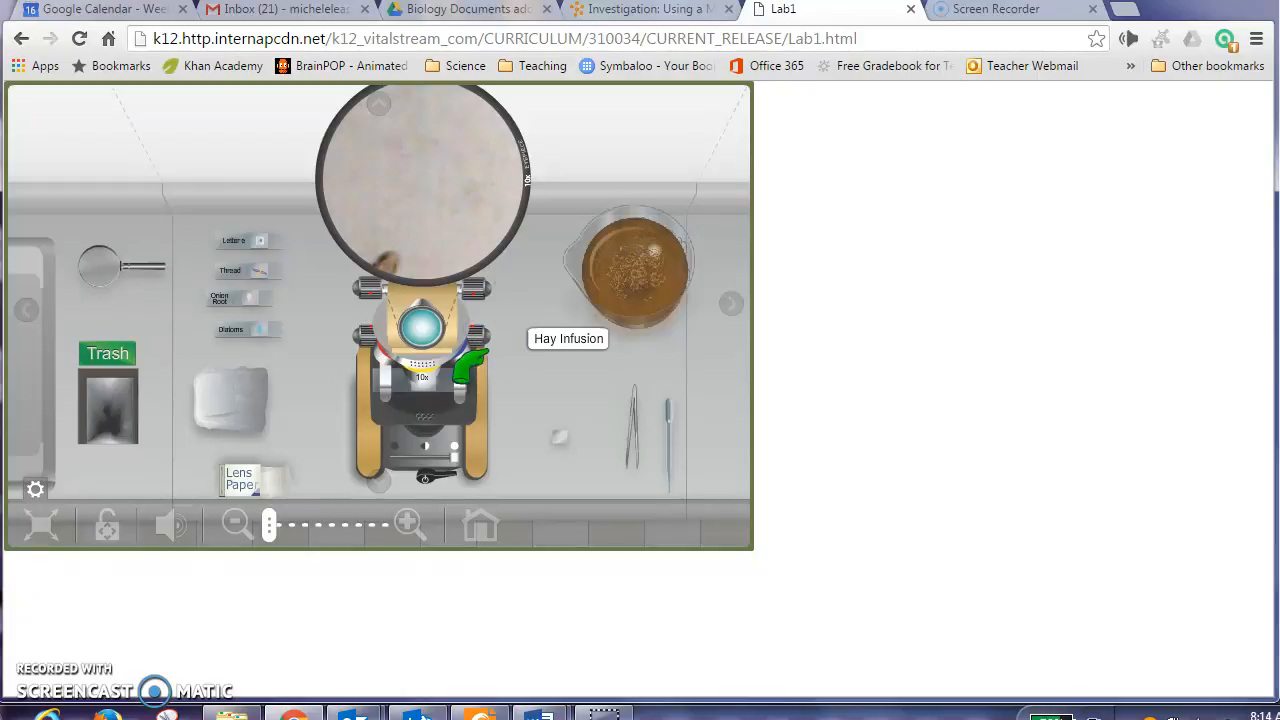
{"action": "left_click", "coordinate": [480, 344]}
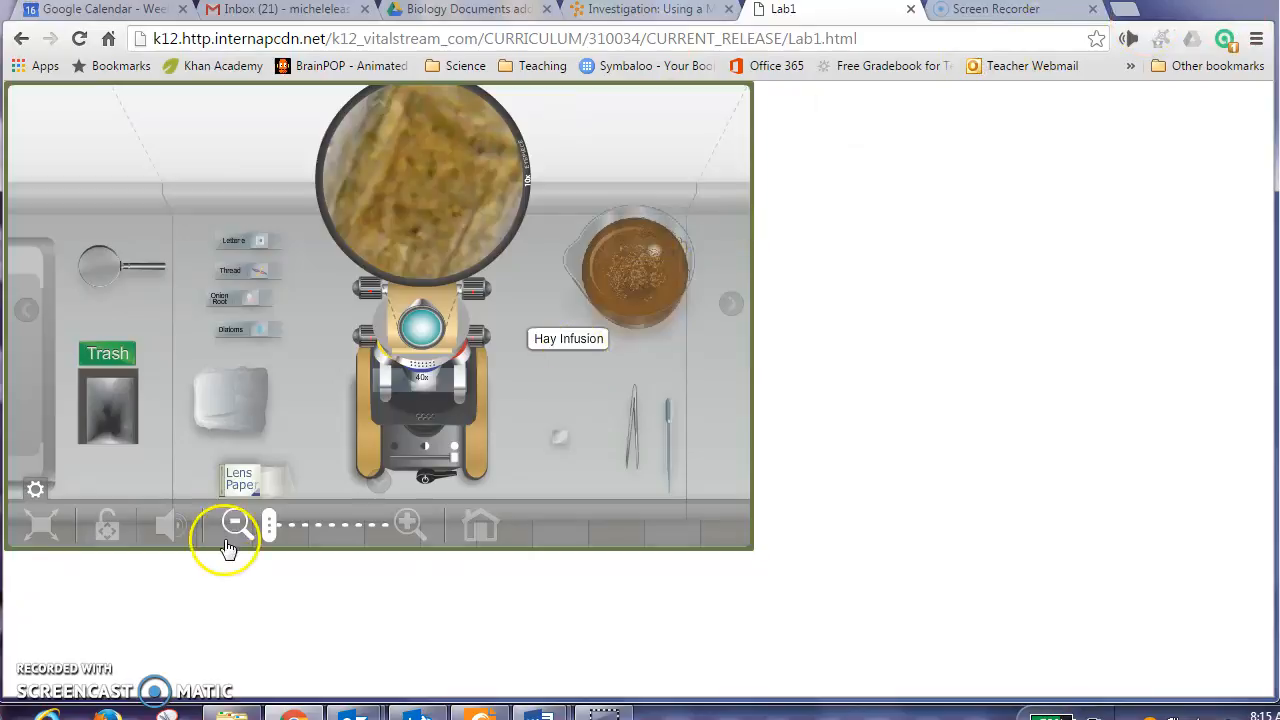
Step: Use the zoom-out magnifier to finish viewing the hay infusion mount
{"action": "left_click", "coordinate": [236, 524]}
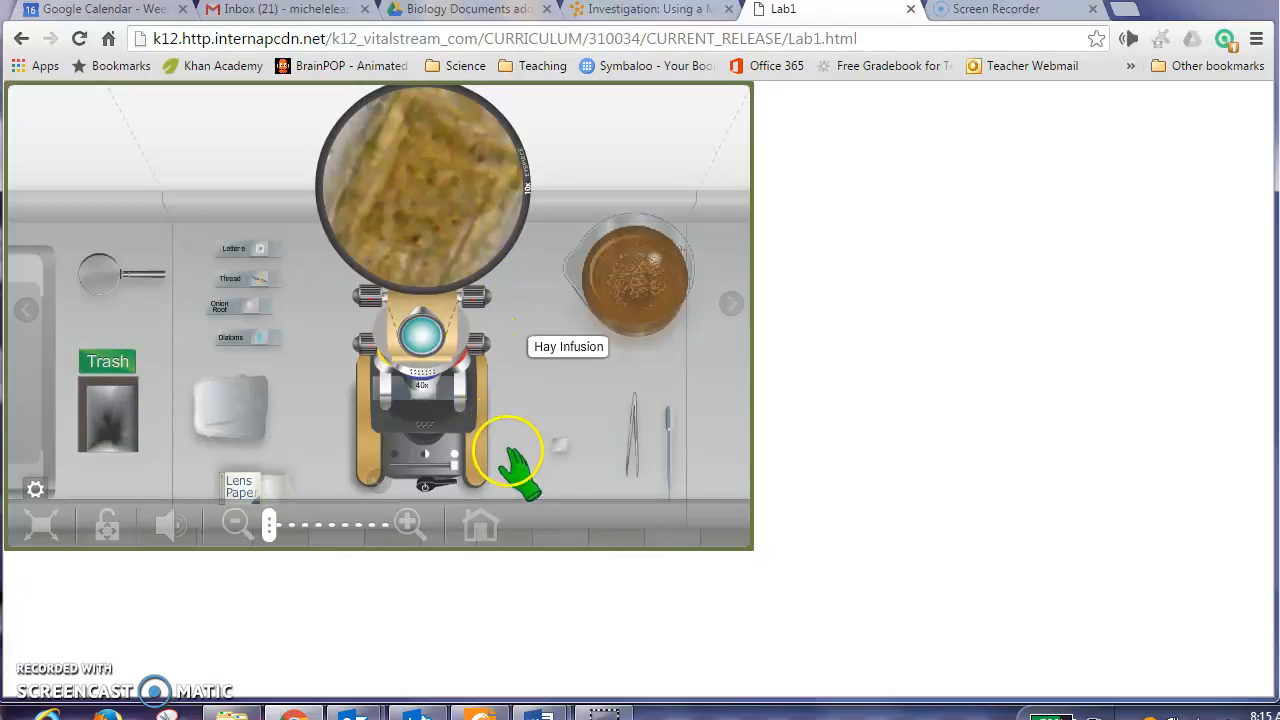
{"action": "mouse_move", "coordinate": [444, 516]}
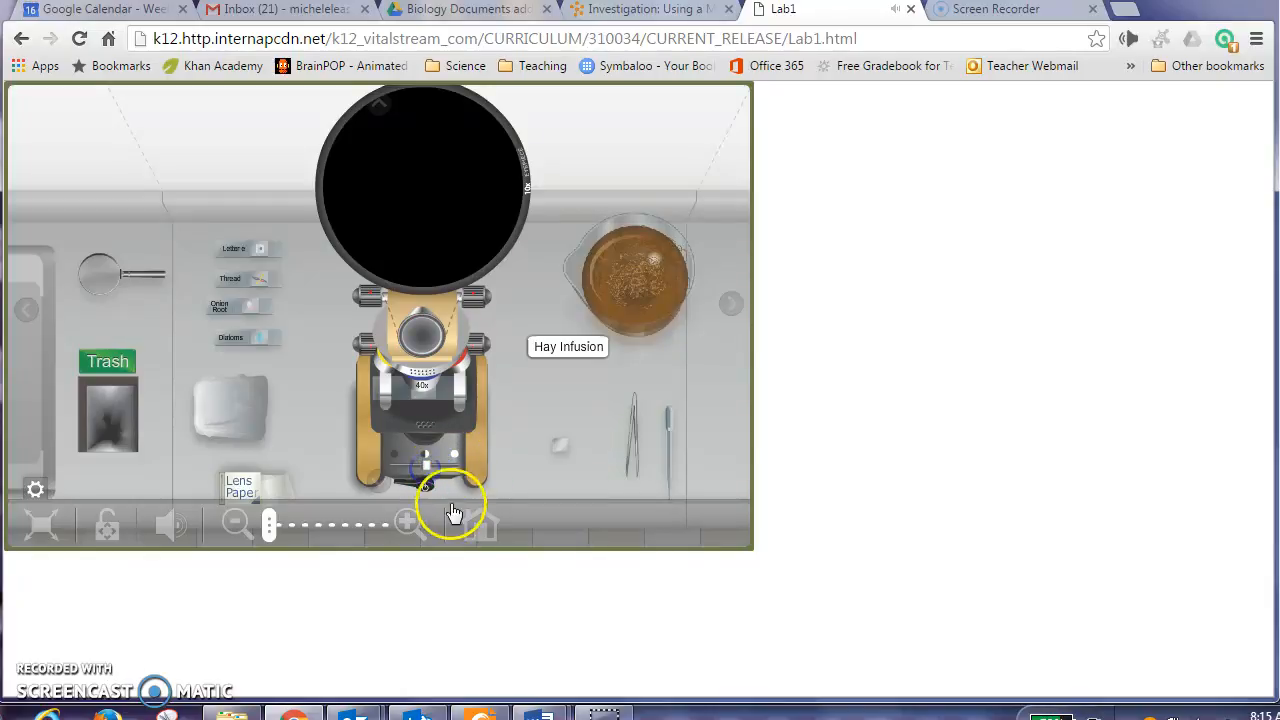
Step: Reset the virtual lab via Home, confirm Yes, and return to the Investigation page
{"action": "left_click", "coordinate": [480, 524]}
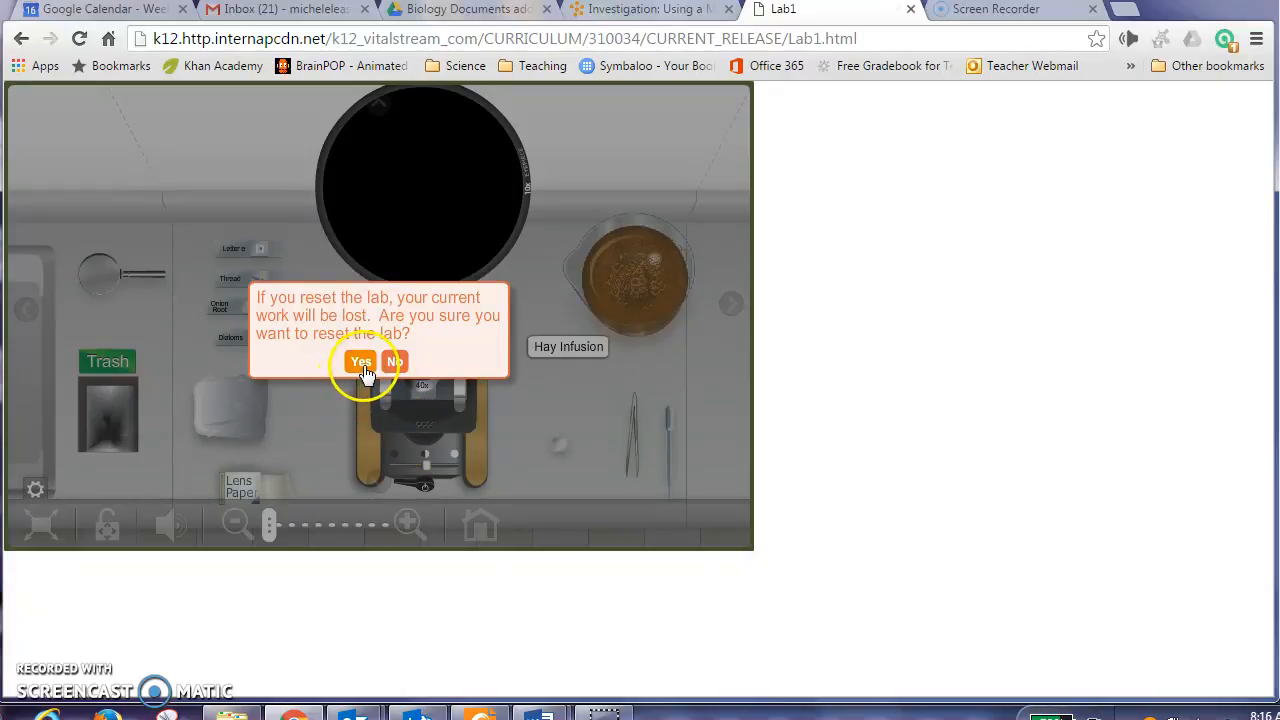
{"action": "mouse_move", "coordinate": [276, 336]}
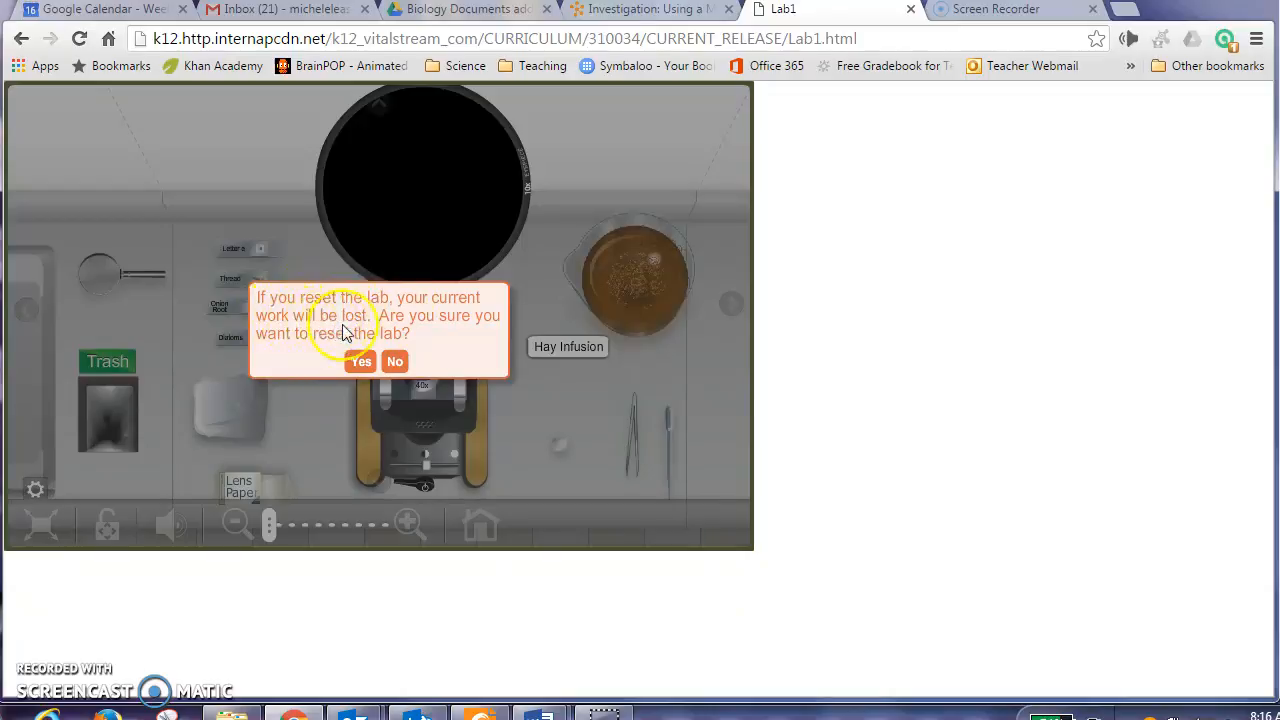
{"action": "mouse_move", "coordinate": [360, 362]}
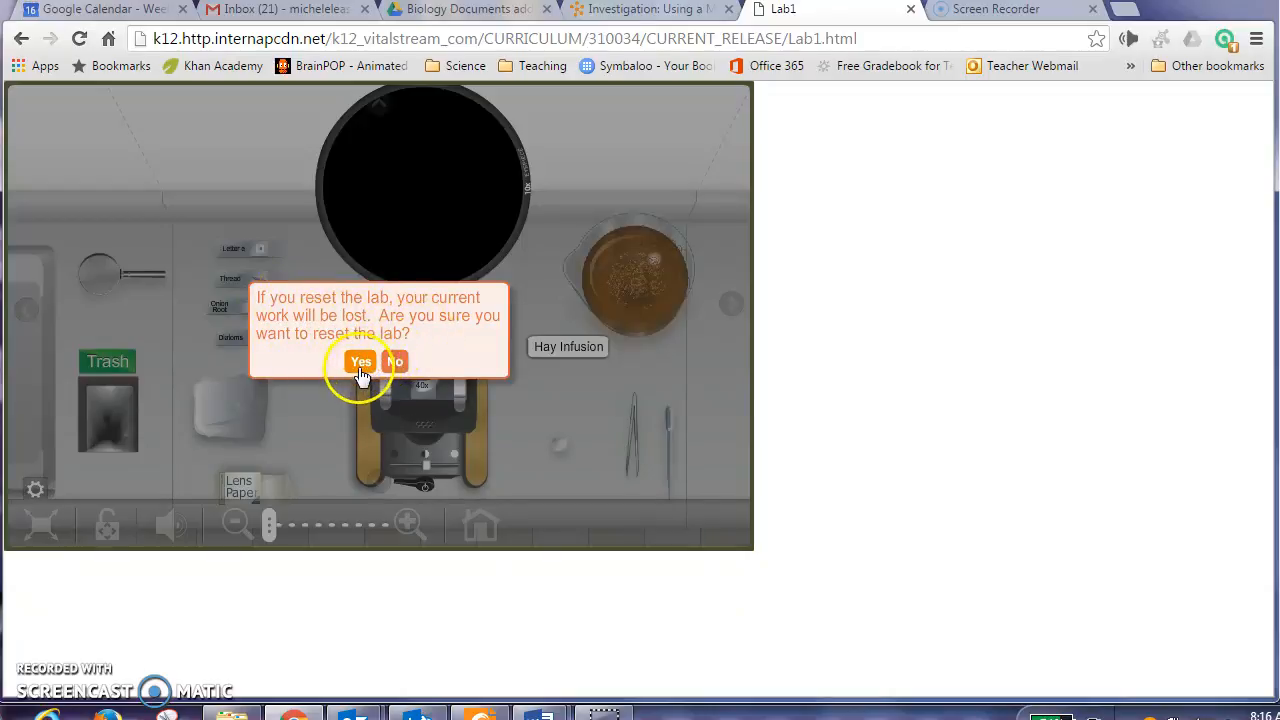
{"action": "mouse_move", "coordinate": [360, 390]}
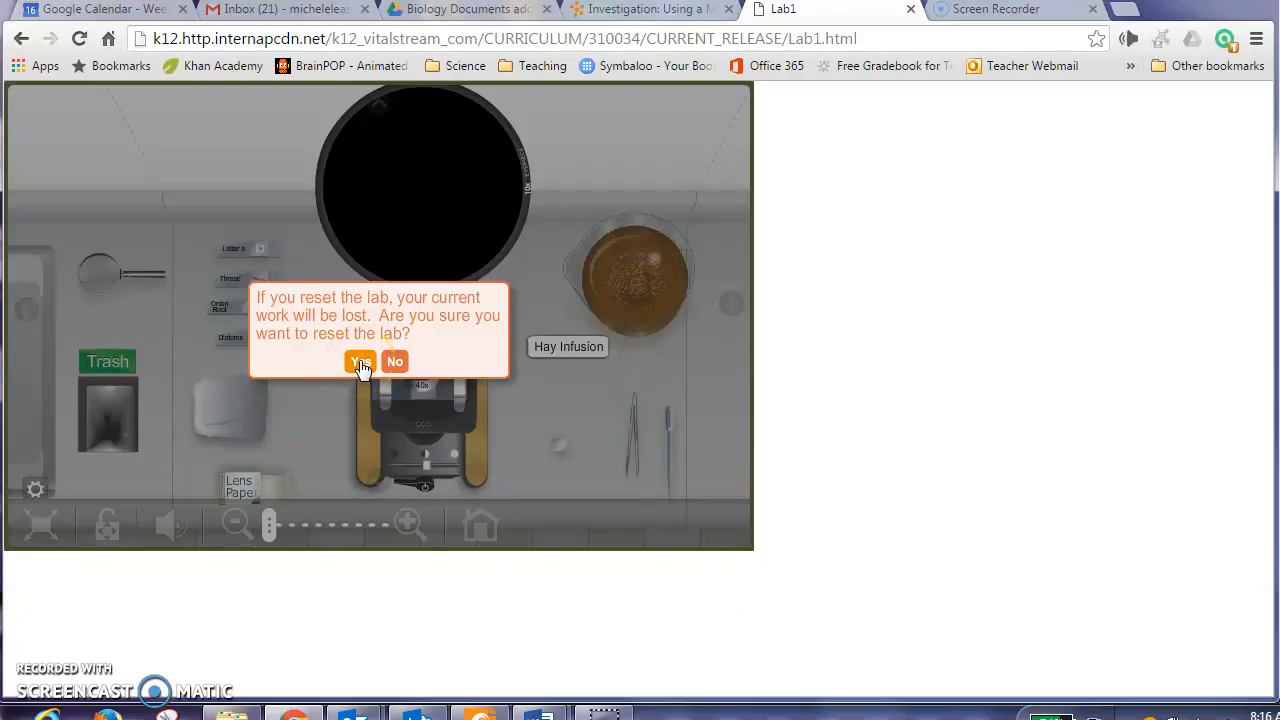
{"action": "left_click", "coordinate": [360, 360]}
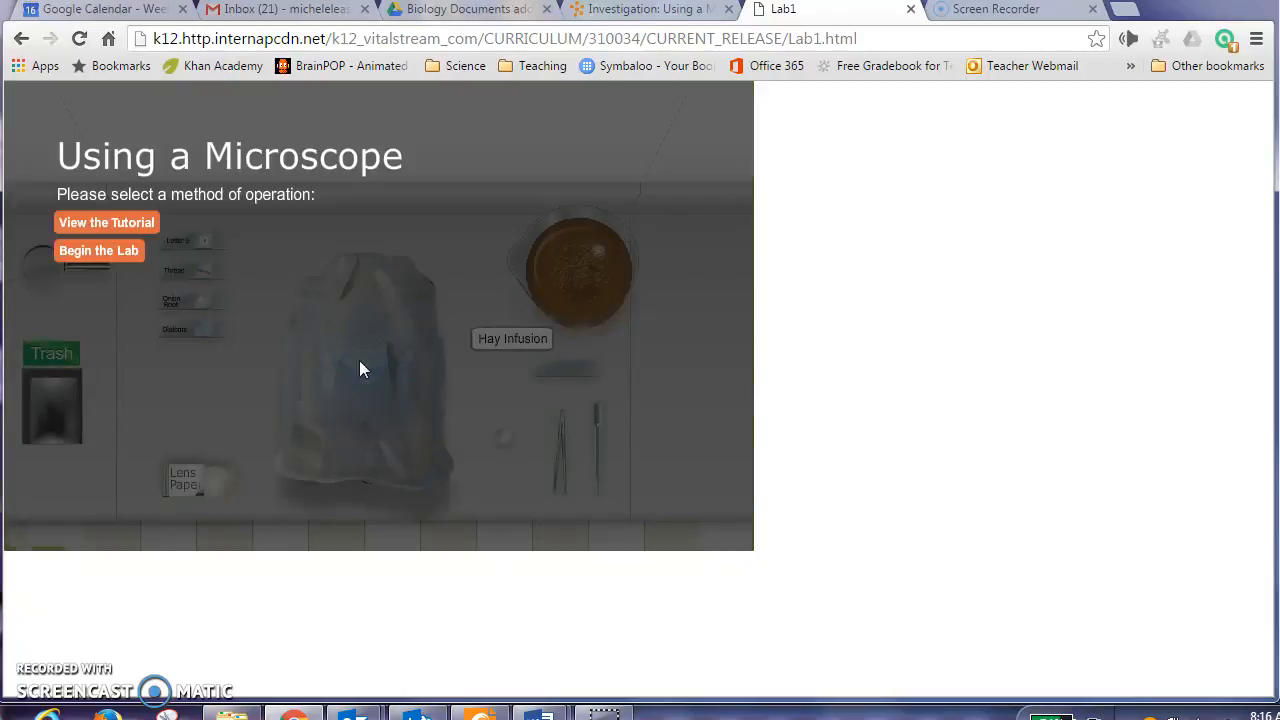
{"action": "mouse_move", "coordinate": [838, 74]}
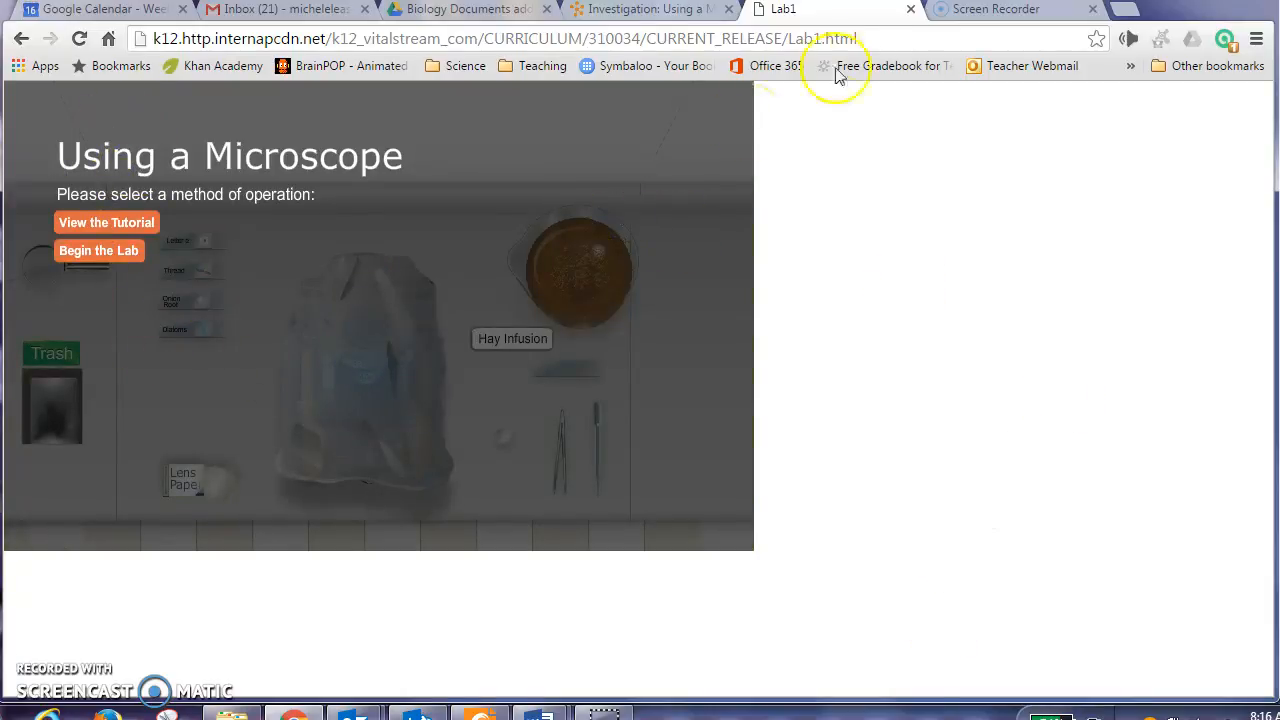
{"action": "left_click", "coordinate": [908, 8]}
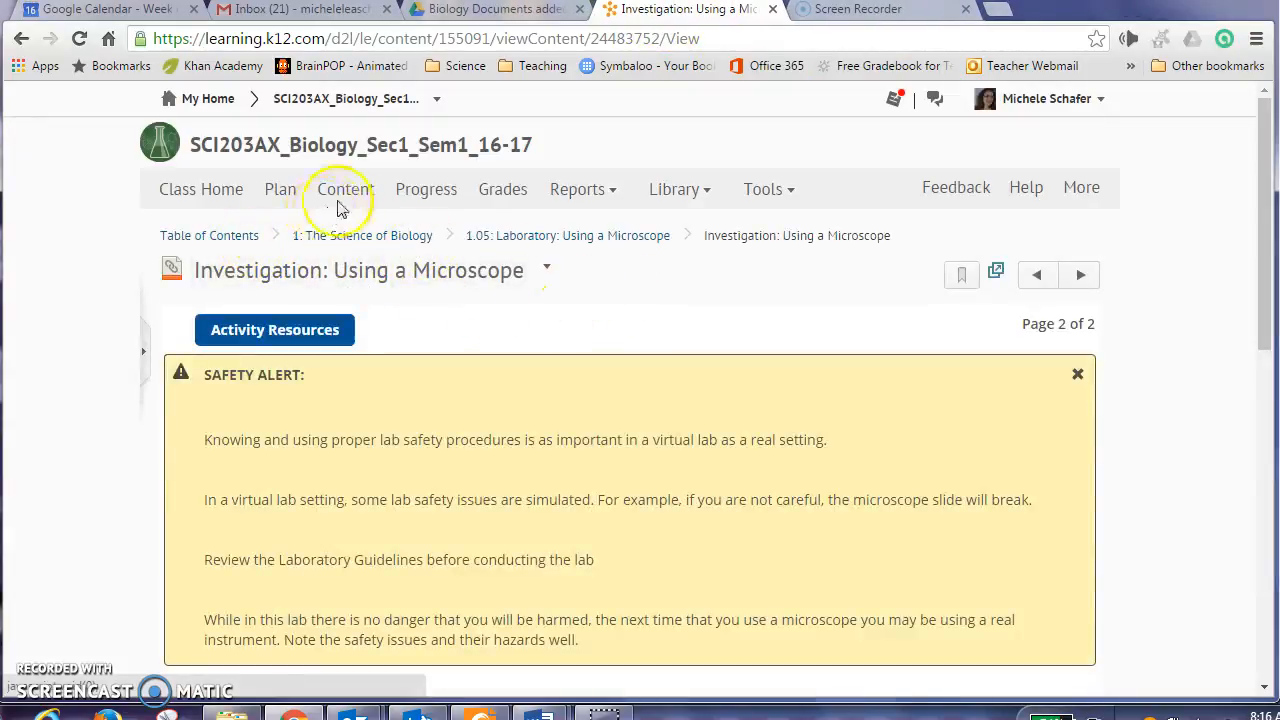
Step: Go to the 1.05 Laboratory module and open the 1.05 Lab: Using a Microscope activity
{"action": "left_click", "coordinate": [344, 188]}
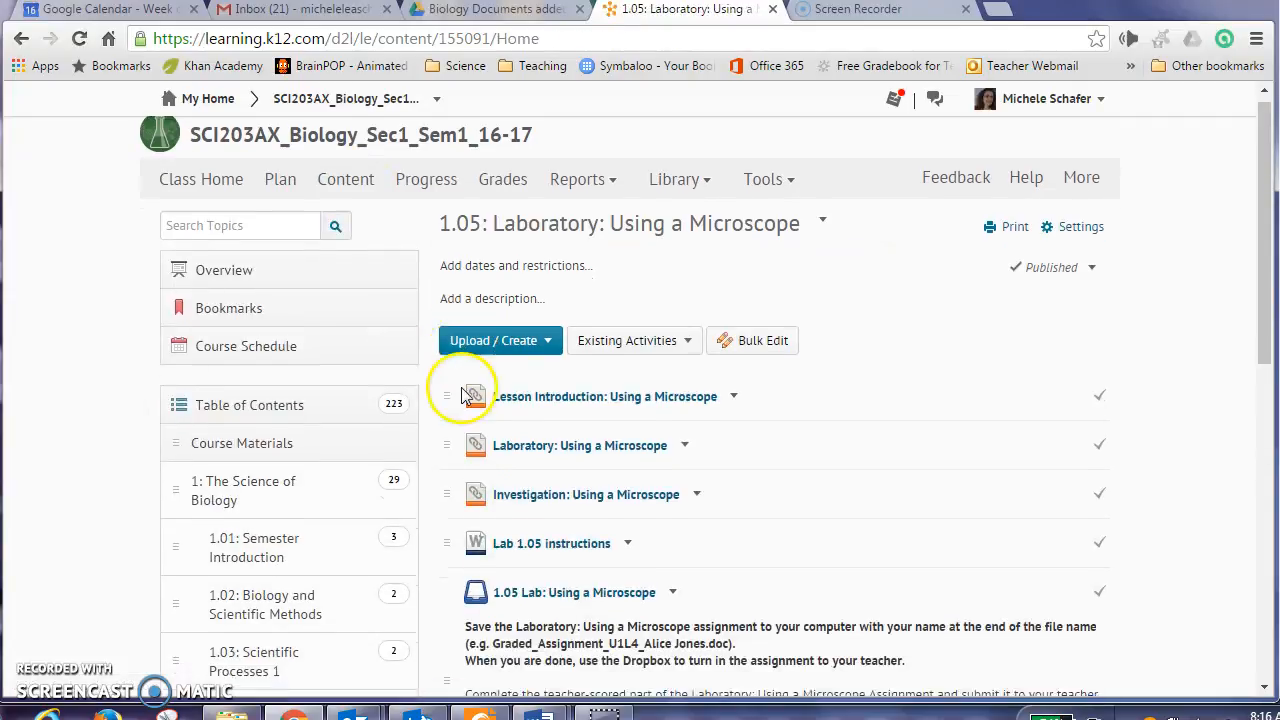
{"action": "scroll", "scroll_direction": "down", "scroll_amount": 3}
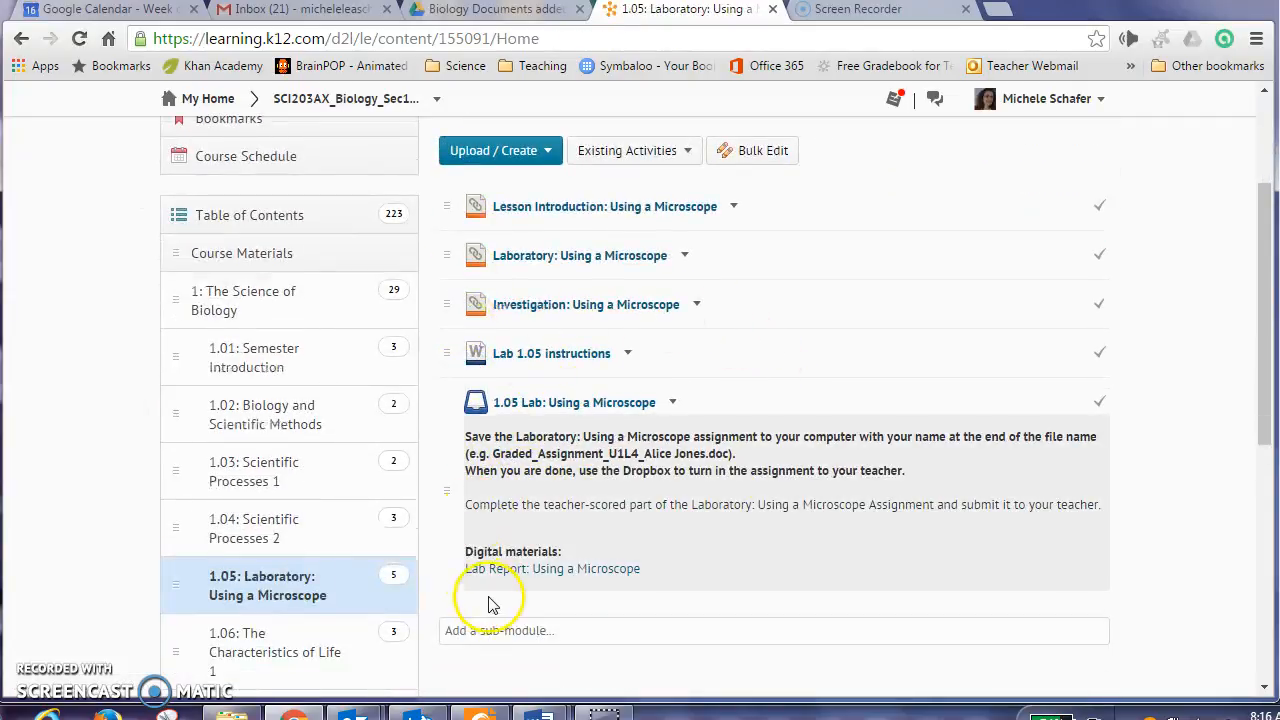
{"action": "left_click", "coordinate": [572, 402]}
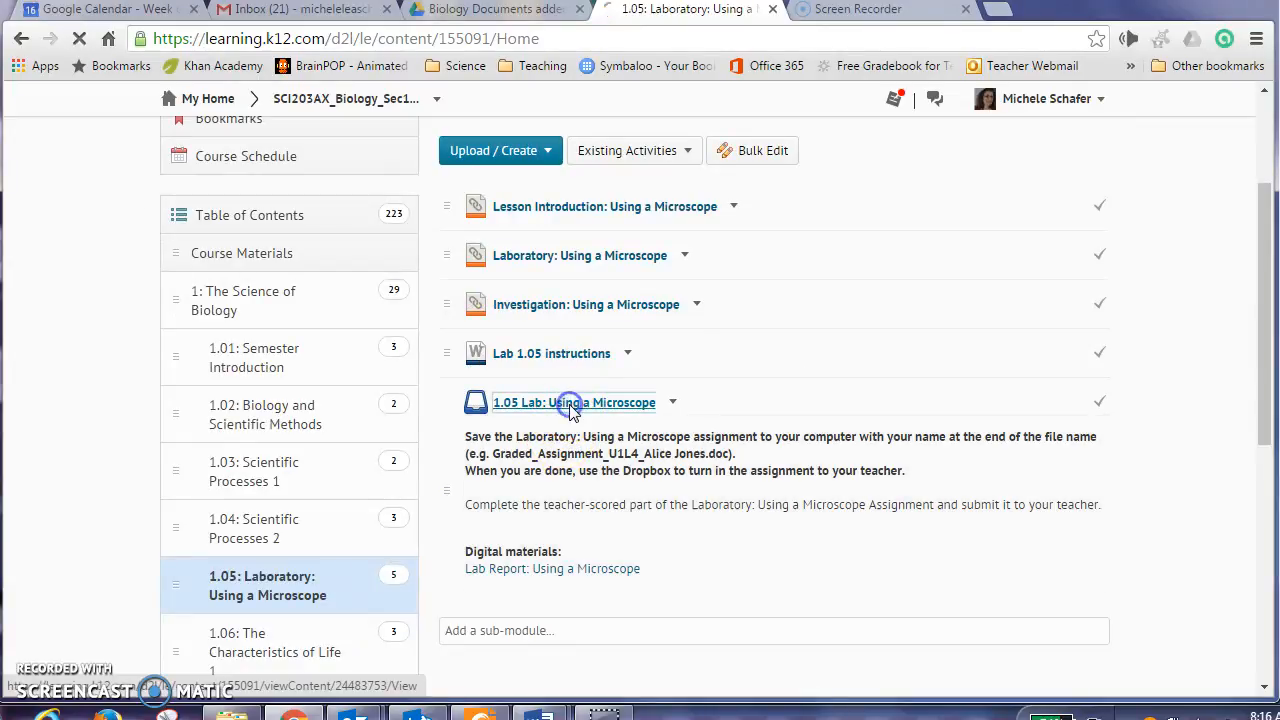
{"action": "left_click", "coordinate": [572, 402]}
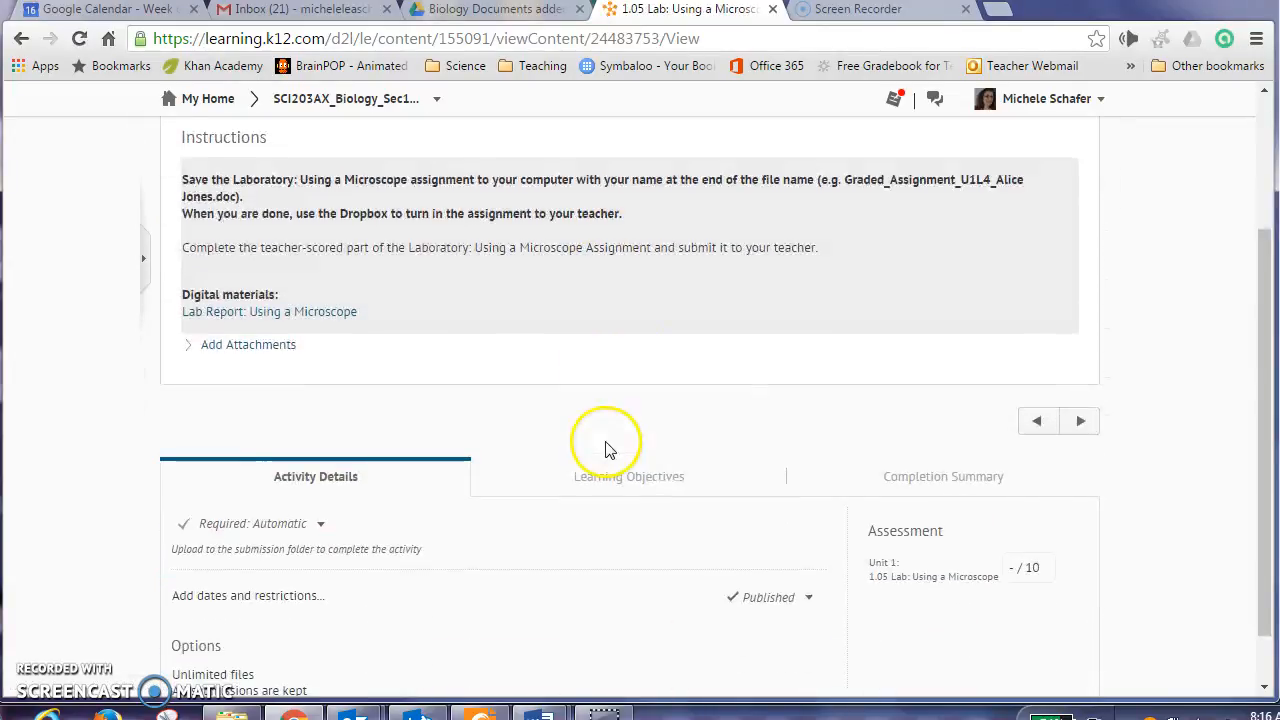
Step: Scroll through the dropbox page's submission instructions and Lab Report material
{"action": "scroll", "scroll_direction": "down", "scroll_amount": 3}
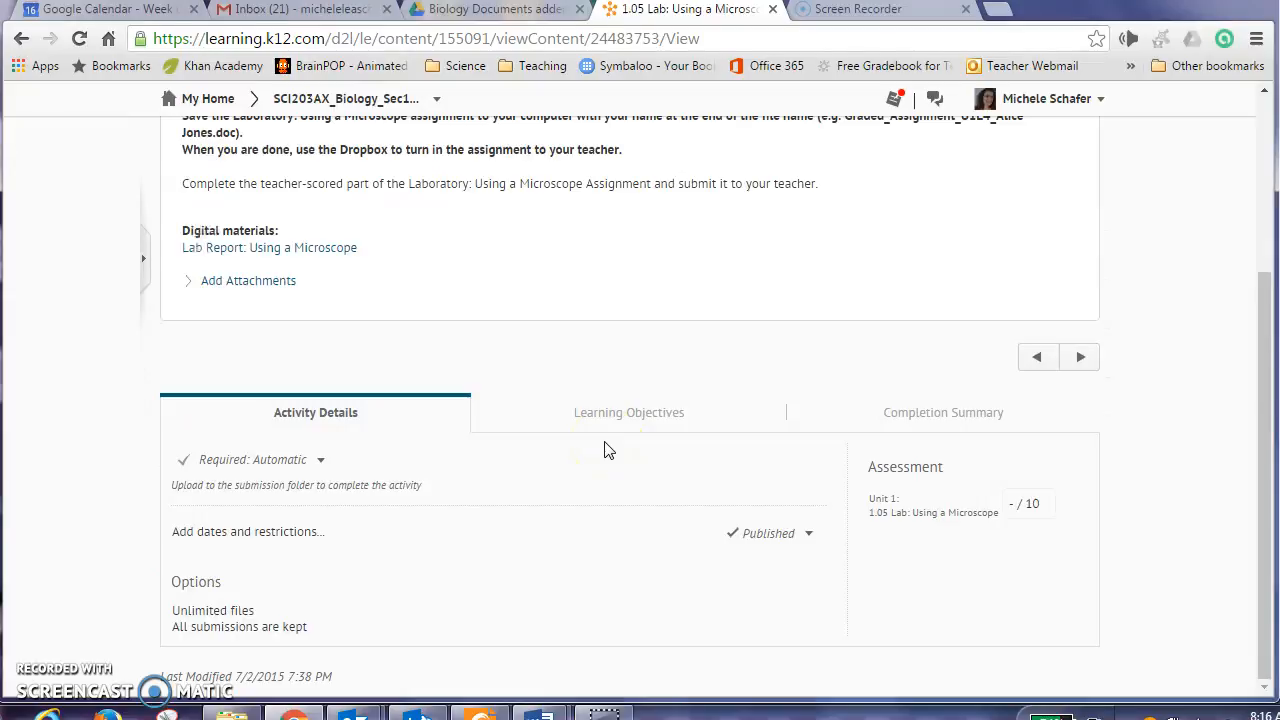
{"action": "scroll", "scroll_direction": "up", "scroll_amount": 3}
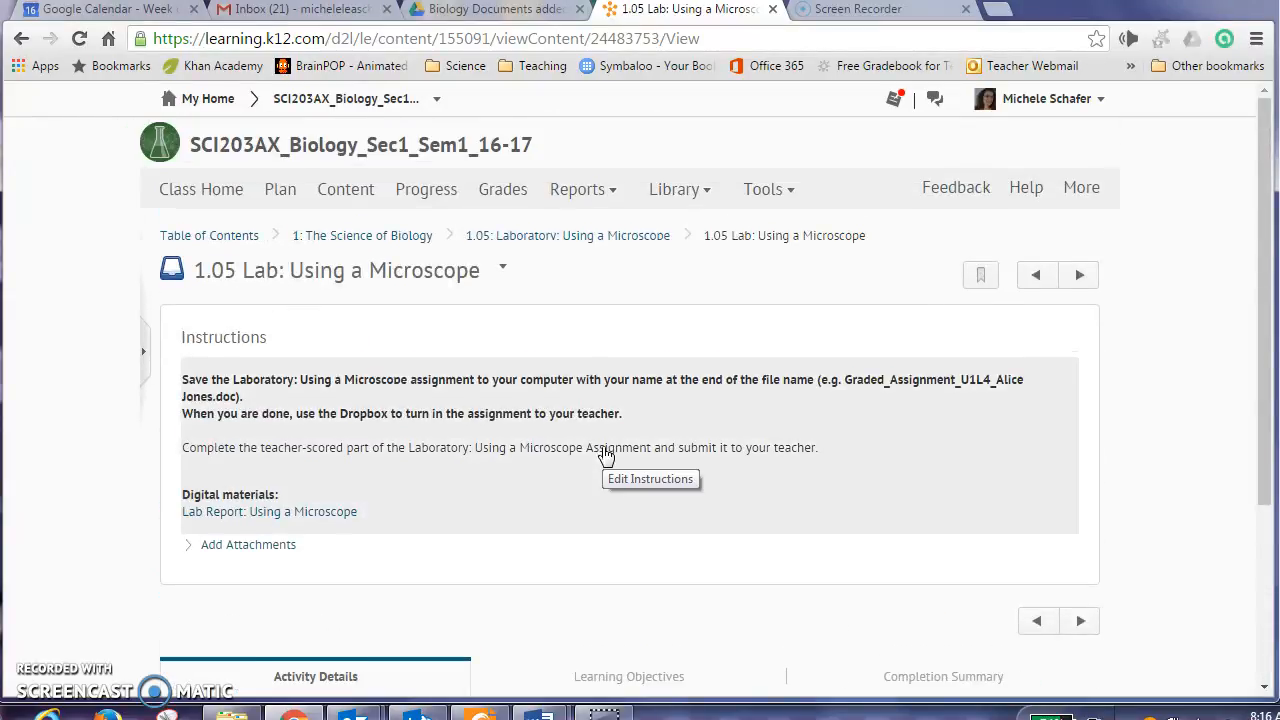
{"action": "scroll", "scroll_direction": "down", "scroll_amount": 3}
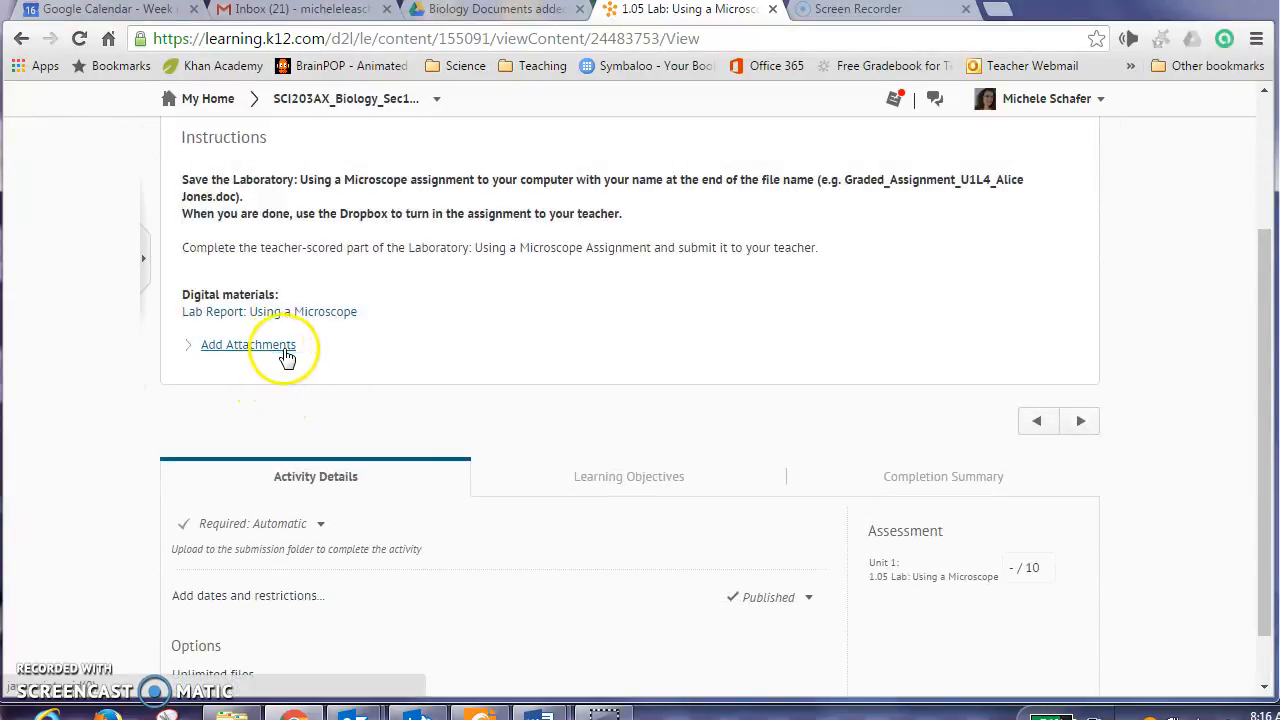
{"action": "scroll", "scroll_direction": "down", "scroll_amount": 3}
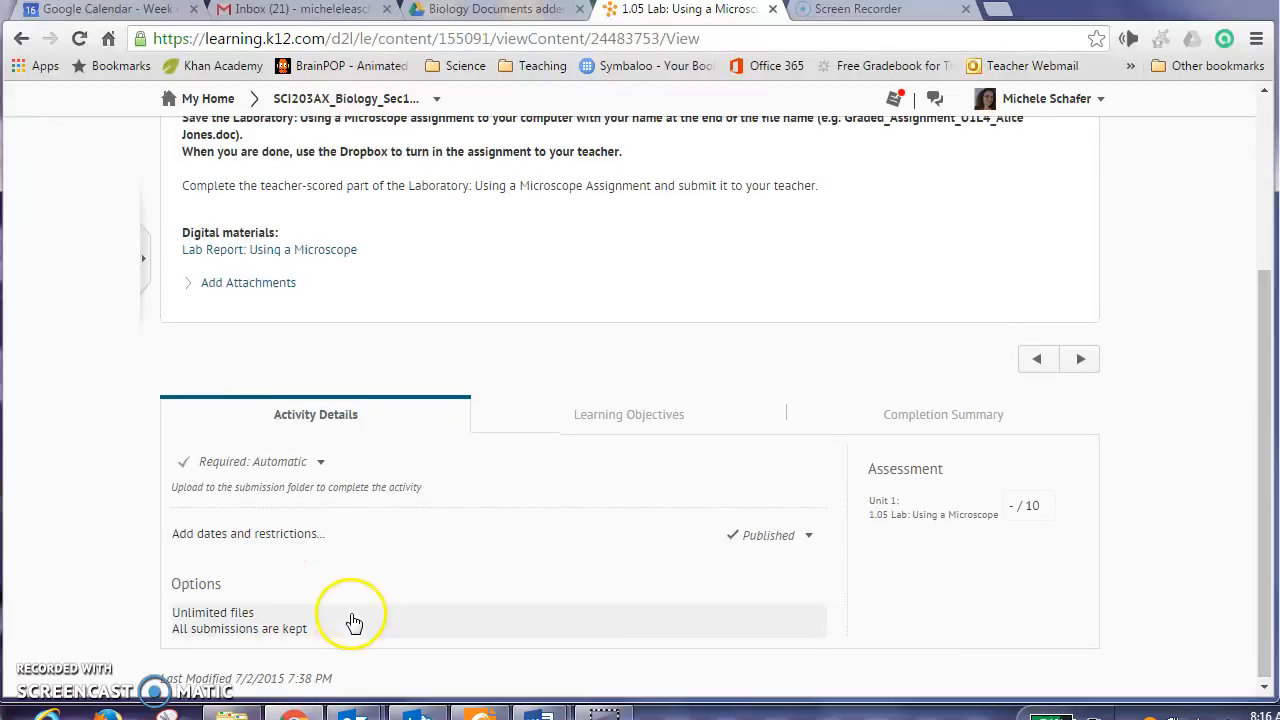
{"action": "scroll", "scroll_direction": "up", "scroll_amount": 3}
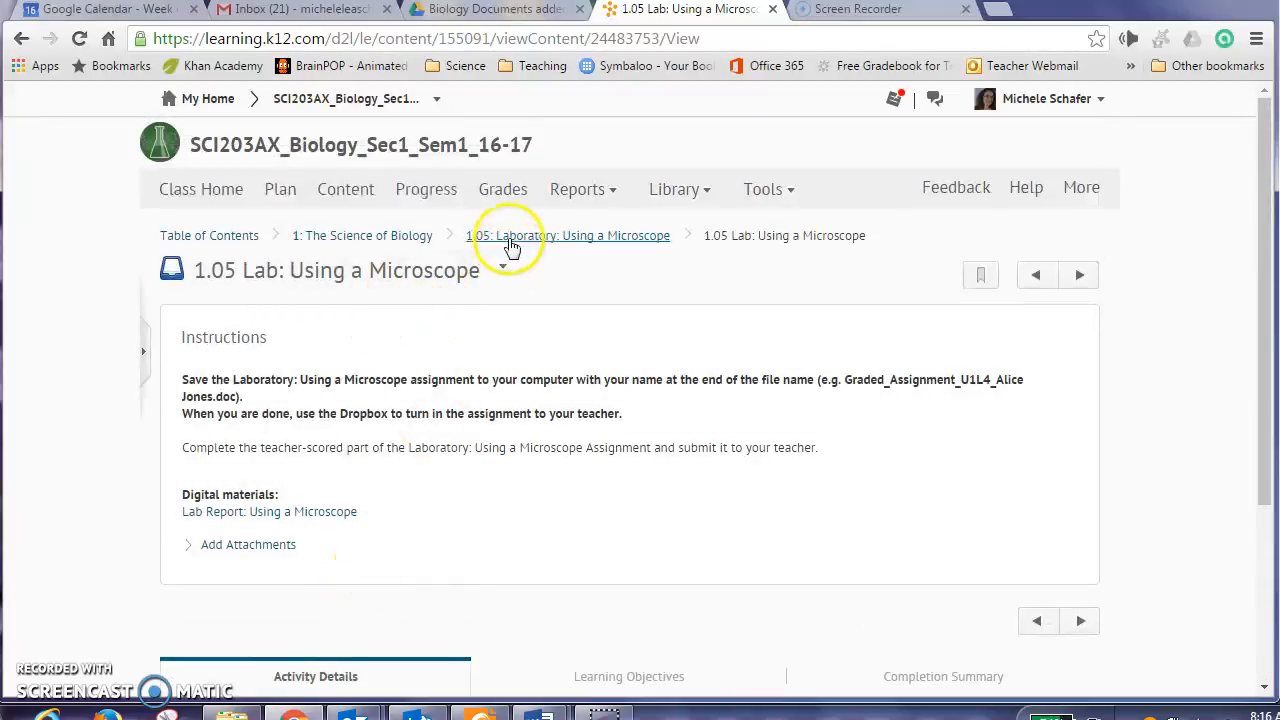